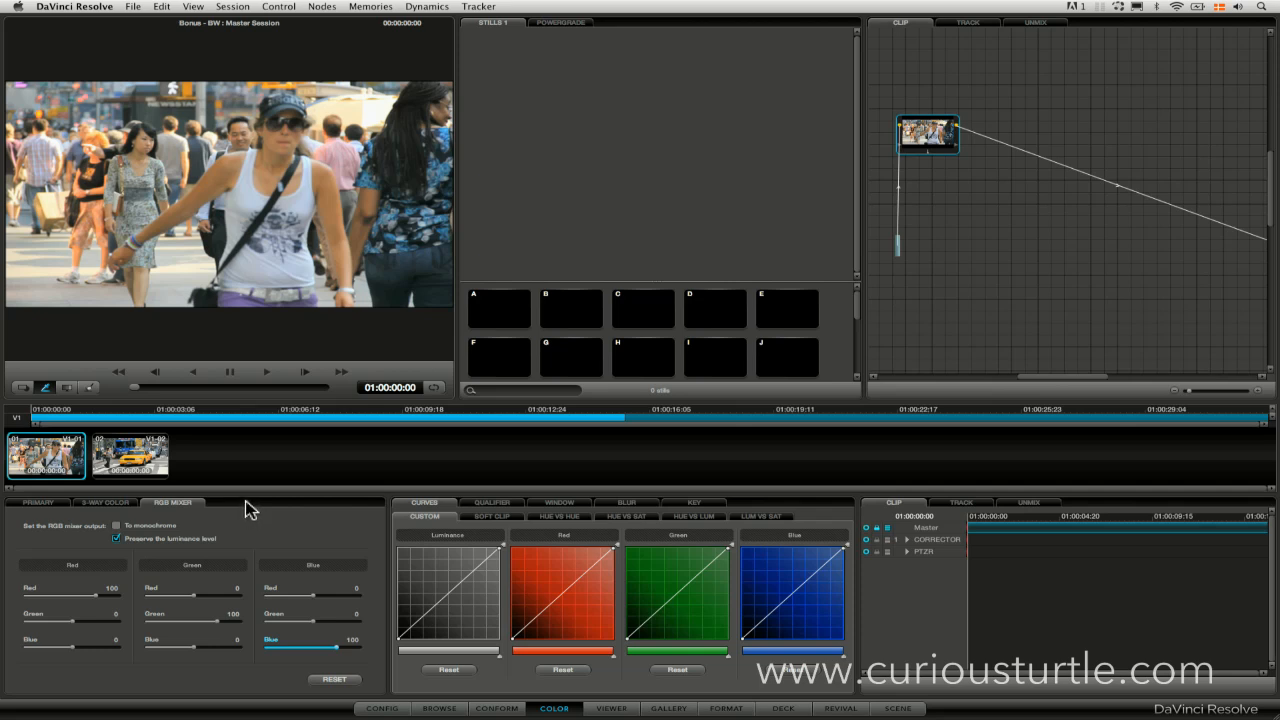
pyautogui.moveTo(249, 461)
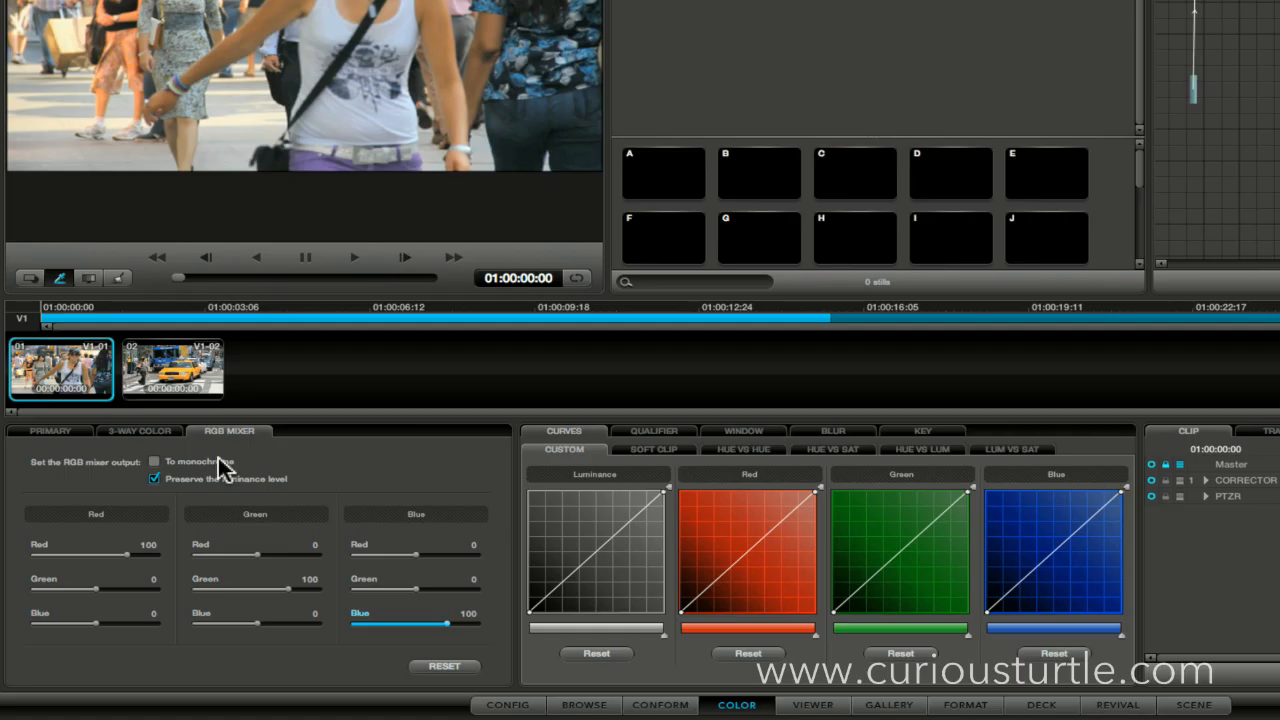
pyautogui.moveTo(217, 450)
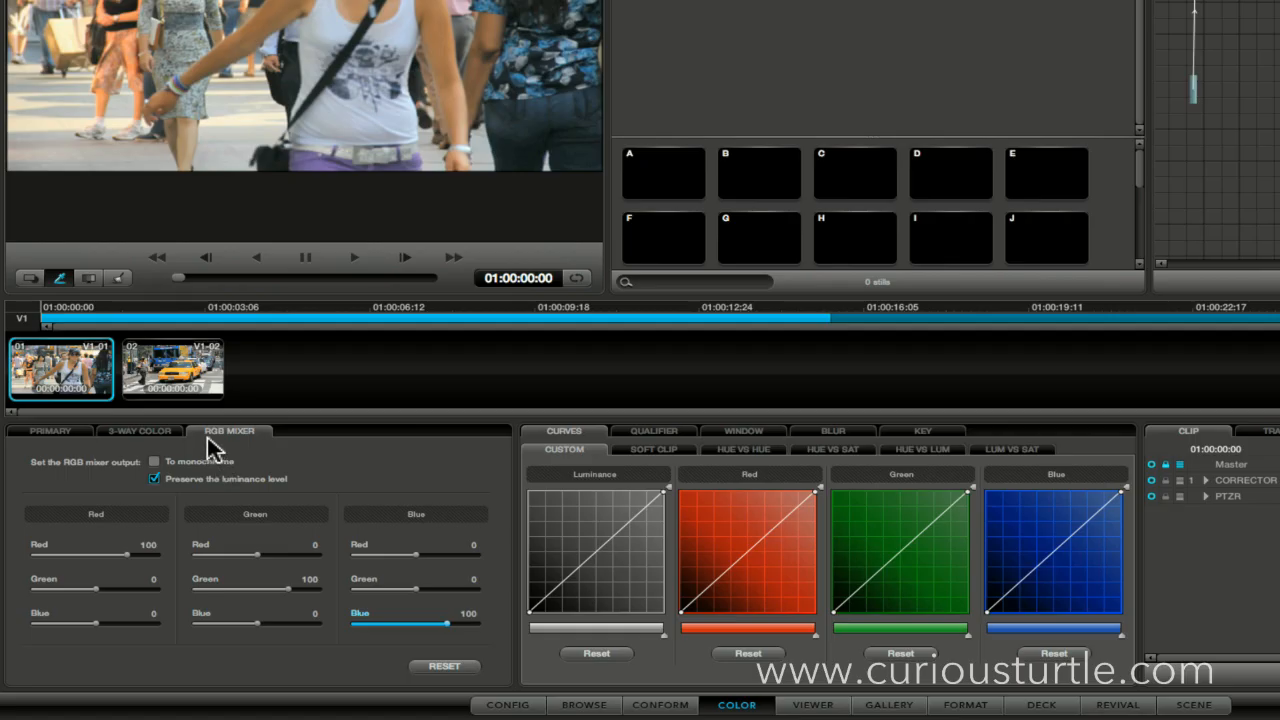
pyautogui.moveTo(290, 458)
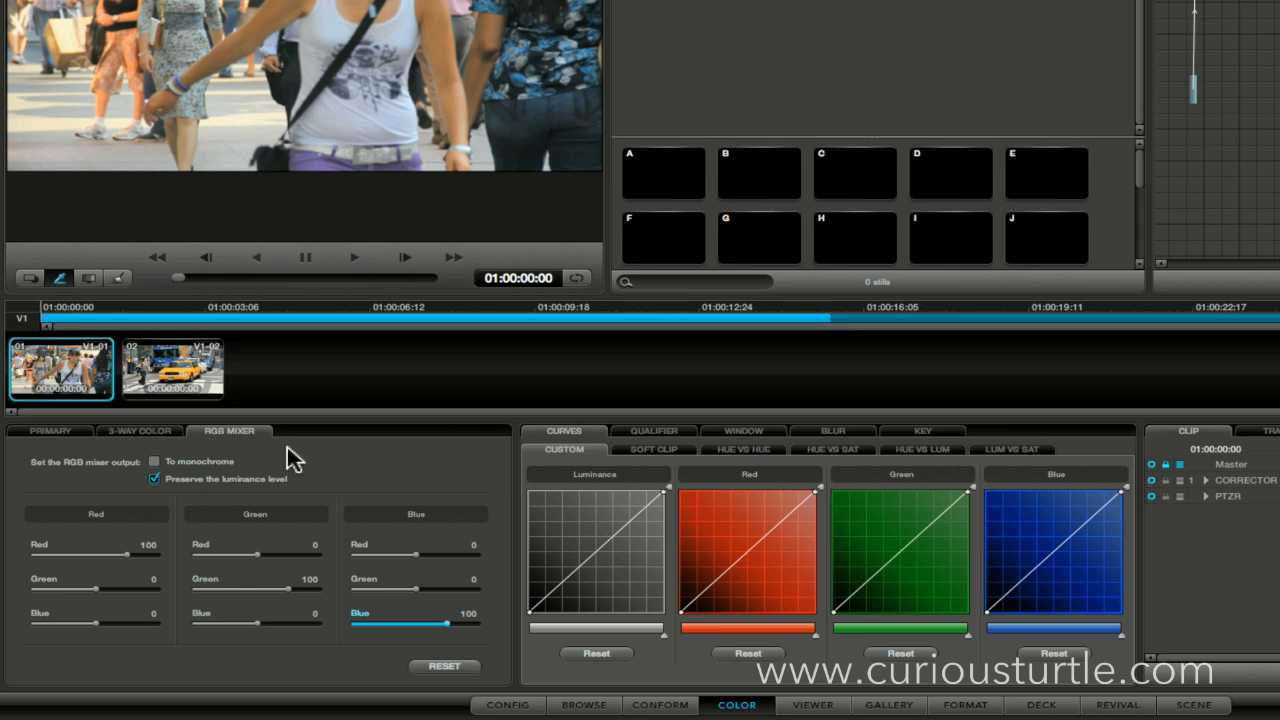
pyautogui.moveTo(389, 199)
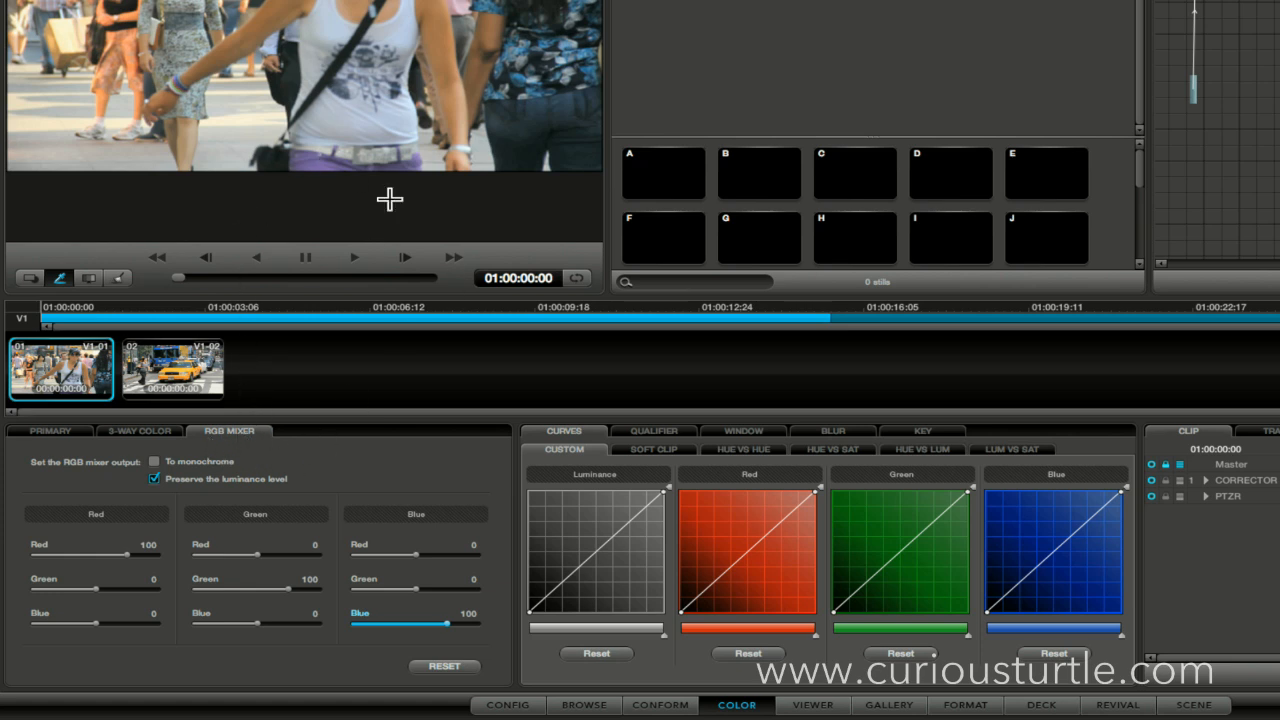
pyautogui.moveTo(360, 310)
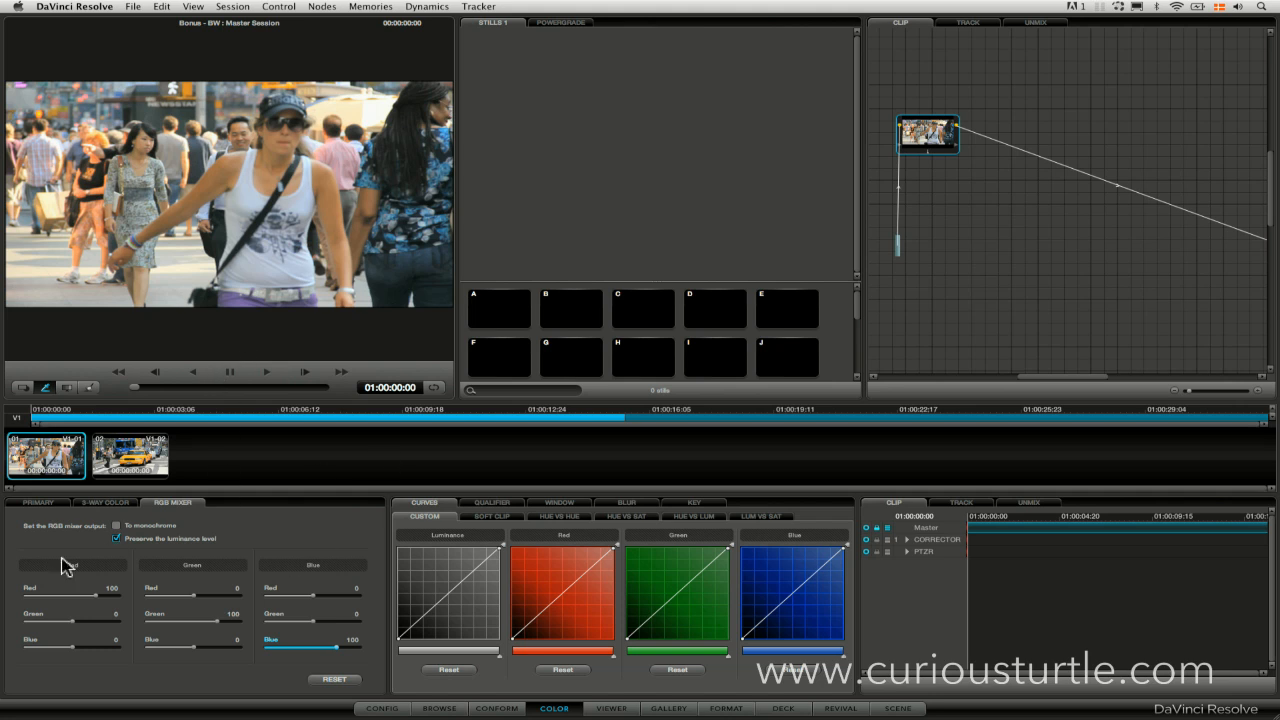
pyautogui.moveTo(290, 532)
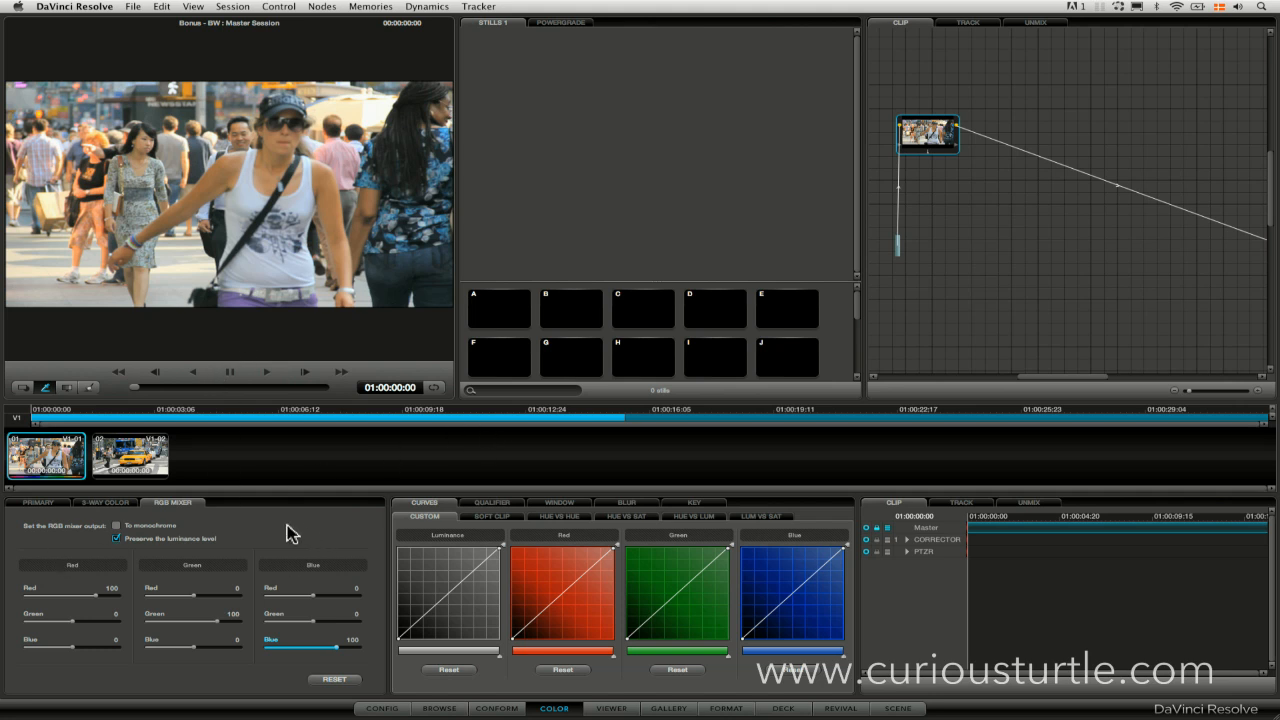
# Step: Tick To monochrome in the RGB Mixer so the street clip turns grayscale
pyautogui.click(117, 525)
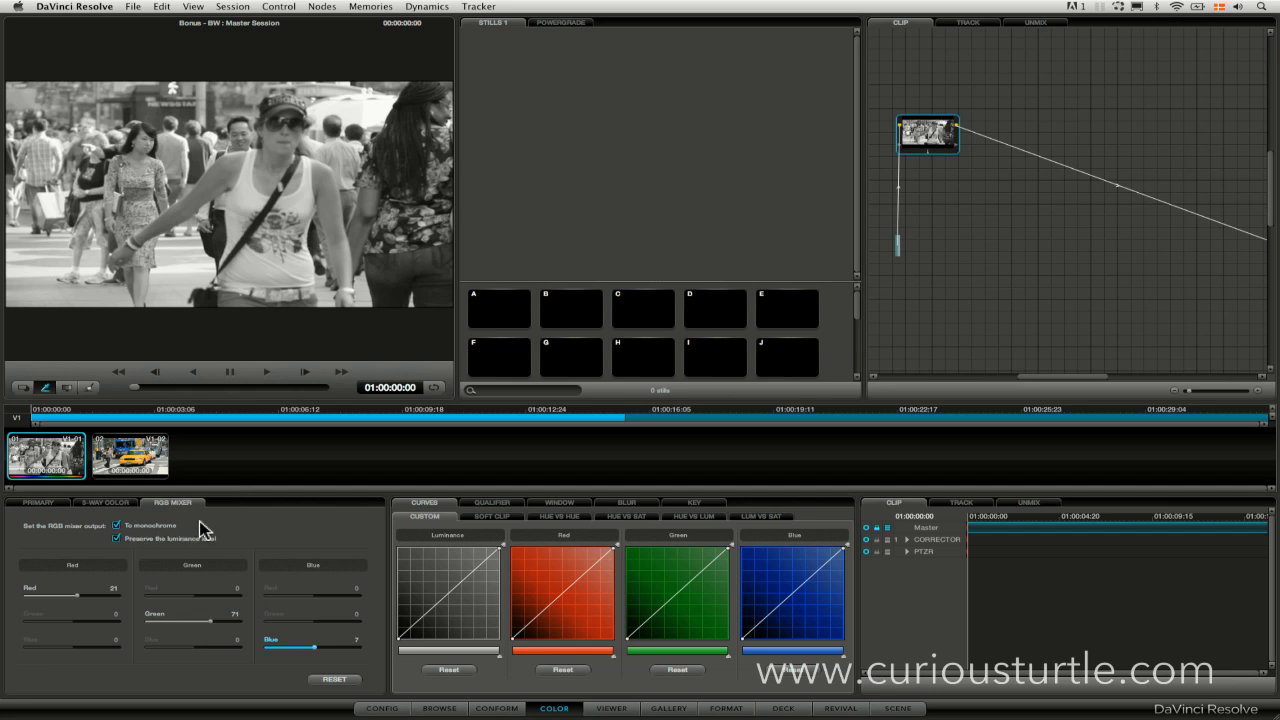
pyautogui.moveTo(120, 553)
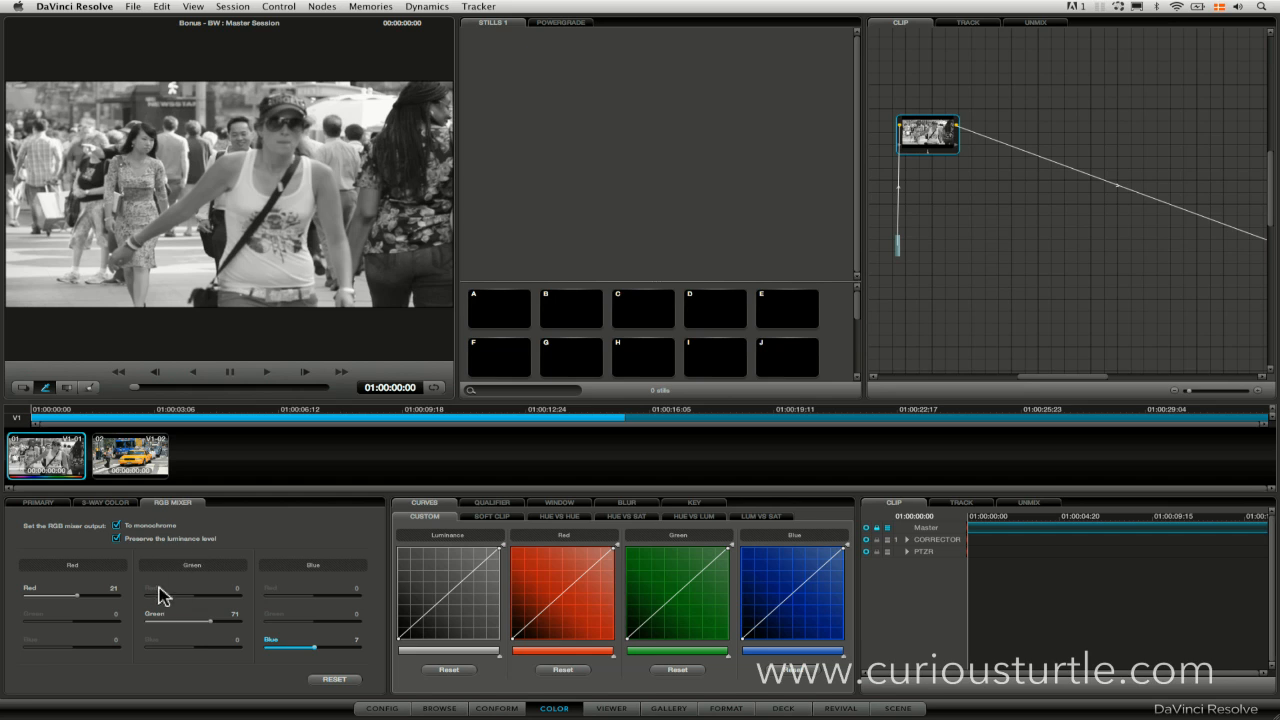
pyautogui.moveTo(162, 555)
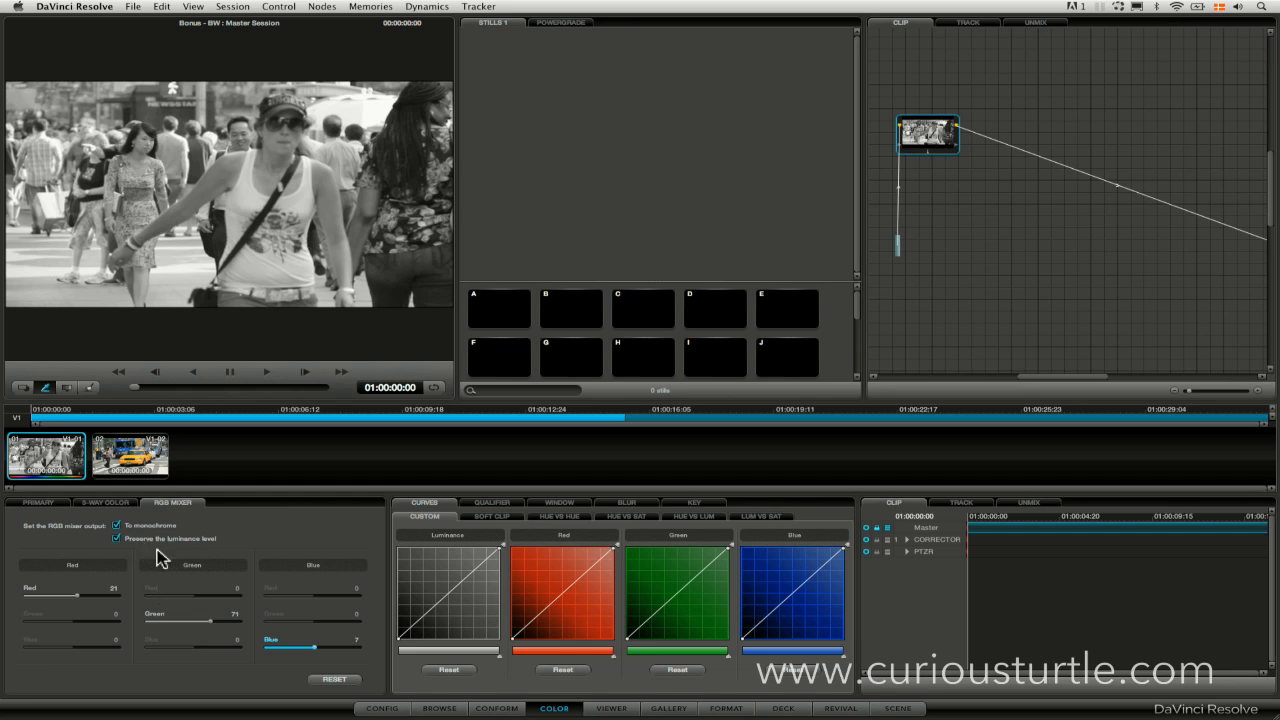
# Step: Untick Preserve luminance level and set the Red and Green sliders to 88 and 48
pyautogui.click(117, 538)
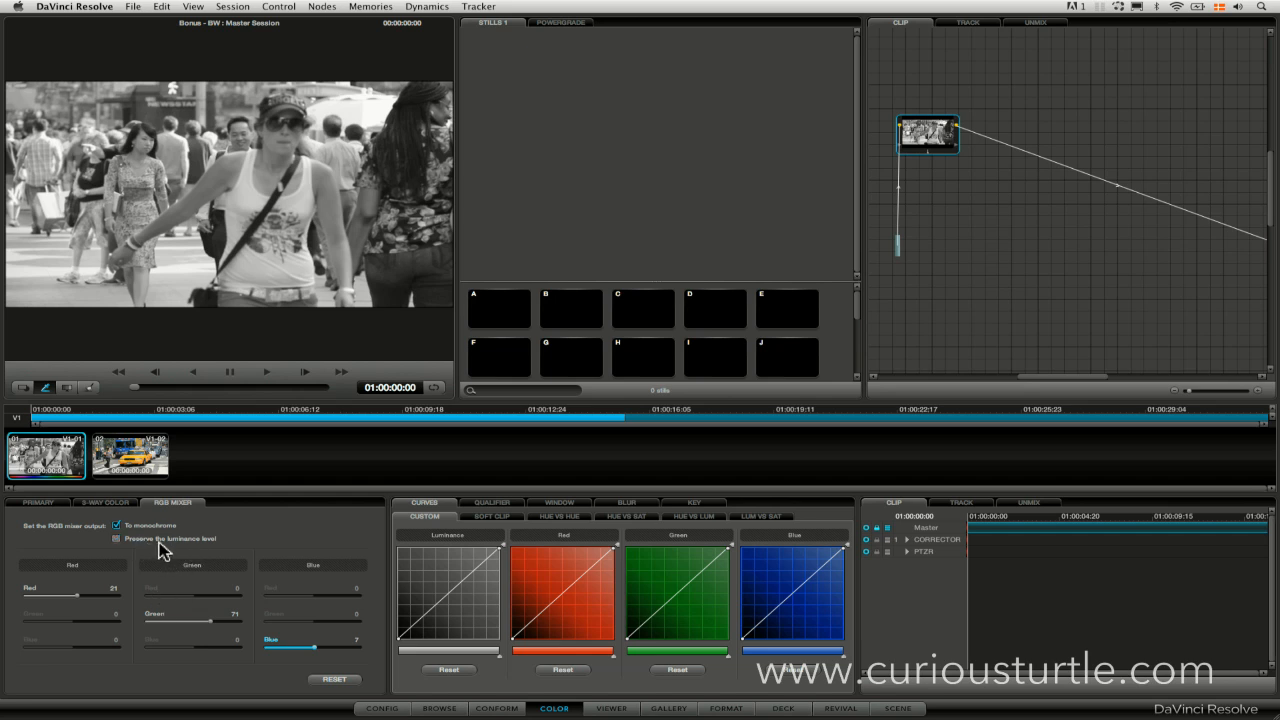
pyautogui.moveTo(70, 592); pyautogui.dragTo(78, 592)
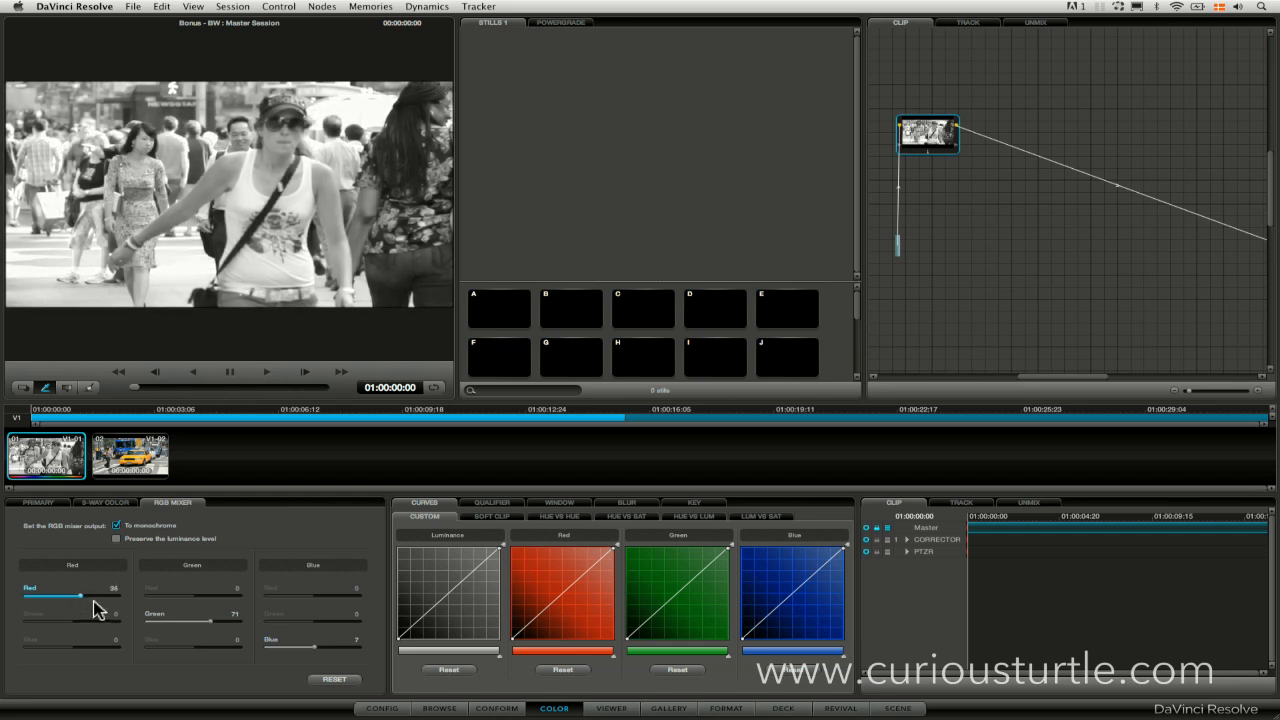
pyautogui.moveTo(77, 593); pyautogui.dragTo(82, 593)
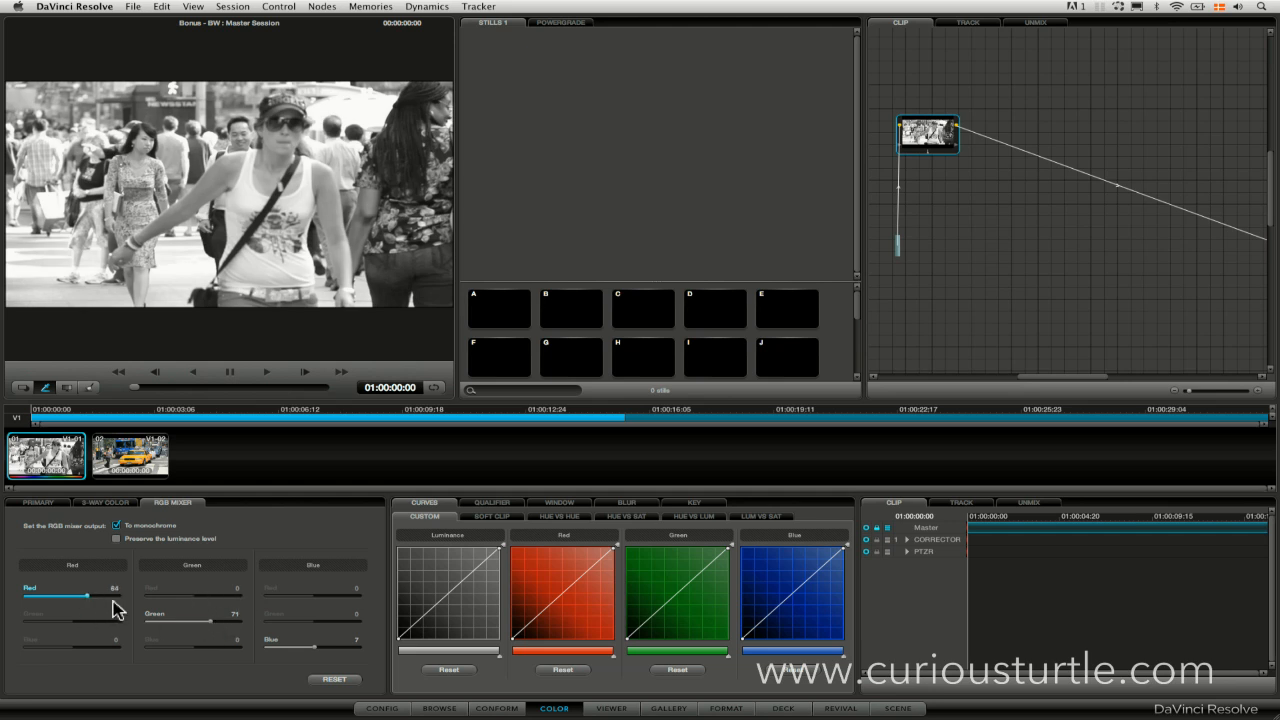
pyautogui.moveTo(73, 595); pyautogui.dragTo(115, 595)
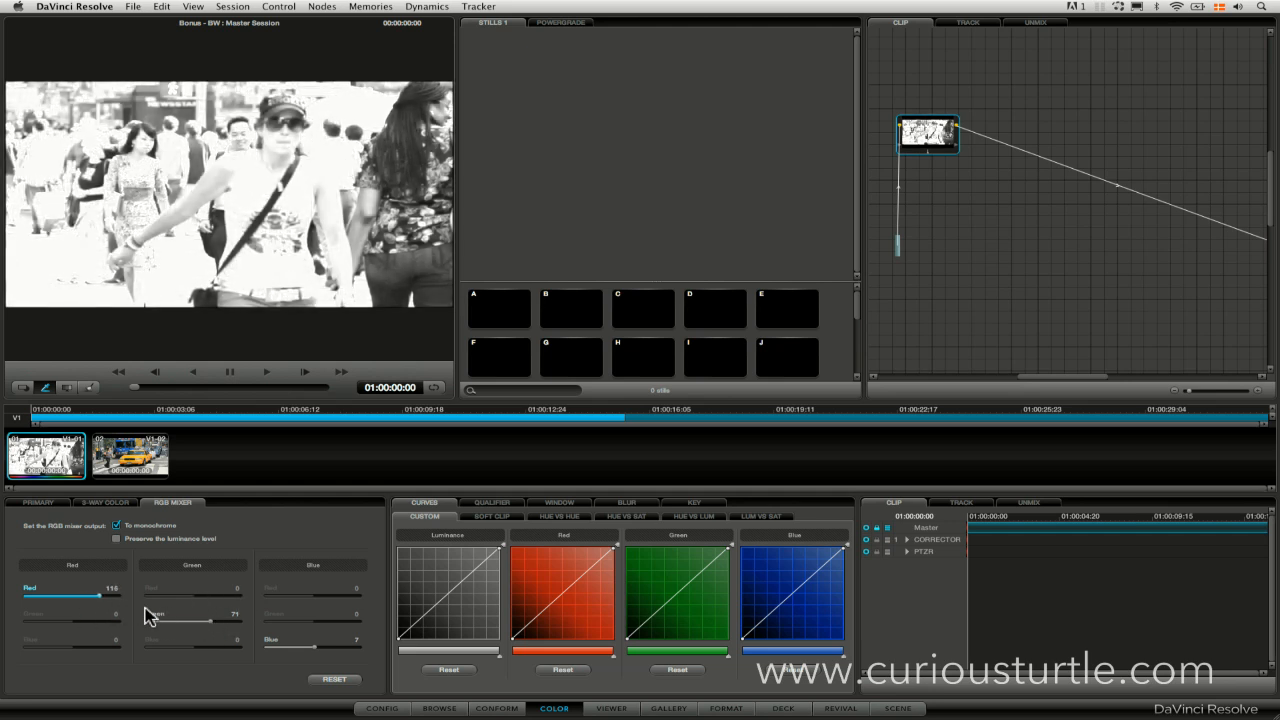
pyautogui.moveTo(135, 595); pyautogui.dragTo(85, 595)
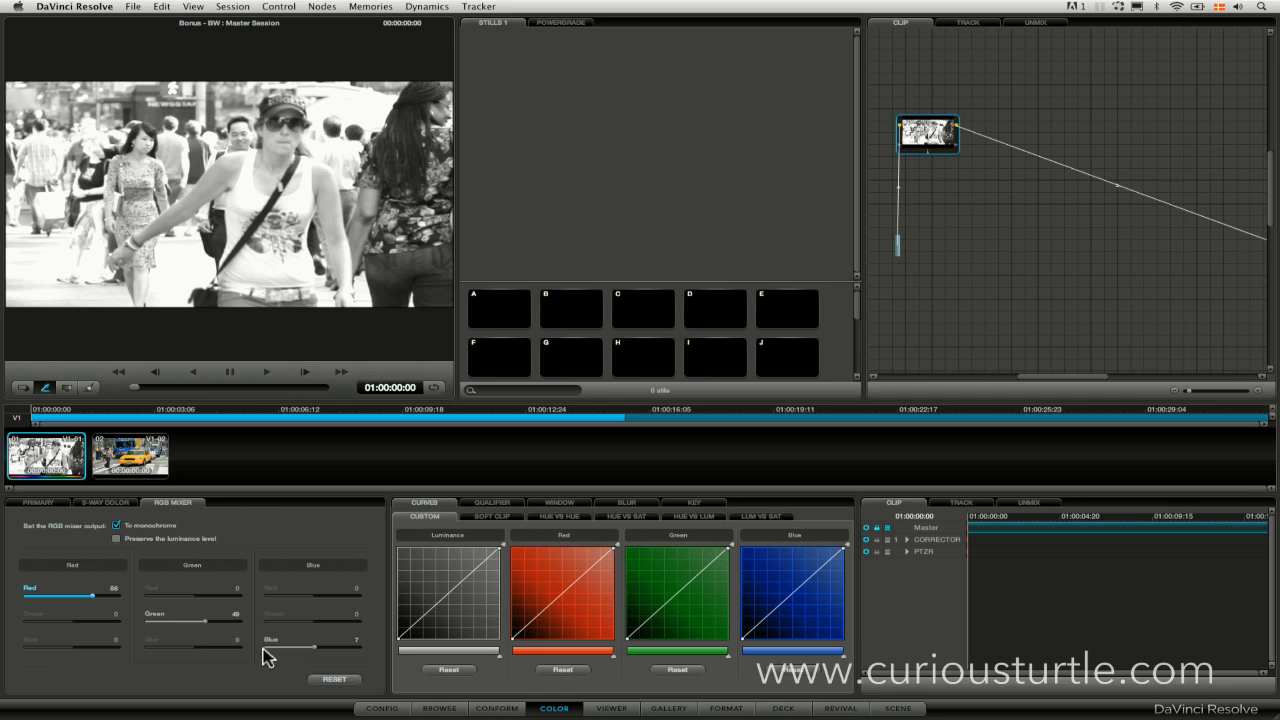
# Step: Push the Blue slider down to -106 to darken the monochrome image
pyautogui.moveTo(287, 648); pyautogui.dragTo(312, 648)
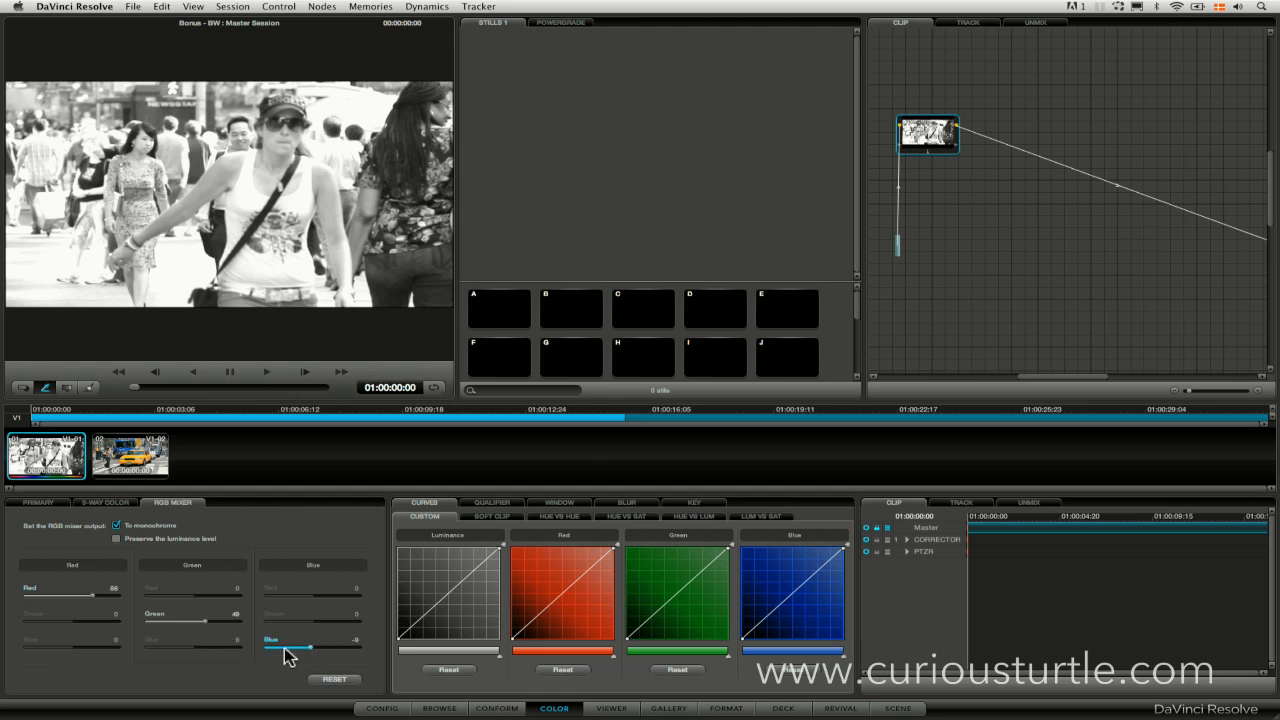
pyautogui.moveTo(310, 649); pyautogui.dragTo(305, 649)
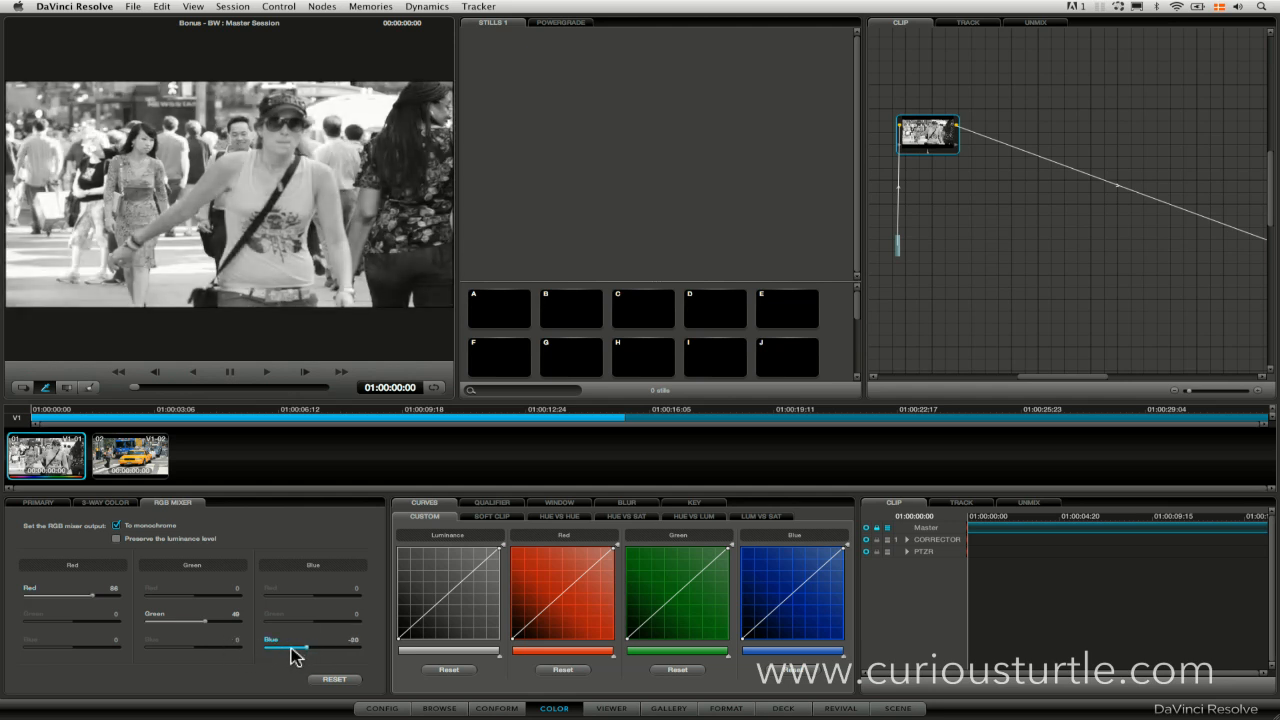
pyautogui.moveTo(285, 648); pyautogui.dragTo(293, 648)
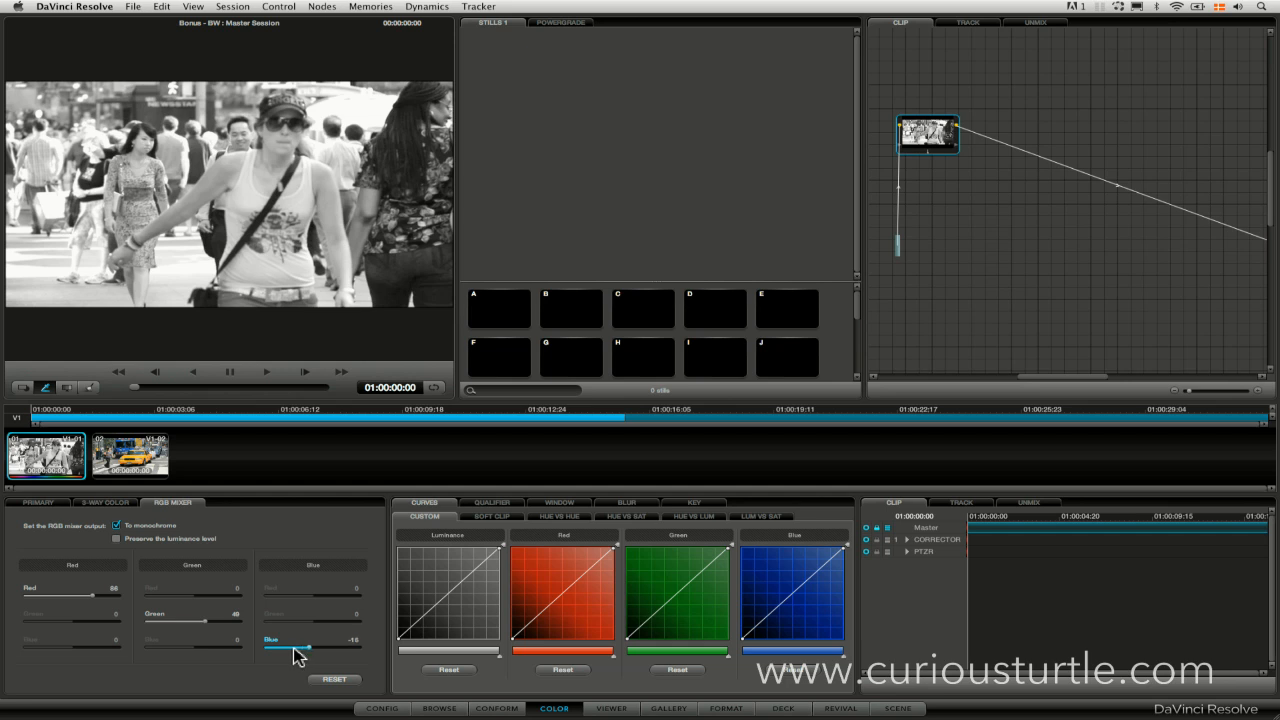
pyautogui.moveTo(295, 650); pyautogui.dragTo(290, 650)
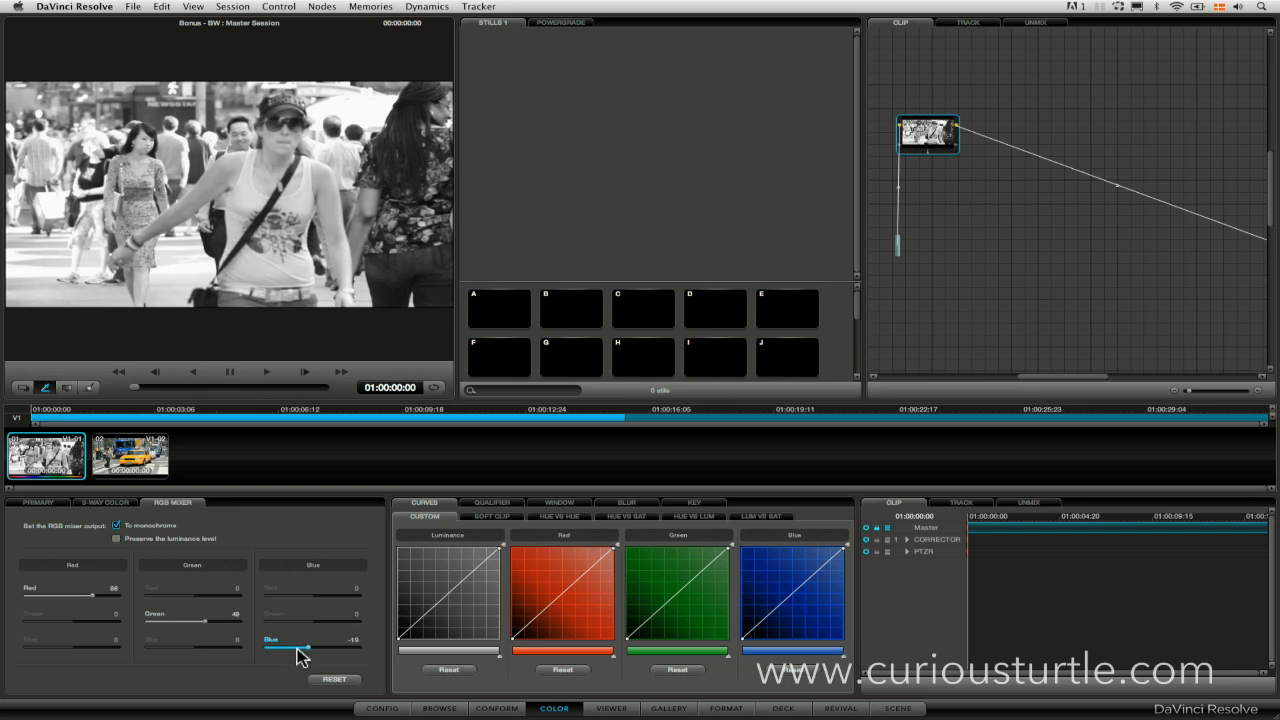
pyautogui.moveTo(290, 649); pyautogui.dragTo(320, 649)
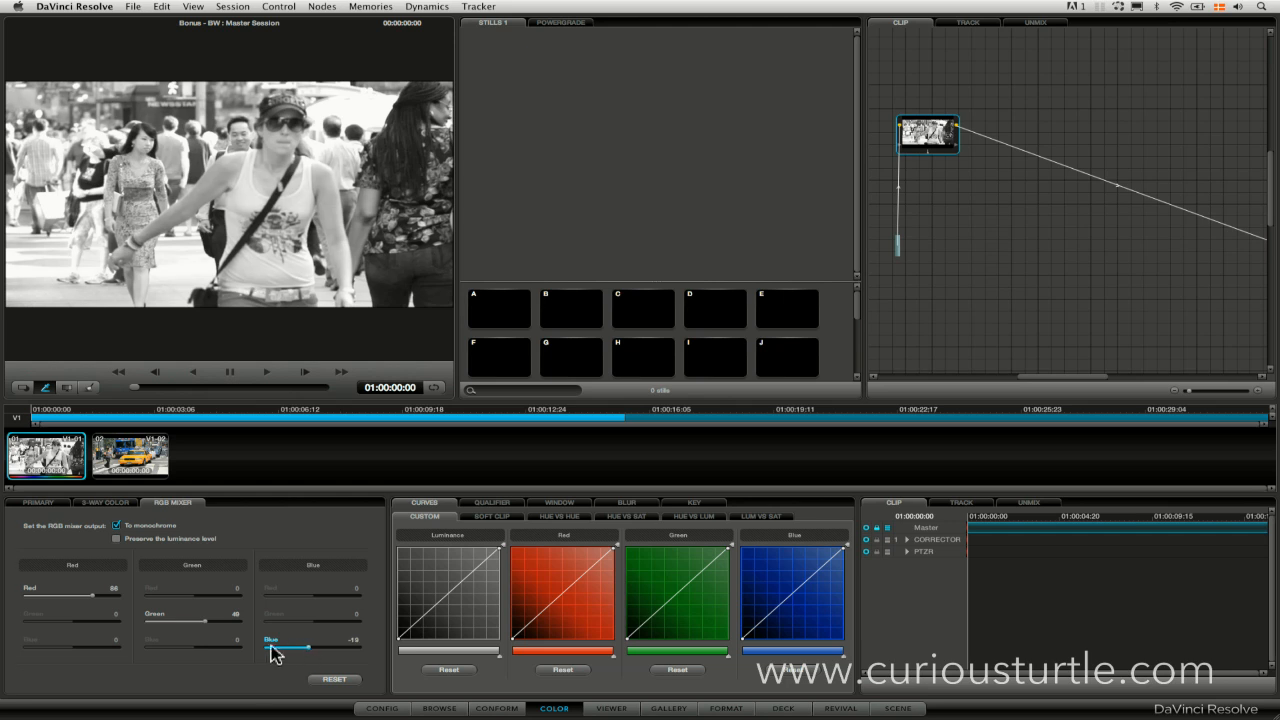
pyautogui.moveTo(280, 647); pyautogui.dragTo(293, 647)
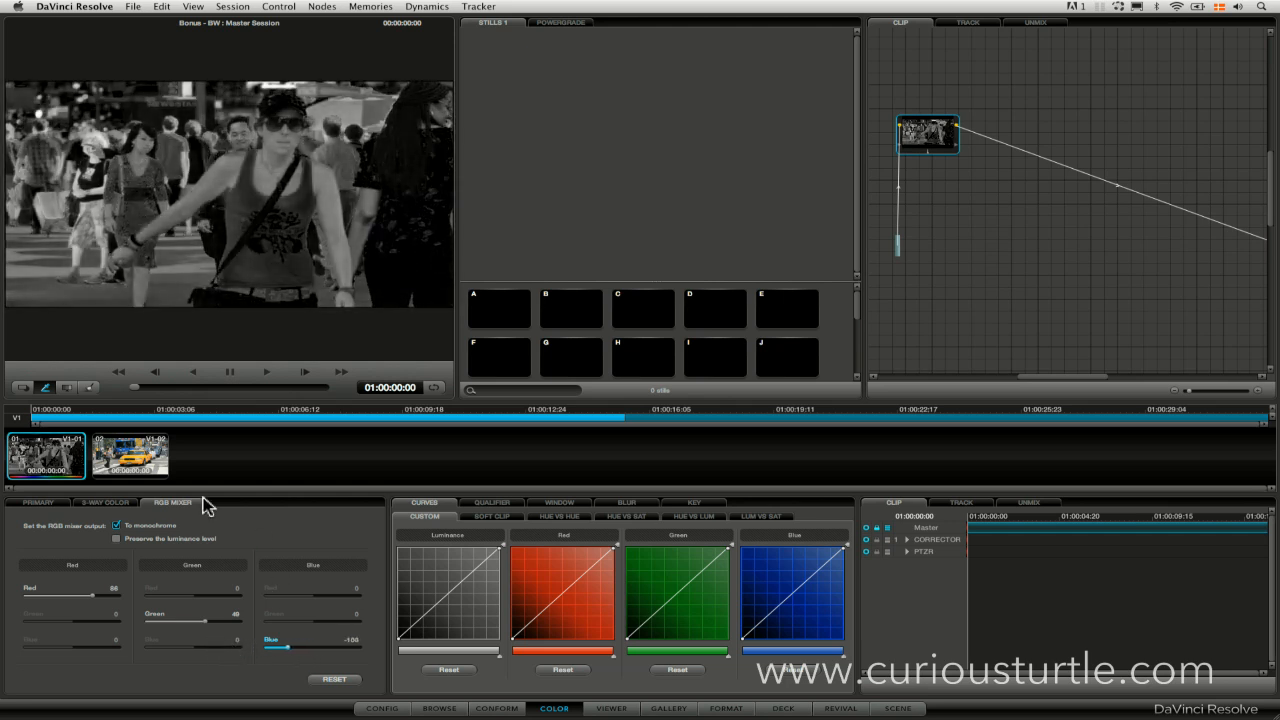
# Step: Raise Green to 107 and Red to 108 in the monochrome mix
pyautogui.moveTo(75, 594); pyautogui.dragTo(98, 594)
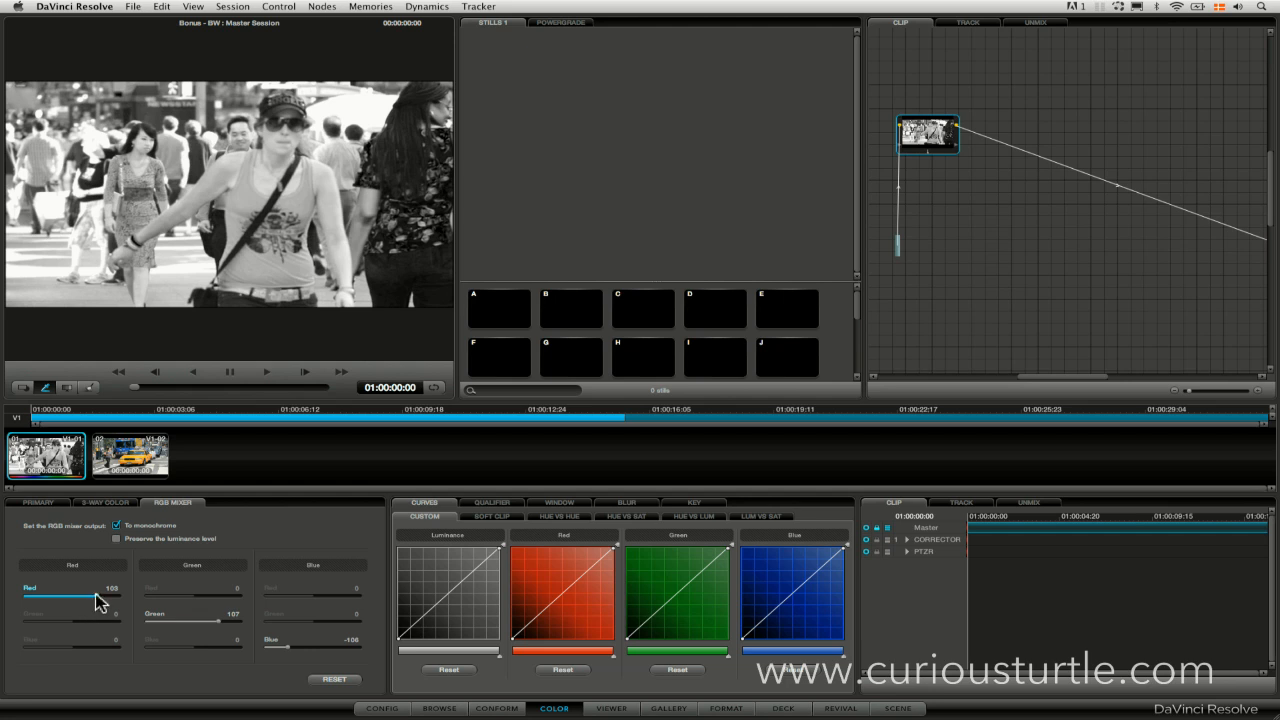
pyautogui.moveTo(82, 593); pyautogui.dragTo(97, 593)
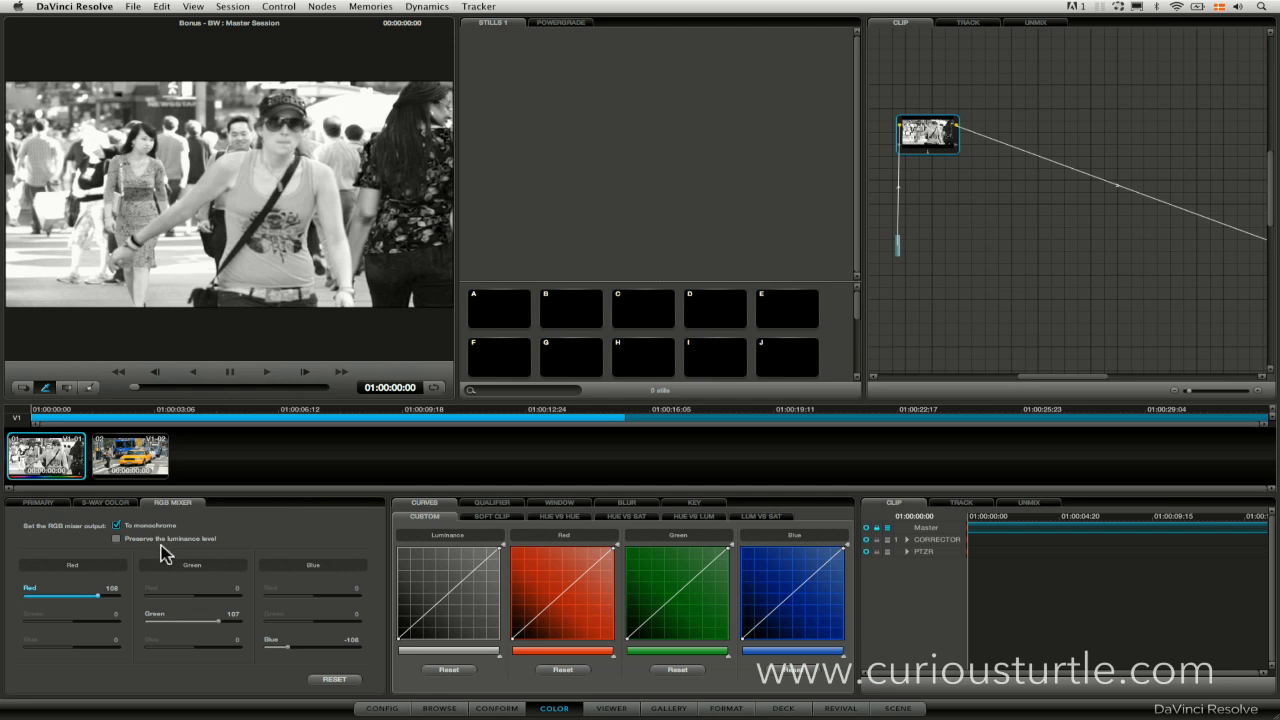
pyautogui.moveTo(181, 525)
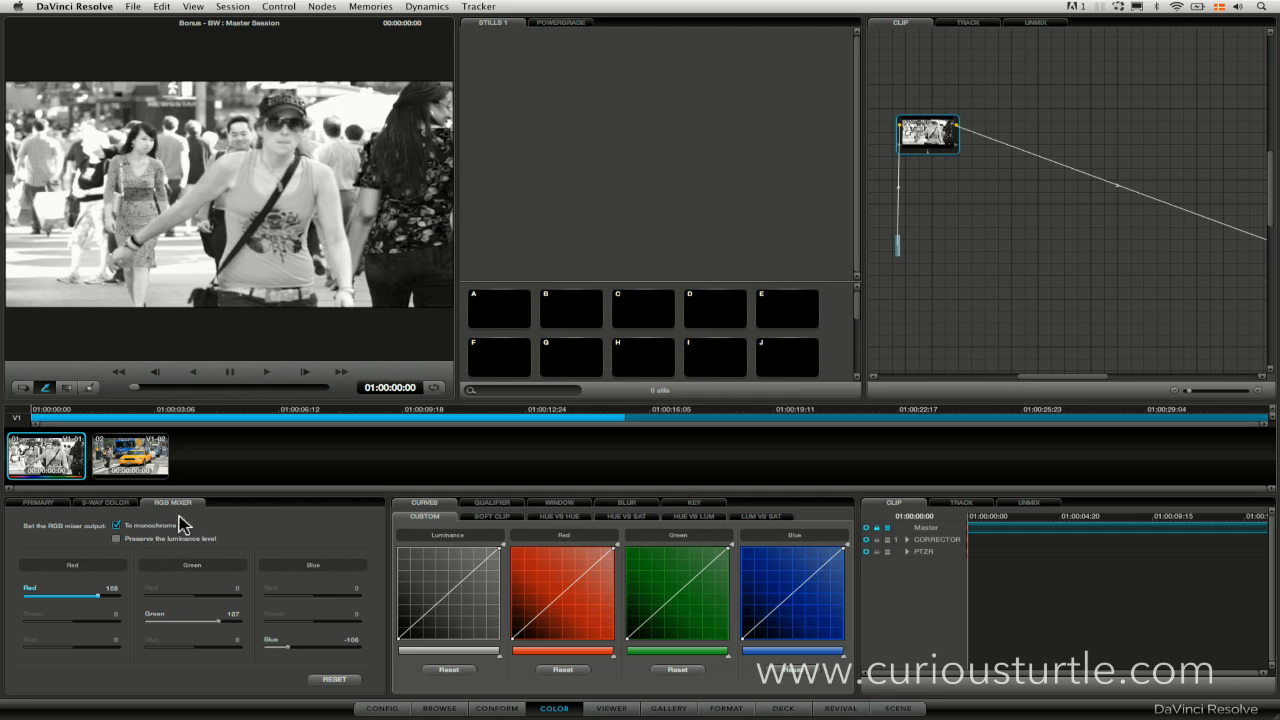
# Step: Re-enable Preserve luminance level in the RGB Mixer
pyautogui.click(117, 538)
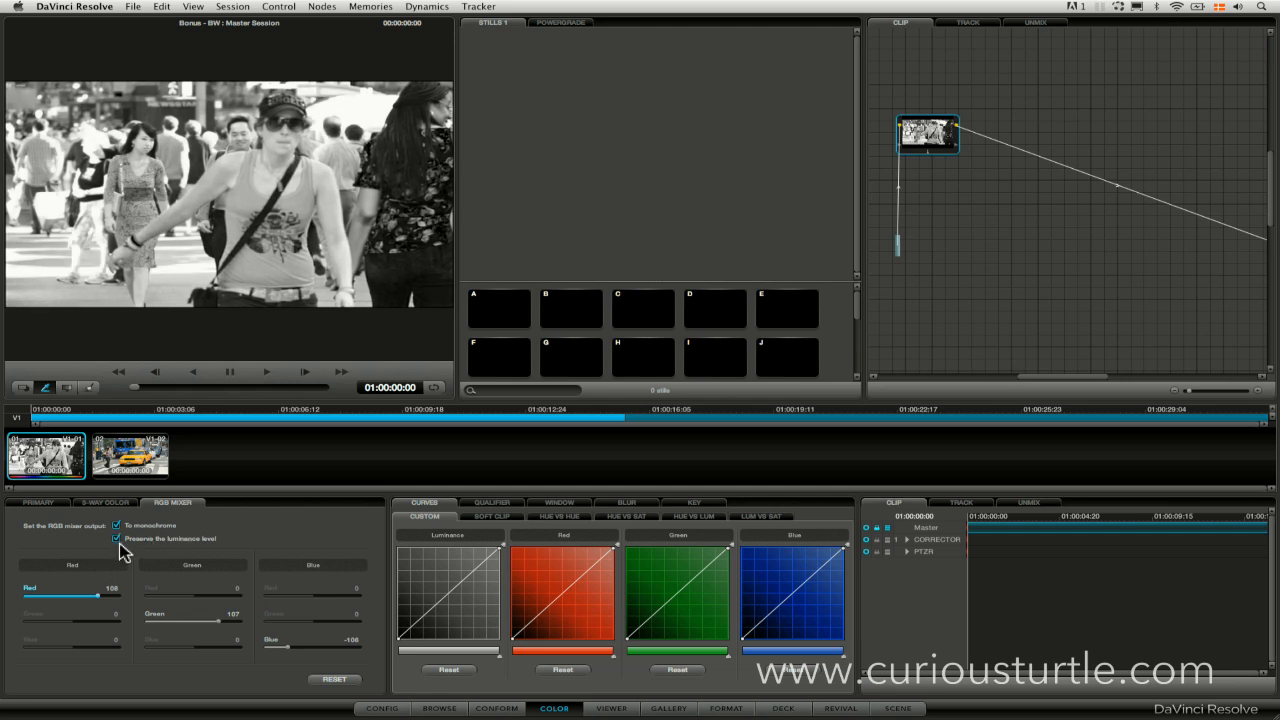
pyautogui.click(117, 538)
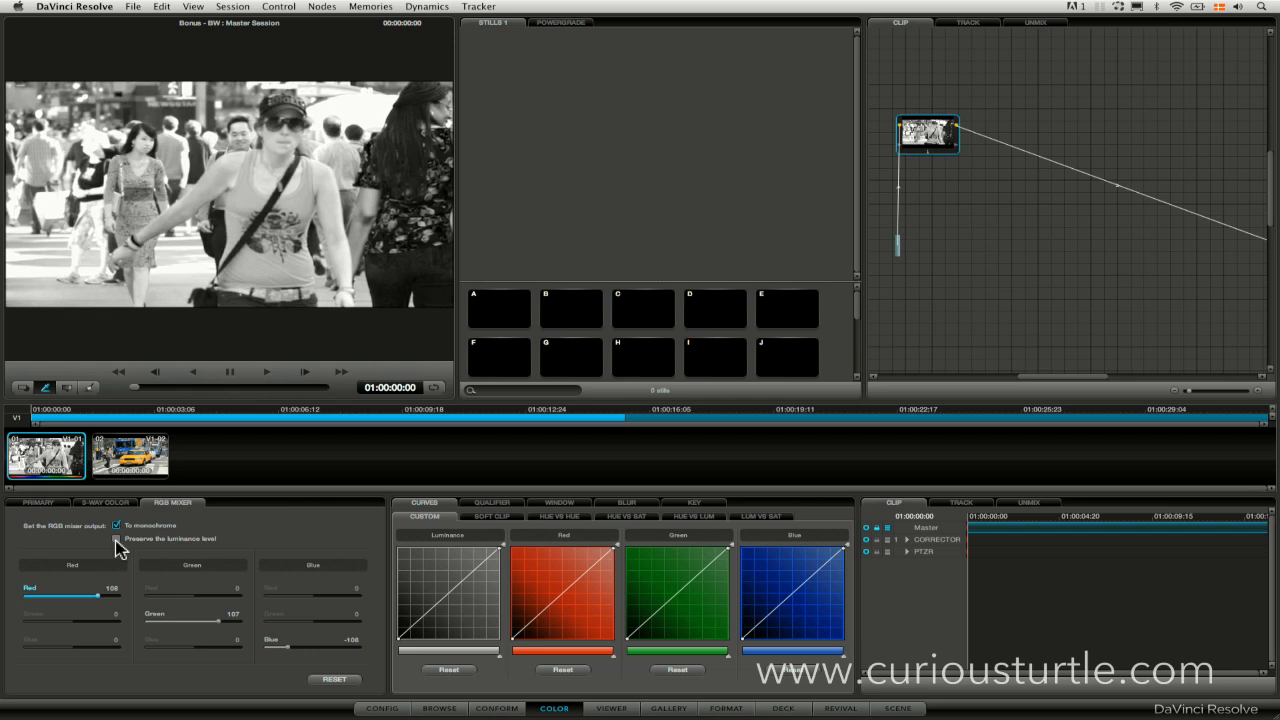
pyautogui.click(117, 540)
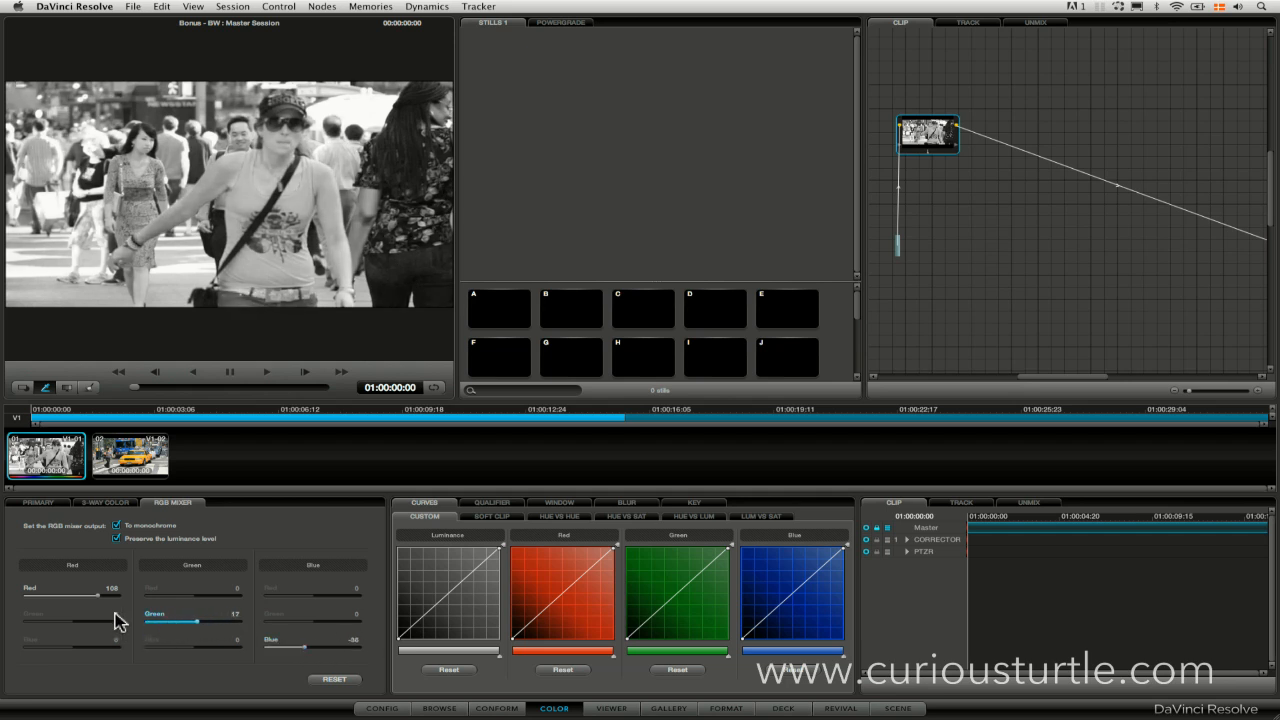
# Step: Set the monochrome mix Red slider to 125 and Green to 36
pyautogui.moveTo(100, 595); pyautogui.dragTo(75, 595)
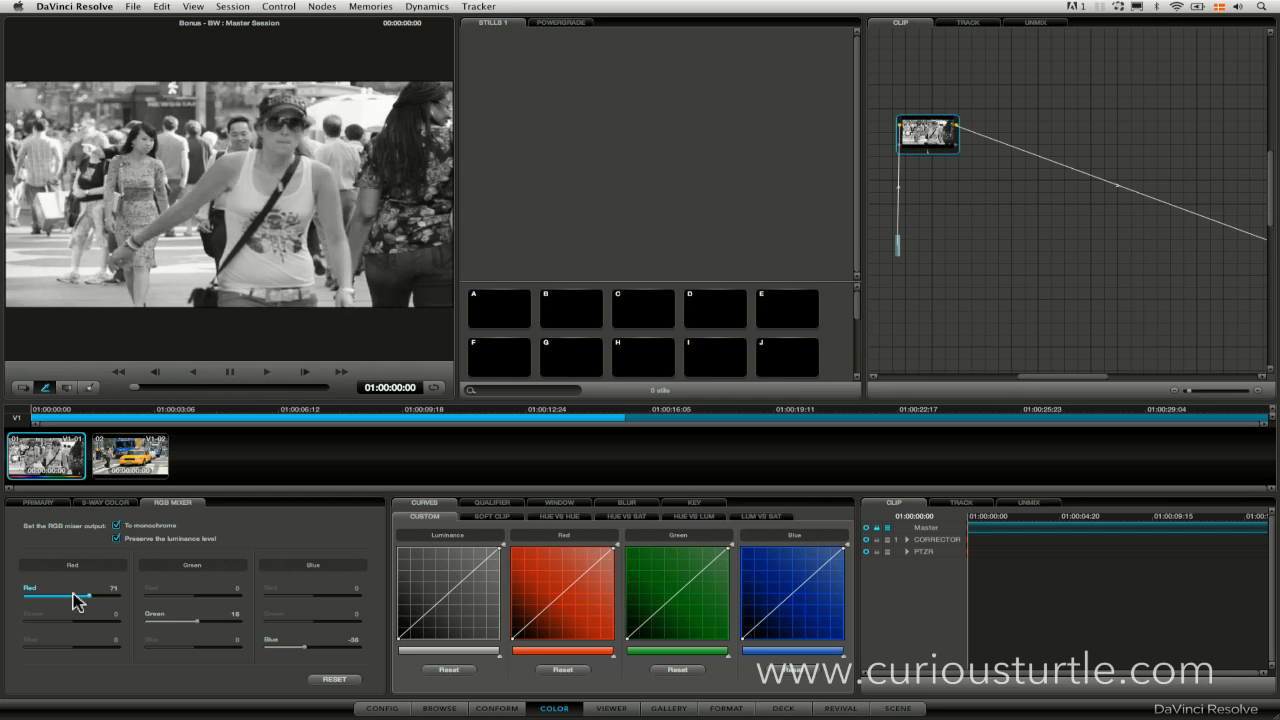
pyautogui.moveTo(75, 597); pyautogui.dragTo(92, 597)
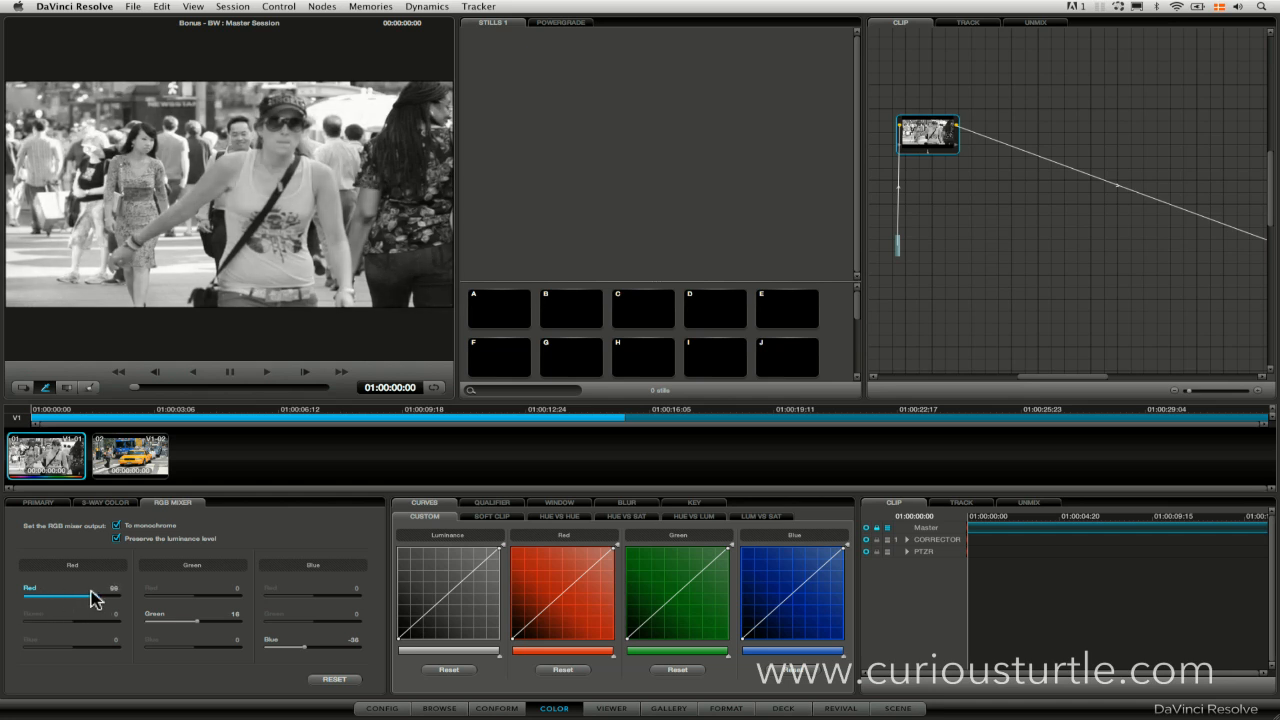
pyautogui.moveTo(90, 600); pyautogui.dragTo(110, 595)
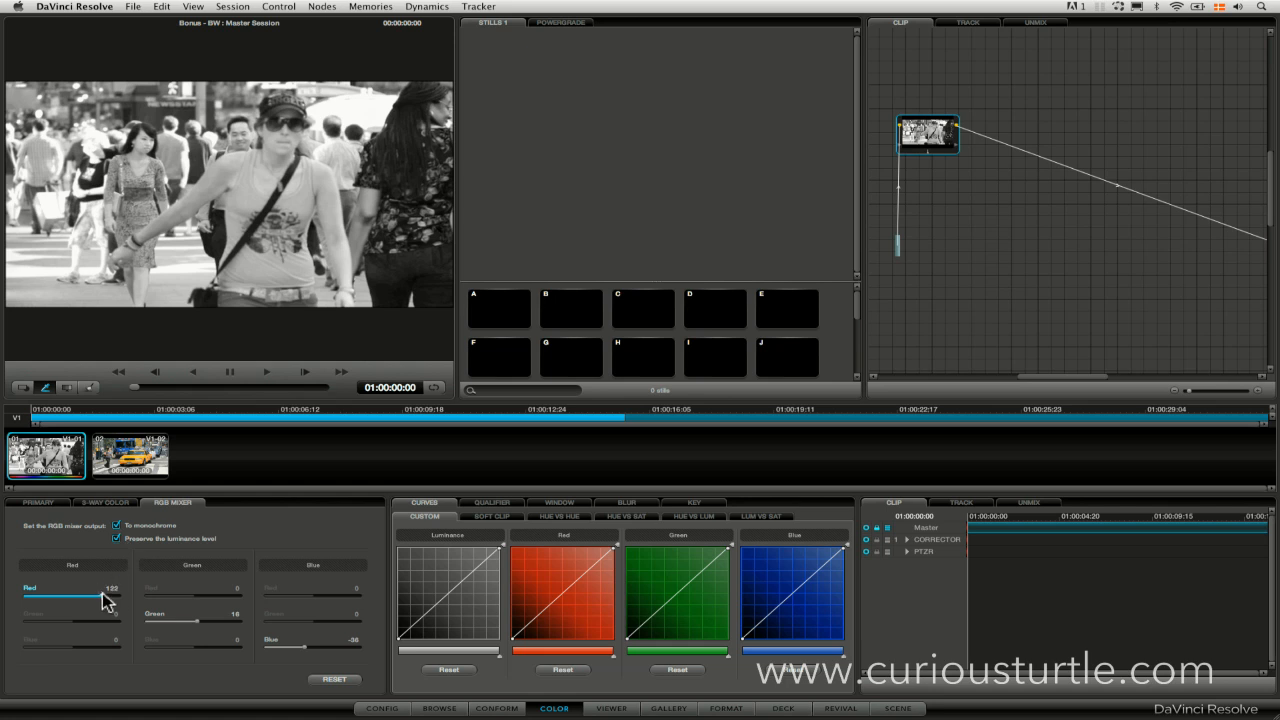
pyautogui.moveTo(103, 595); pyautogui.dragTo(52, 595)
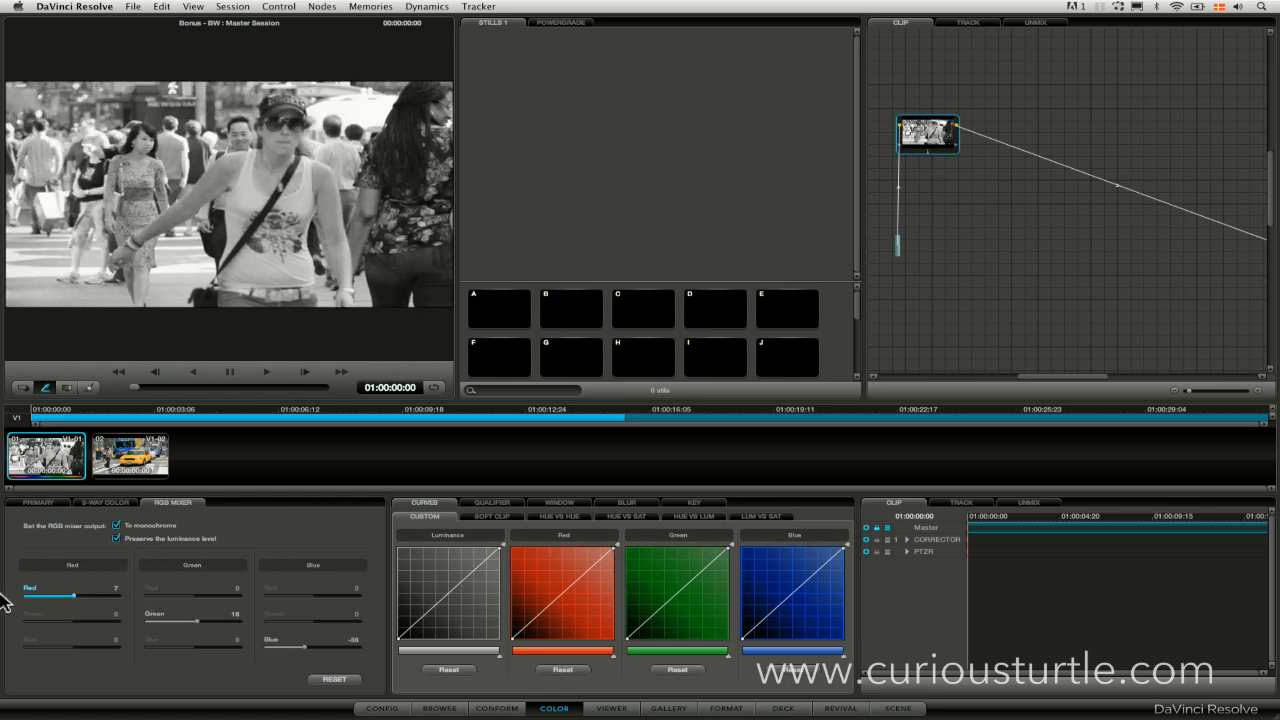
pyautogui.moveTo(65, 596); pyautogui.dragTo(120, 596)
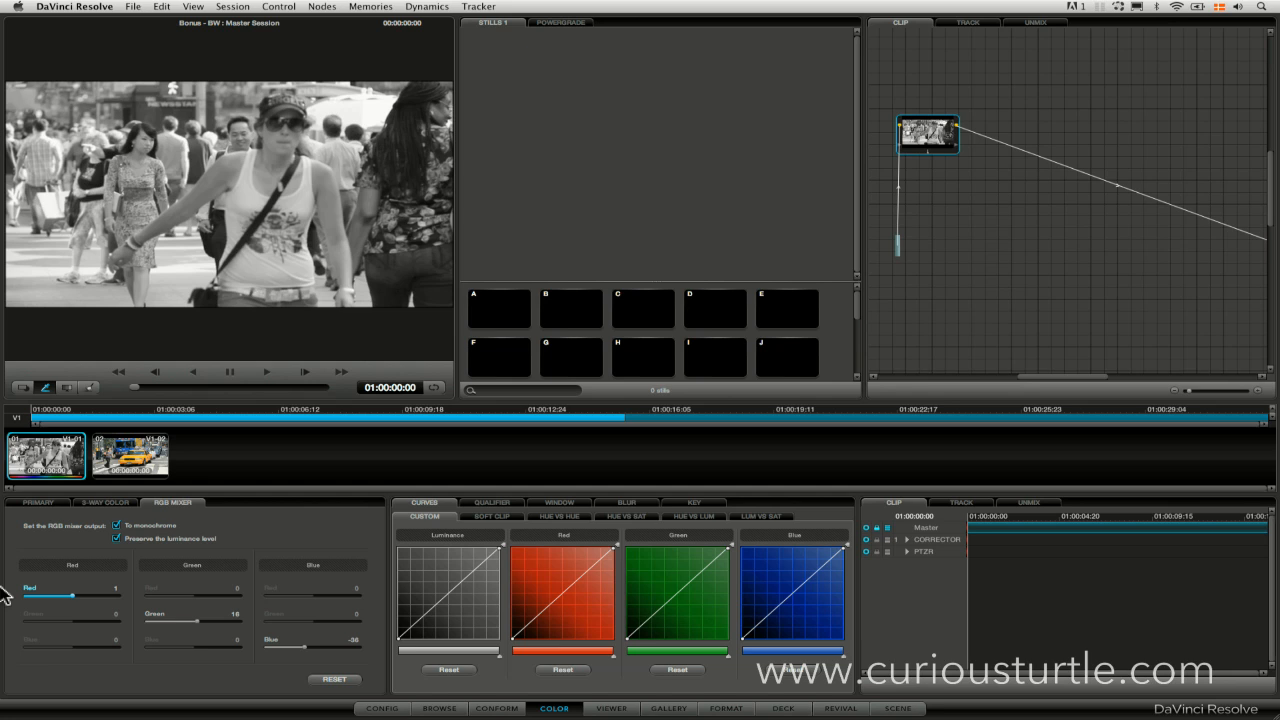
pyautogui.moveTo(68, 595); pyautogui.dragTo(108, 595)
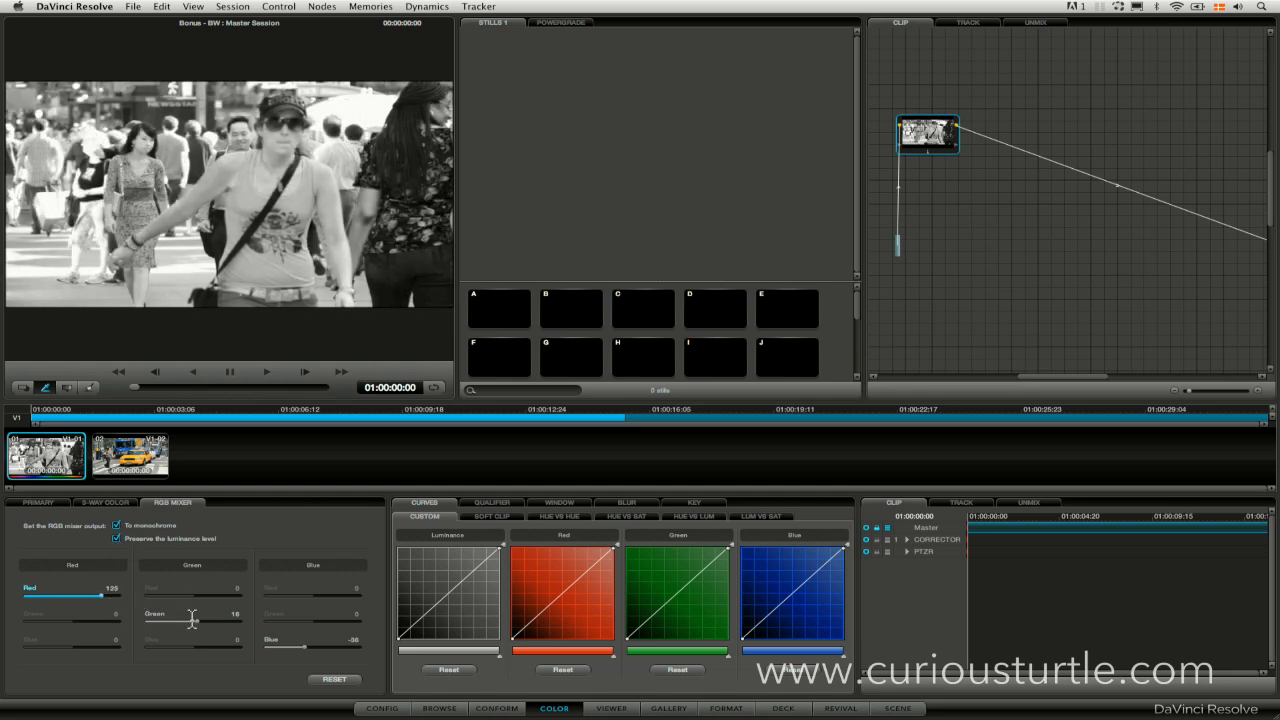
pyautogui.moveTo(188, 621); pyautogui.dragTo(208, 621)
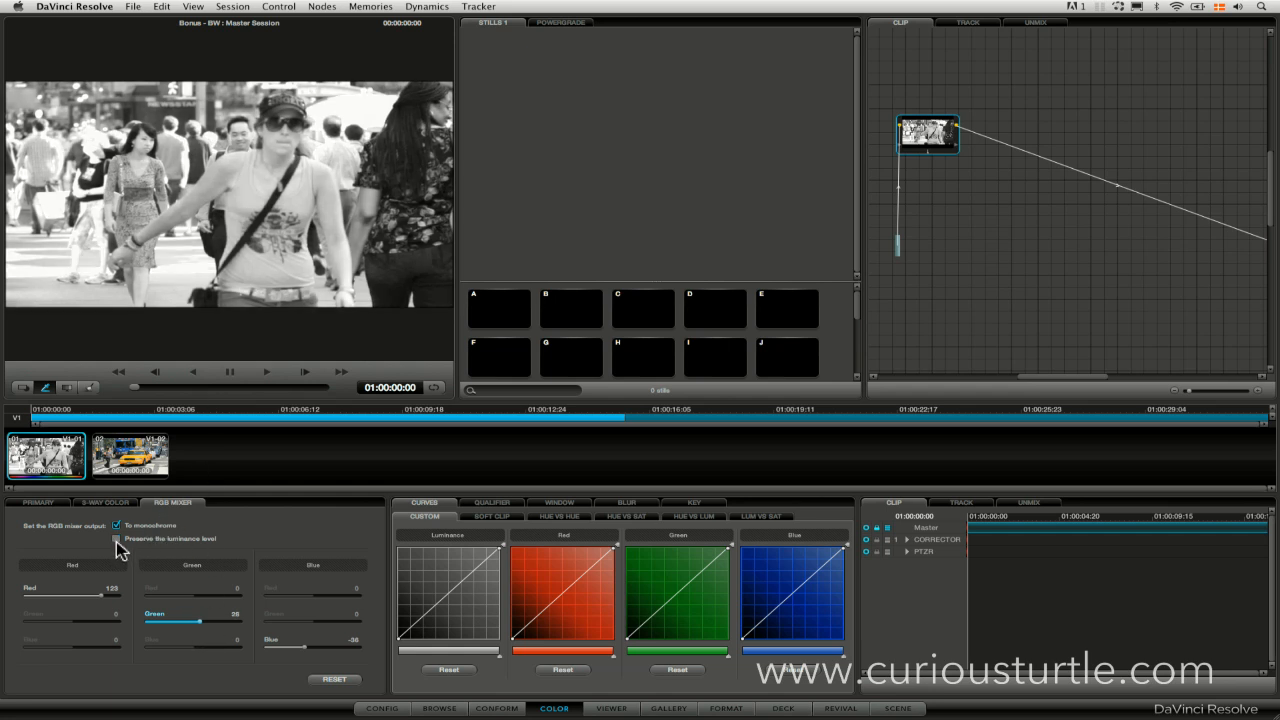
# Step: Bend the Luminance custom curve into an S-curve for extra contrast
pyautogui.click(117, 539)
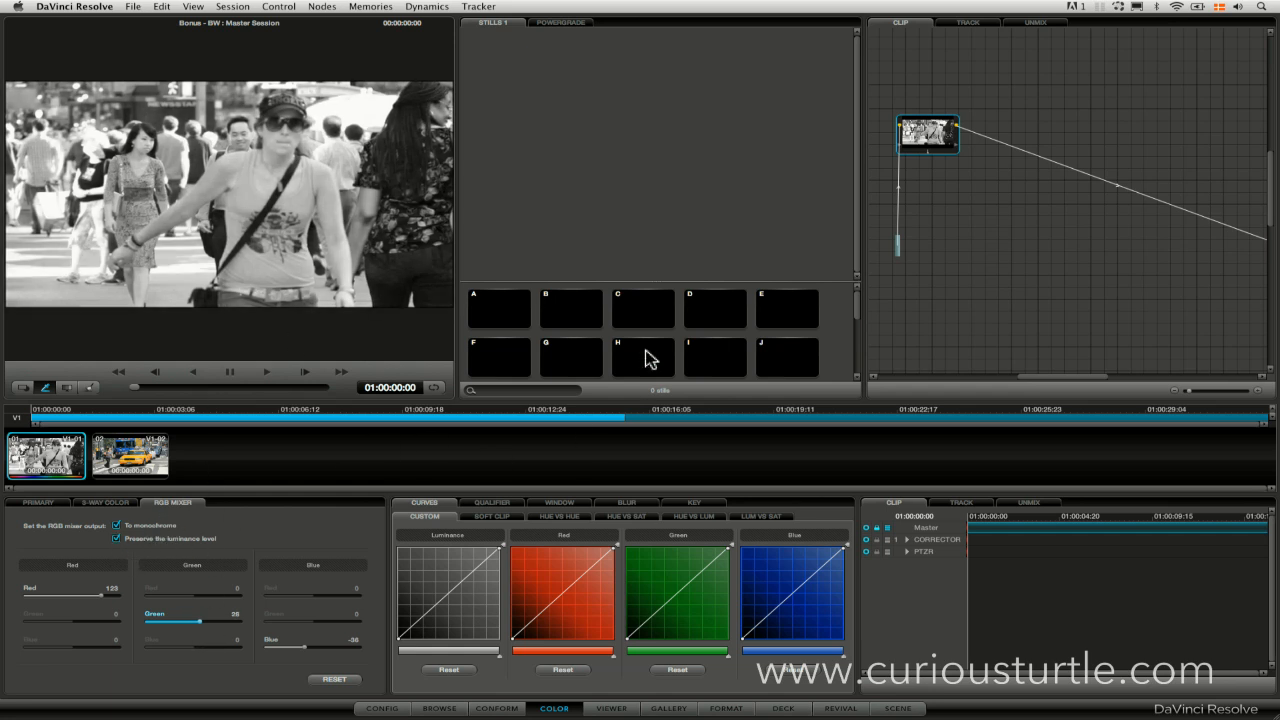
pyautogui.moveTo(553, 337)
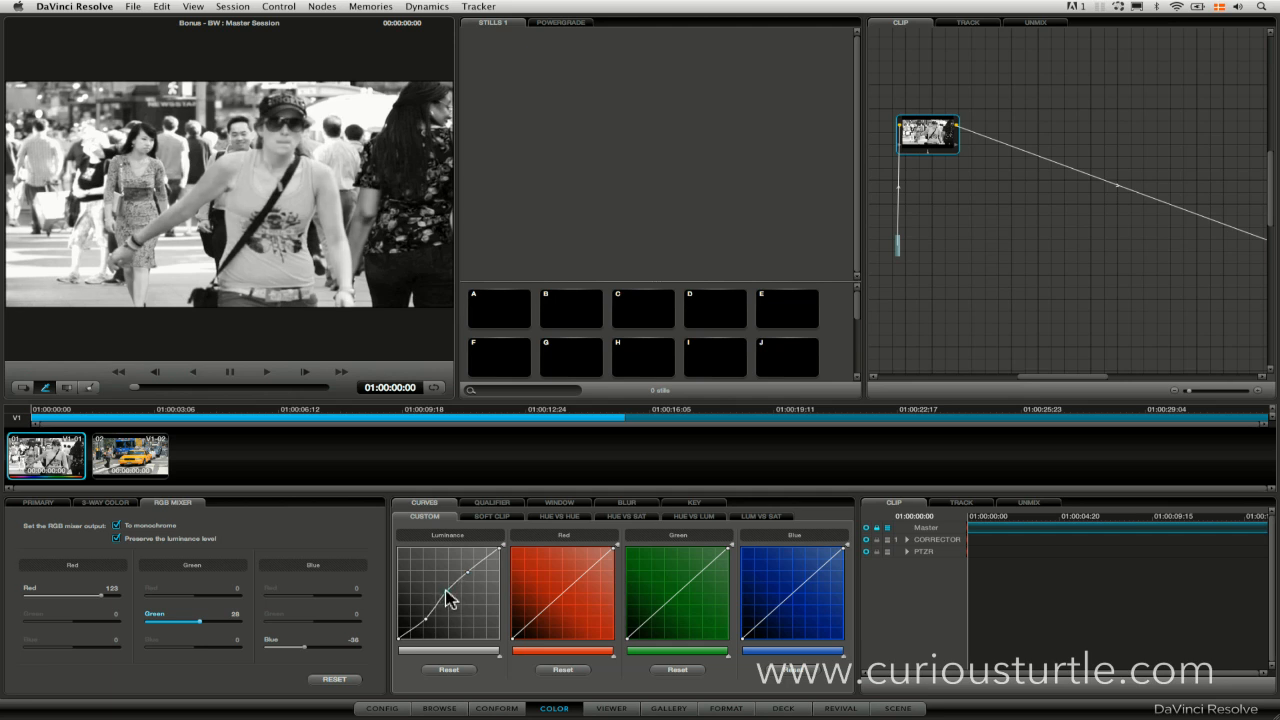
pyautogui.moveTo(450, 598); pyautogui.dragTo(485, 568)
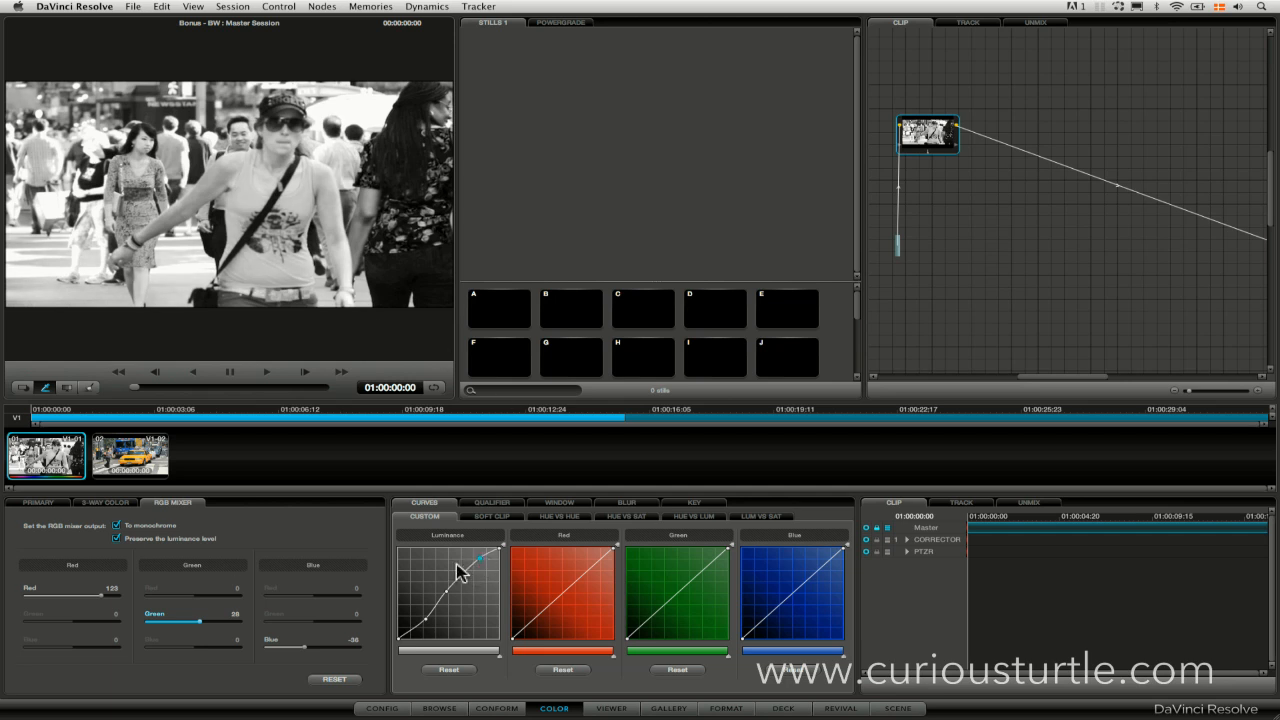
pyautogui.moveTo(185, 570)
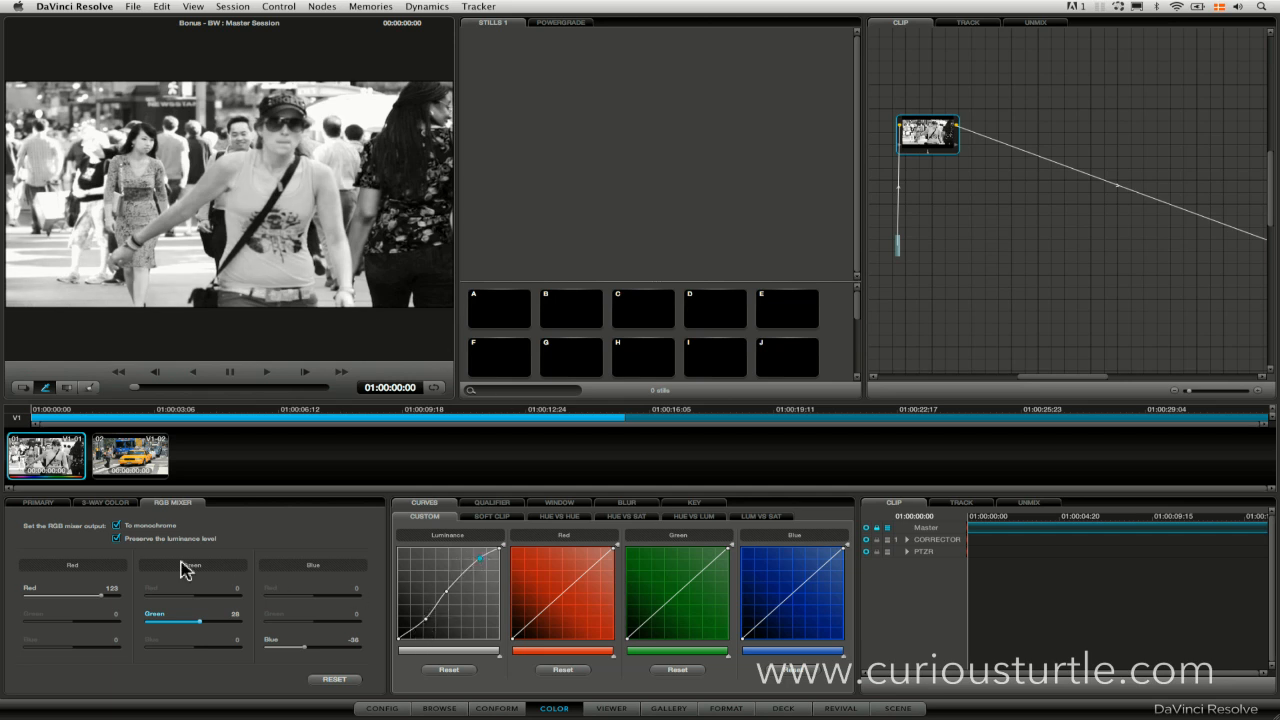
pyautogui.click(36, 501)
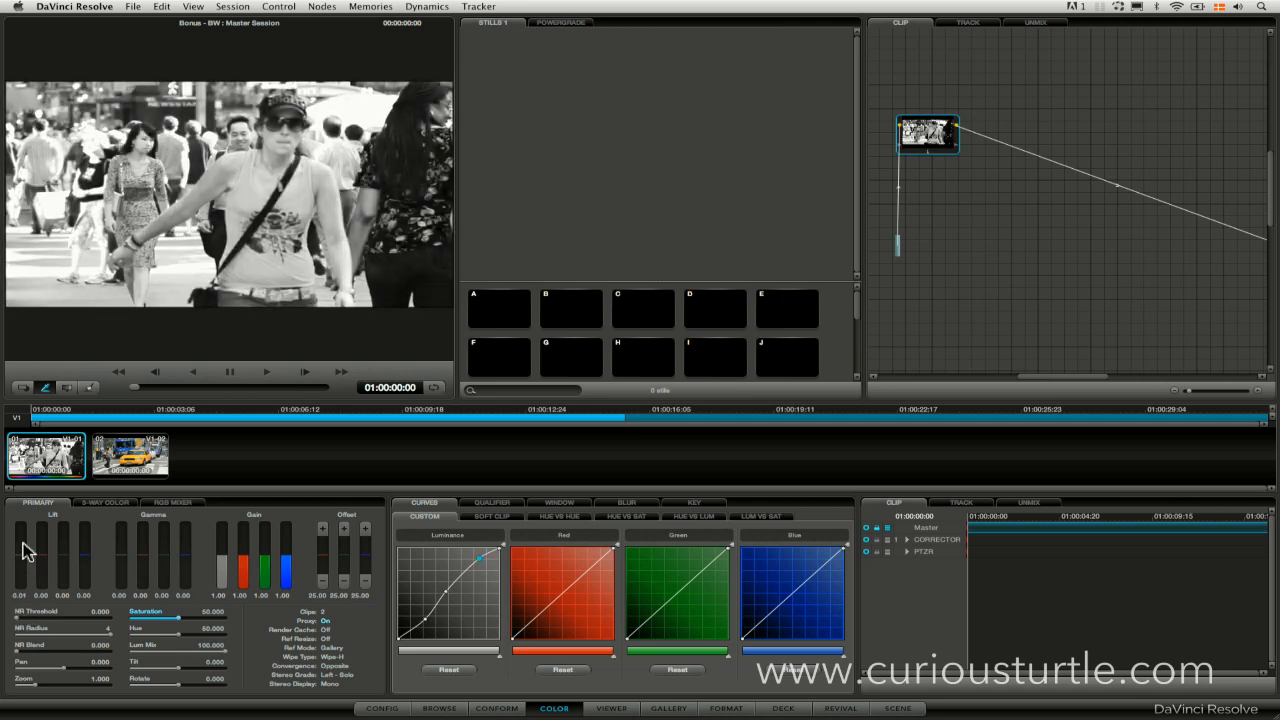
pyautogui.moveTo(711, 371)
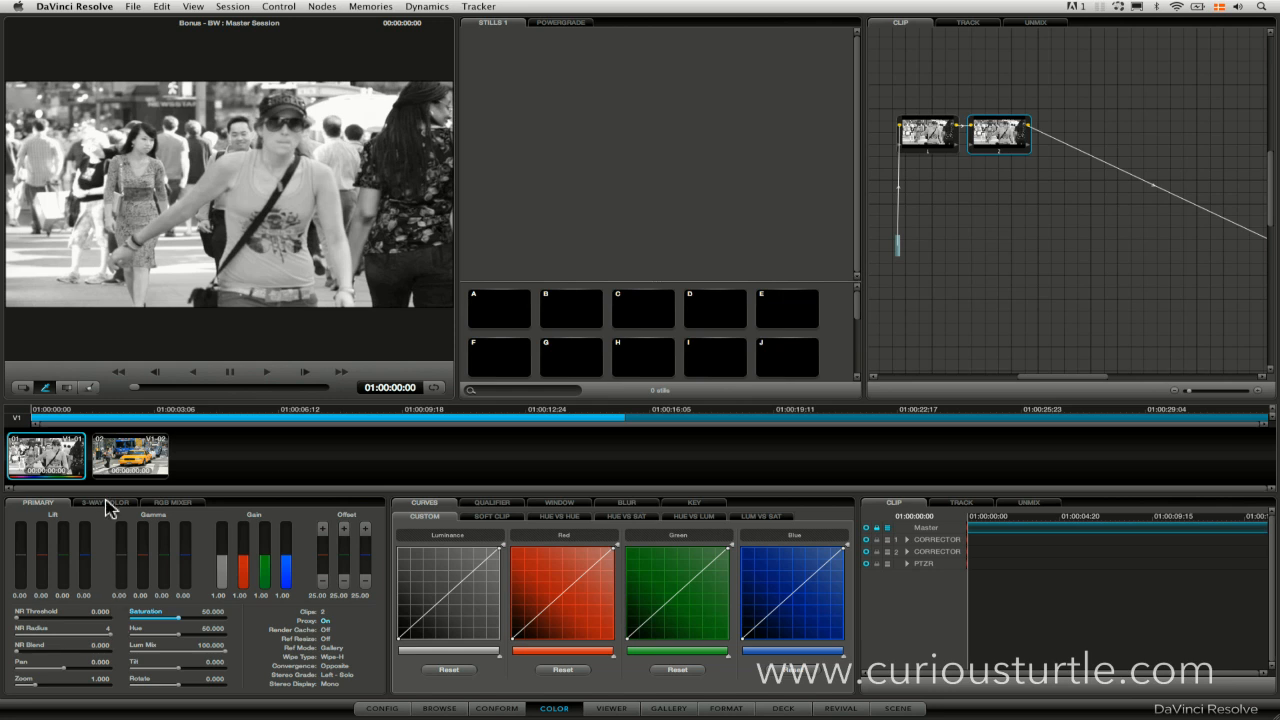
# Step: Reset the grade at 01:00:05:02, returning the clip to colour with one node
pyautogui.click(103, 502)
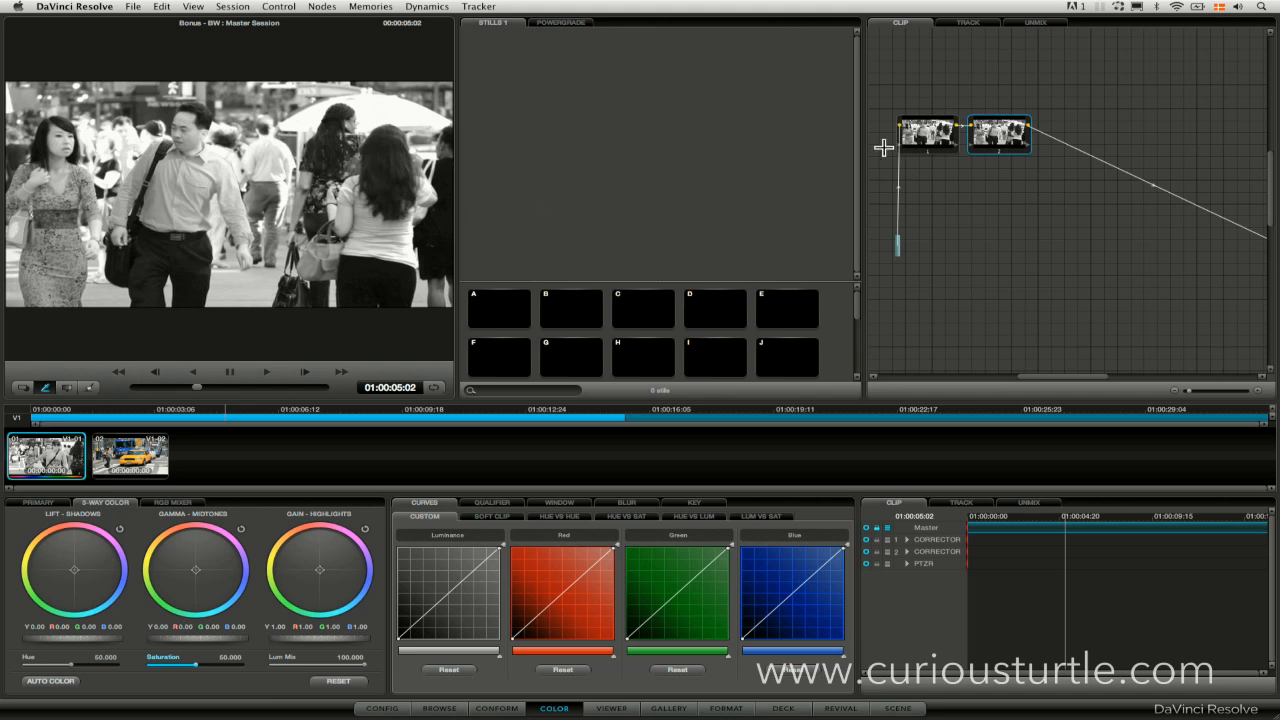
pyautogui.click(232, 6)
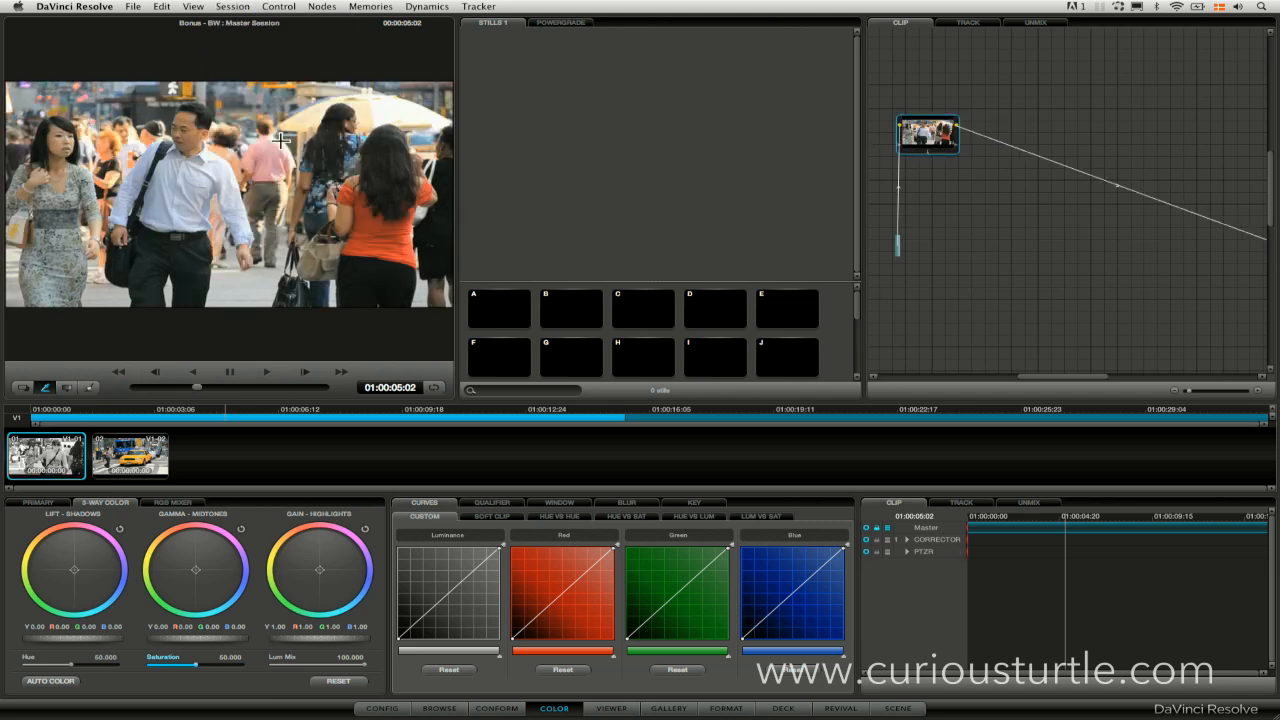
# Step: Add a layer node via Nodes > Add Layer and bring up the RGB Mixer
pyautogui.click(322, 6)
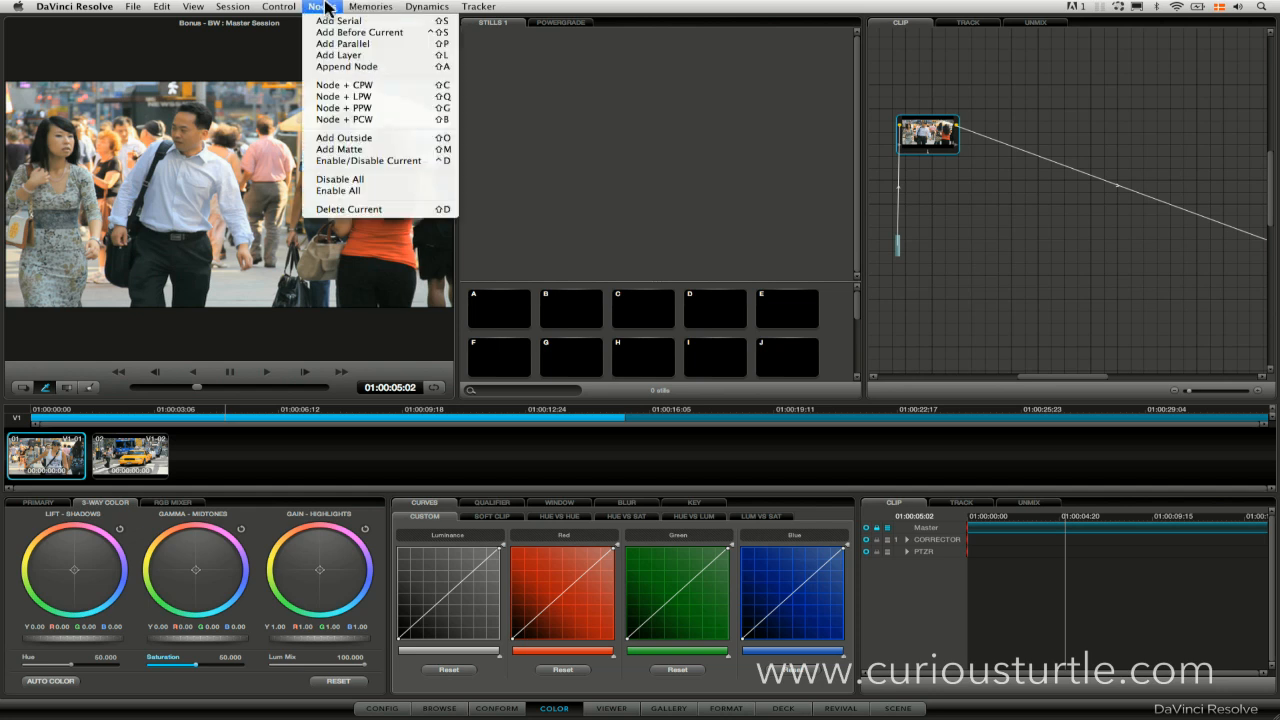
pyautogui.click(338, 55)
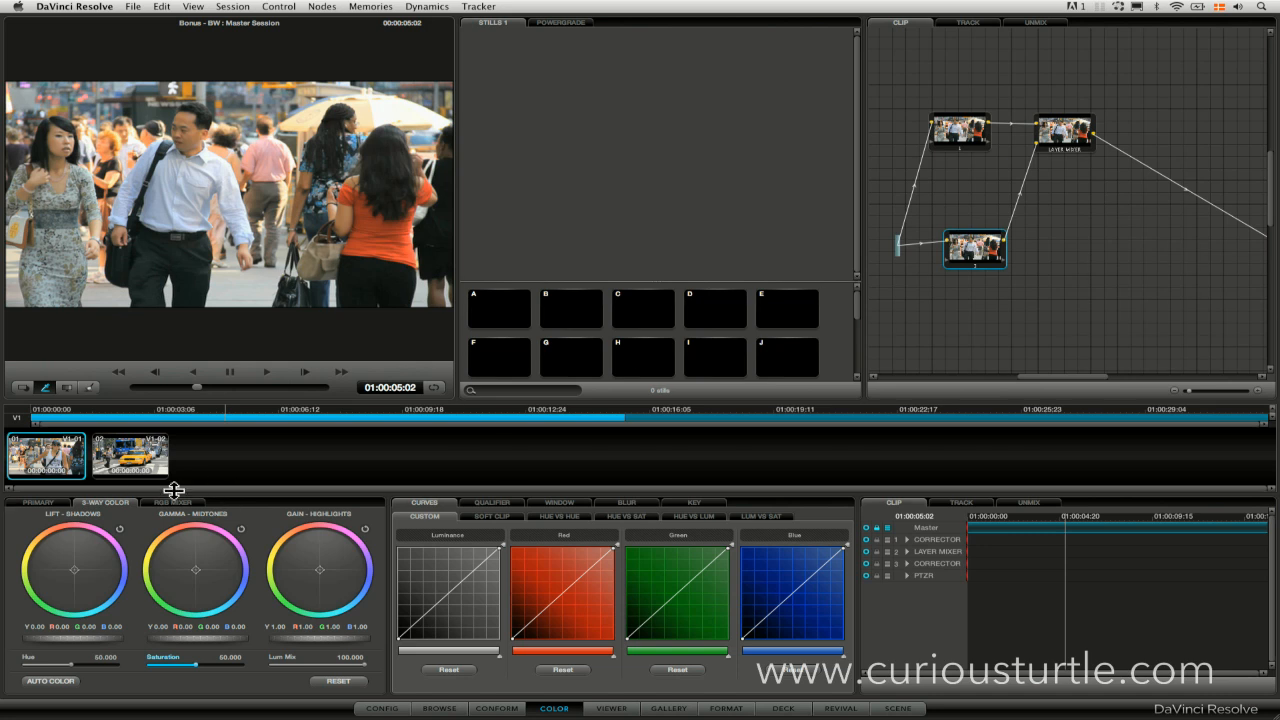
pyautogui.click(172, 502)
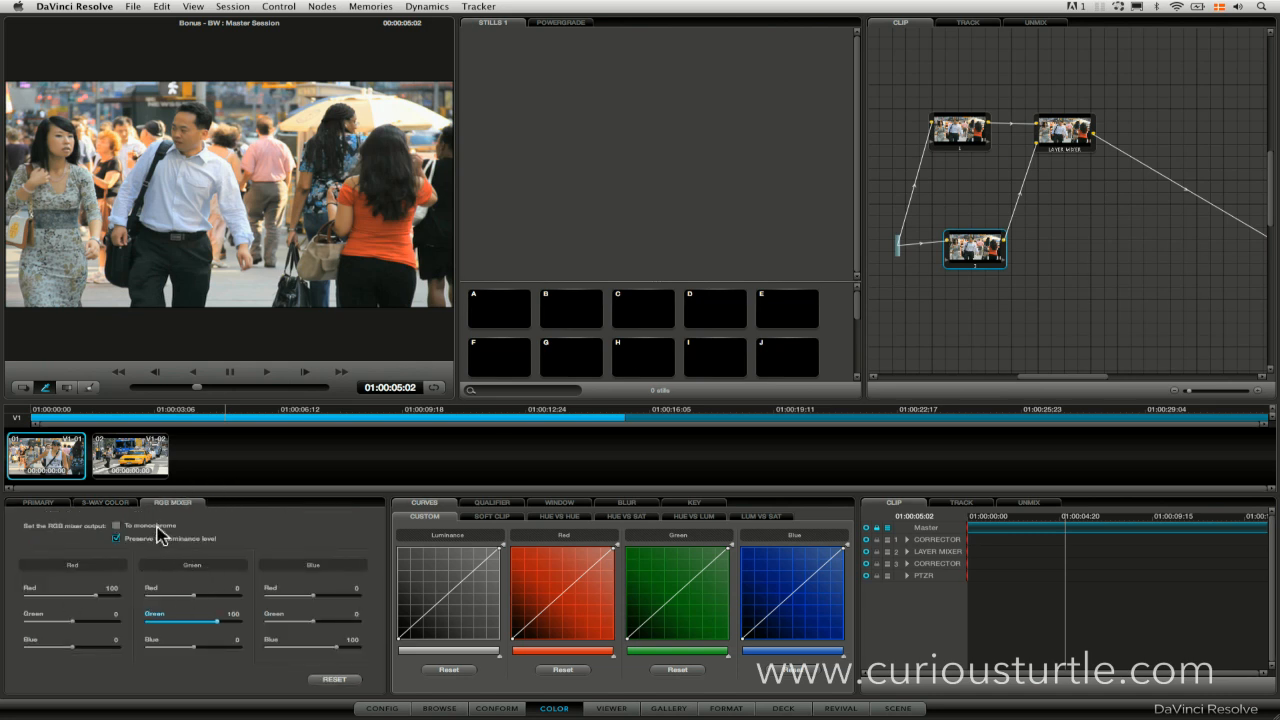
# Step: Tick To monochrome on the layer node and set Green to -32, Red to 59
pyautogui.click(116, 525)
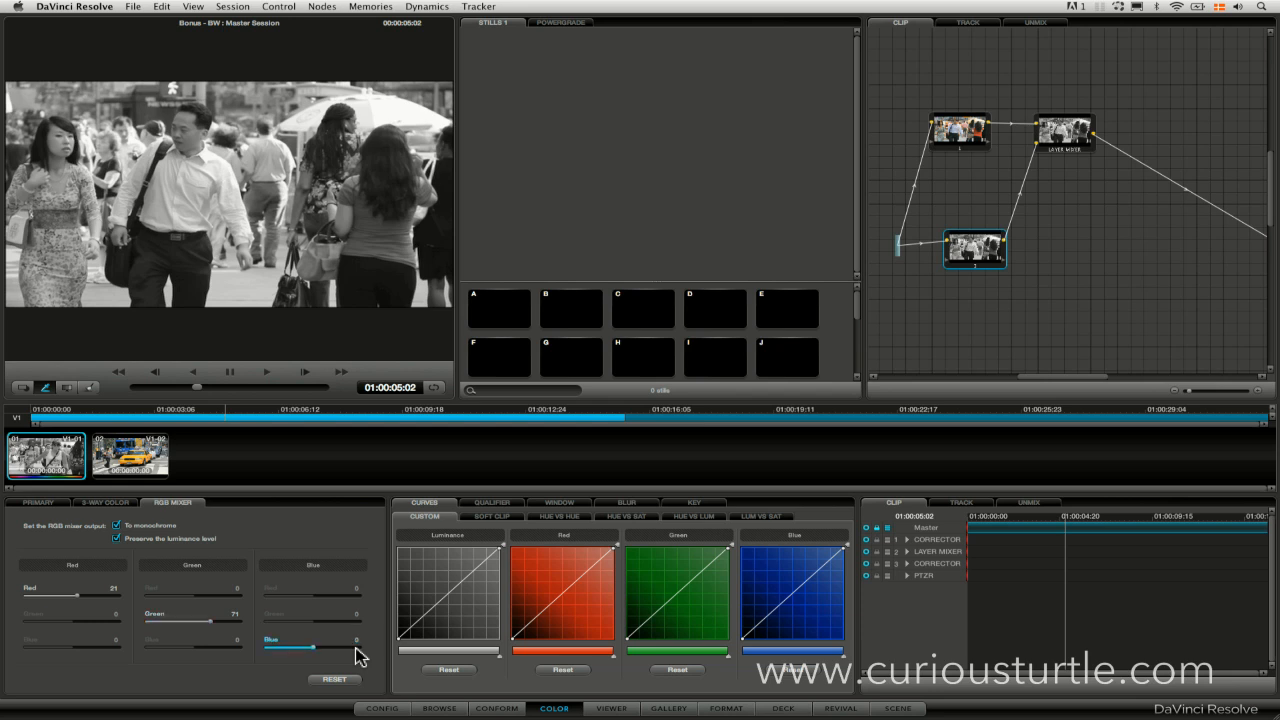
pyautogui.moveTo(235, 625)
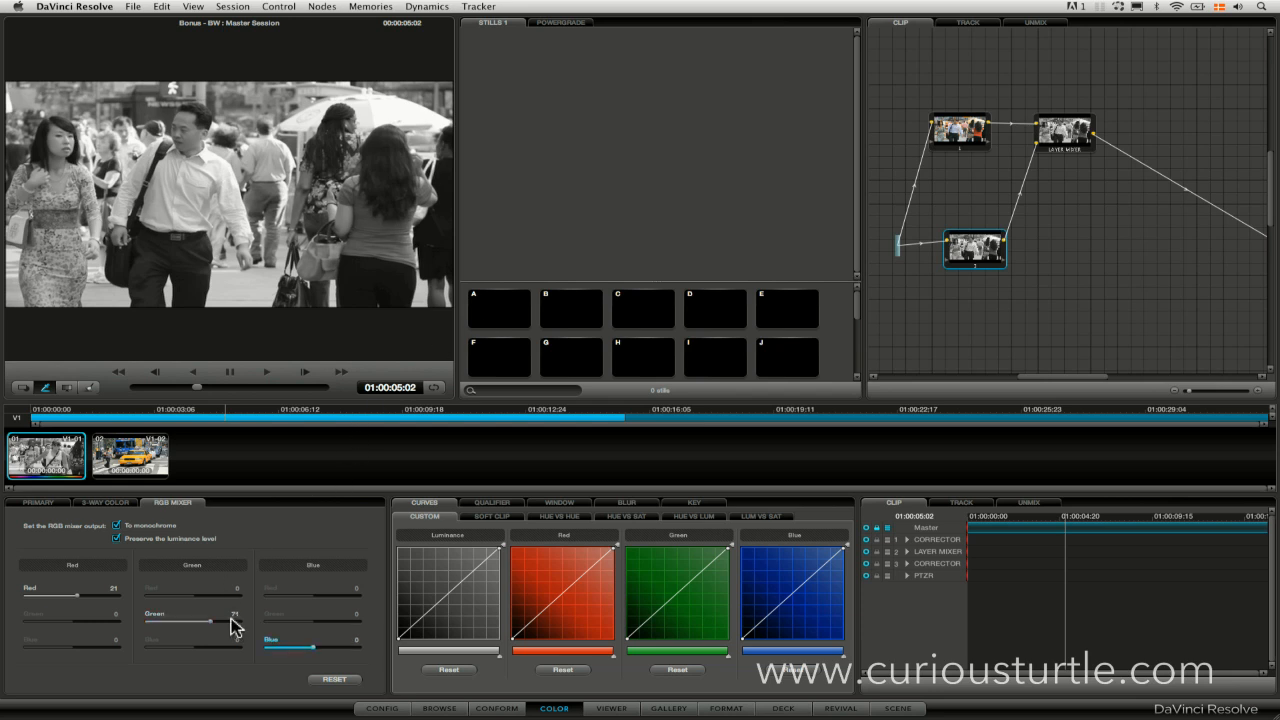
pyautogui.moveTo(210, 621); pyautogui.dragTo(150, 621)
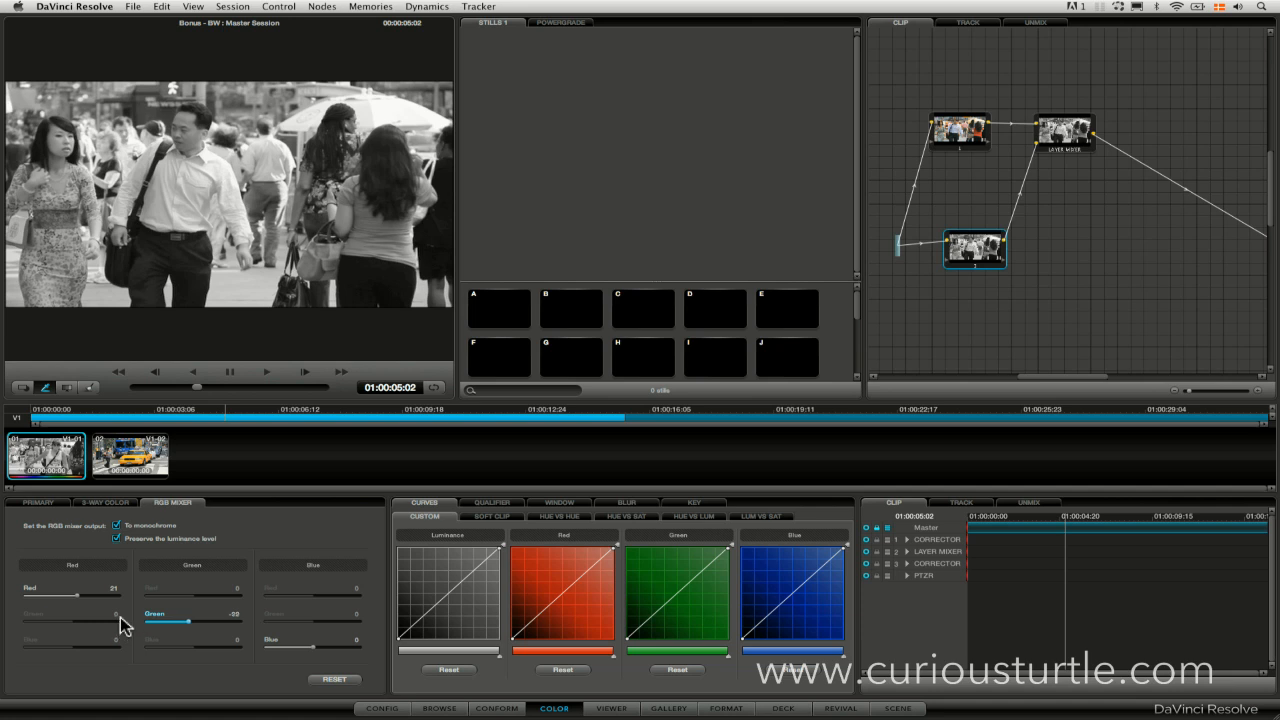
pyautogui.moveTo(80, 600)
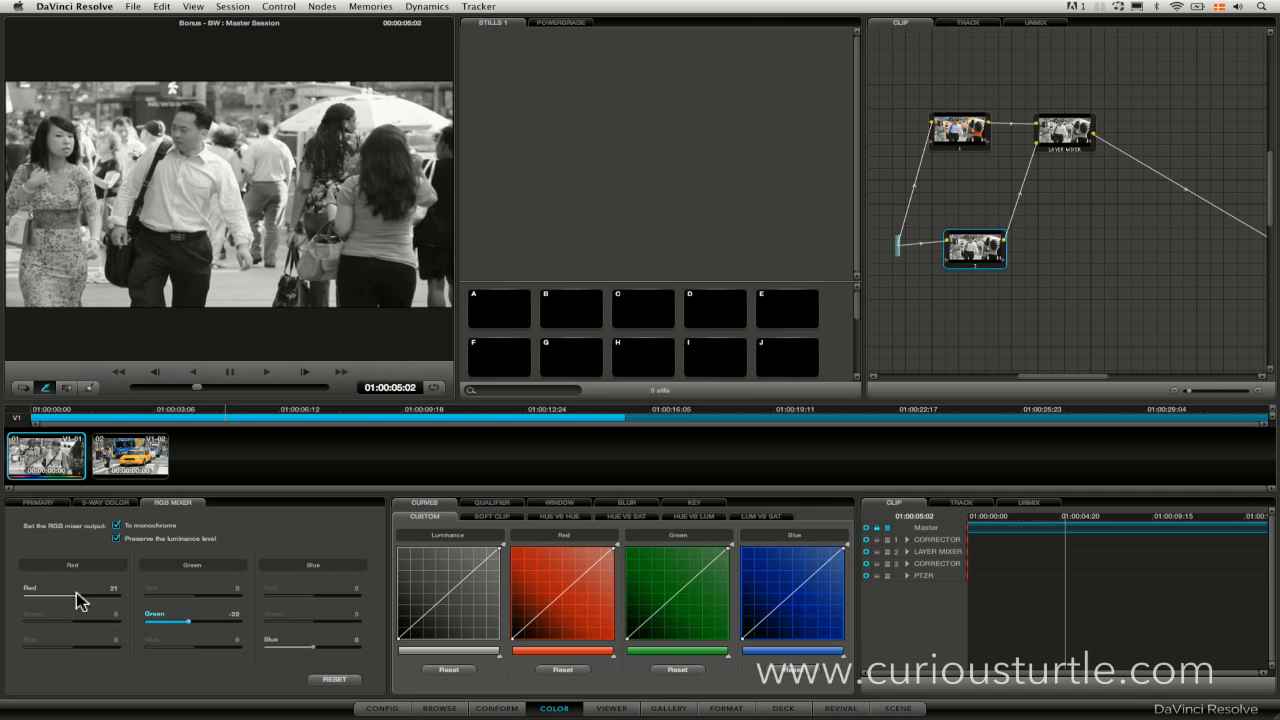
pyautogui.moveTo(78, 593); pyautogui.dragTo(84, 593)
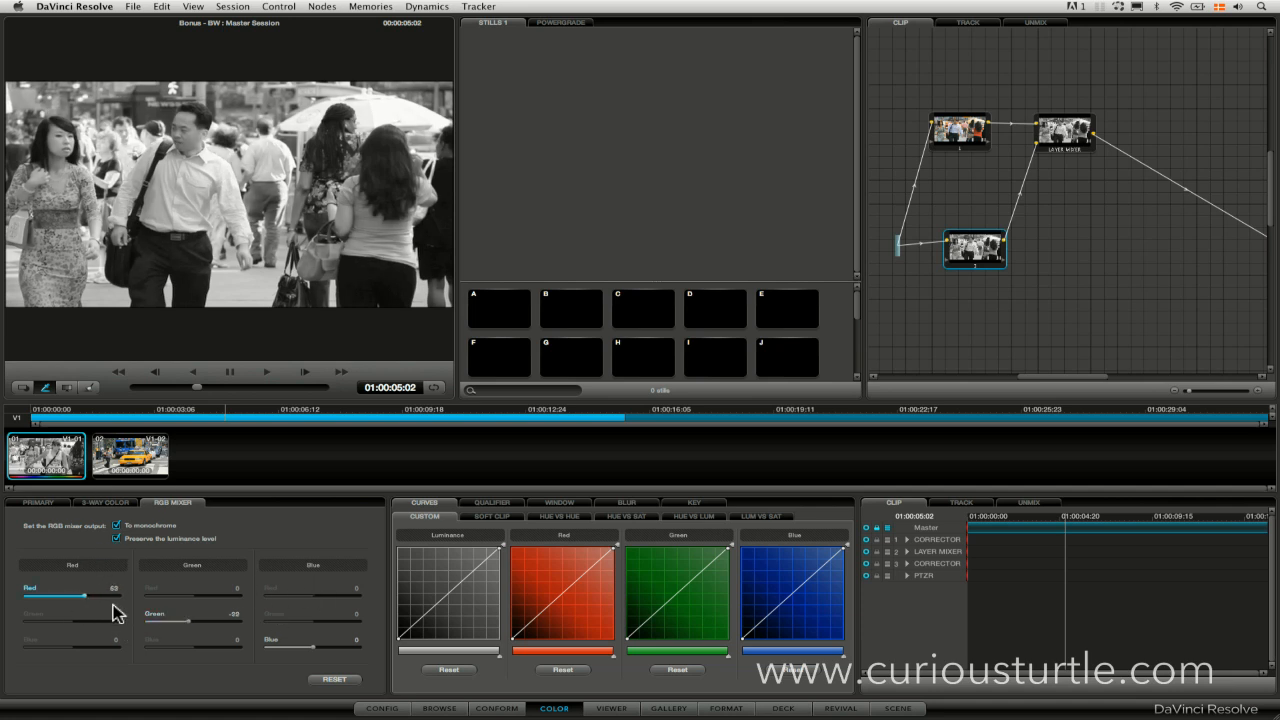
pyautogui.moveTo(85, 593); pyautogui.dragTo(80, 593)
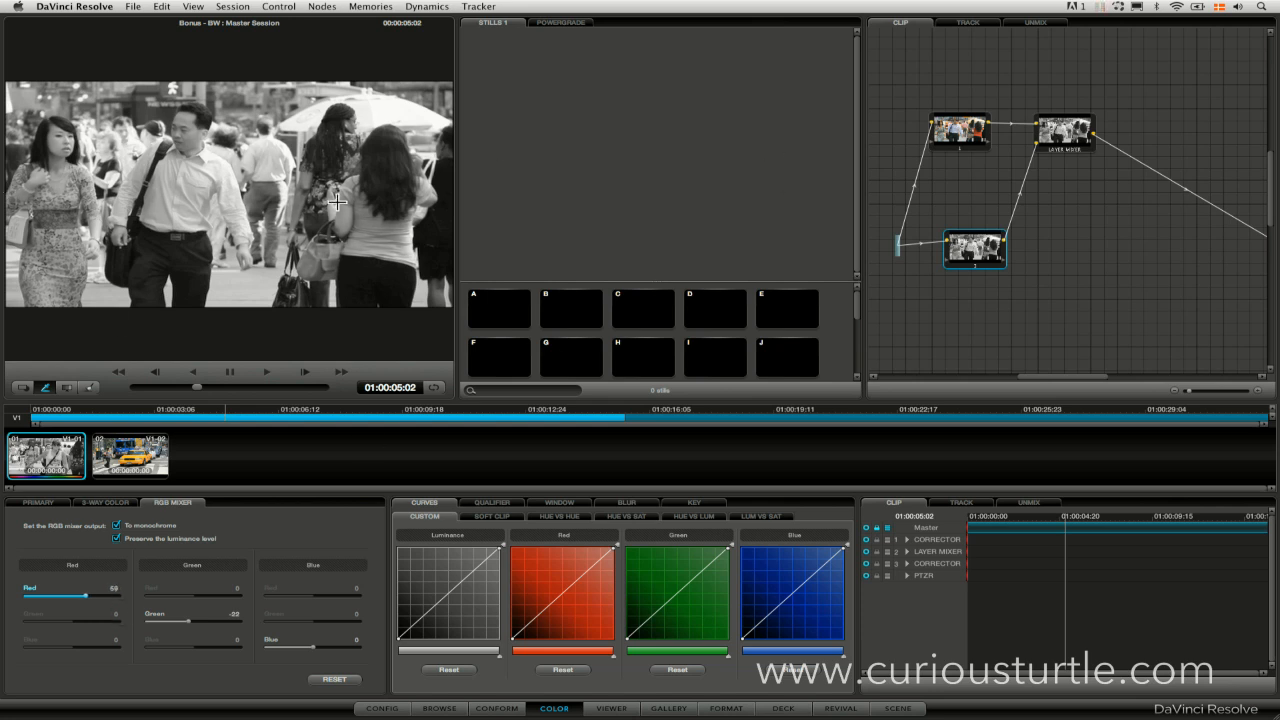
# Step: Change the layer setup from the right-click menu so the colour output shows
pyautogui.rightClick(1065, 135)
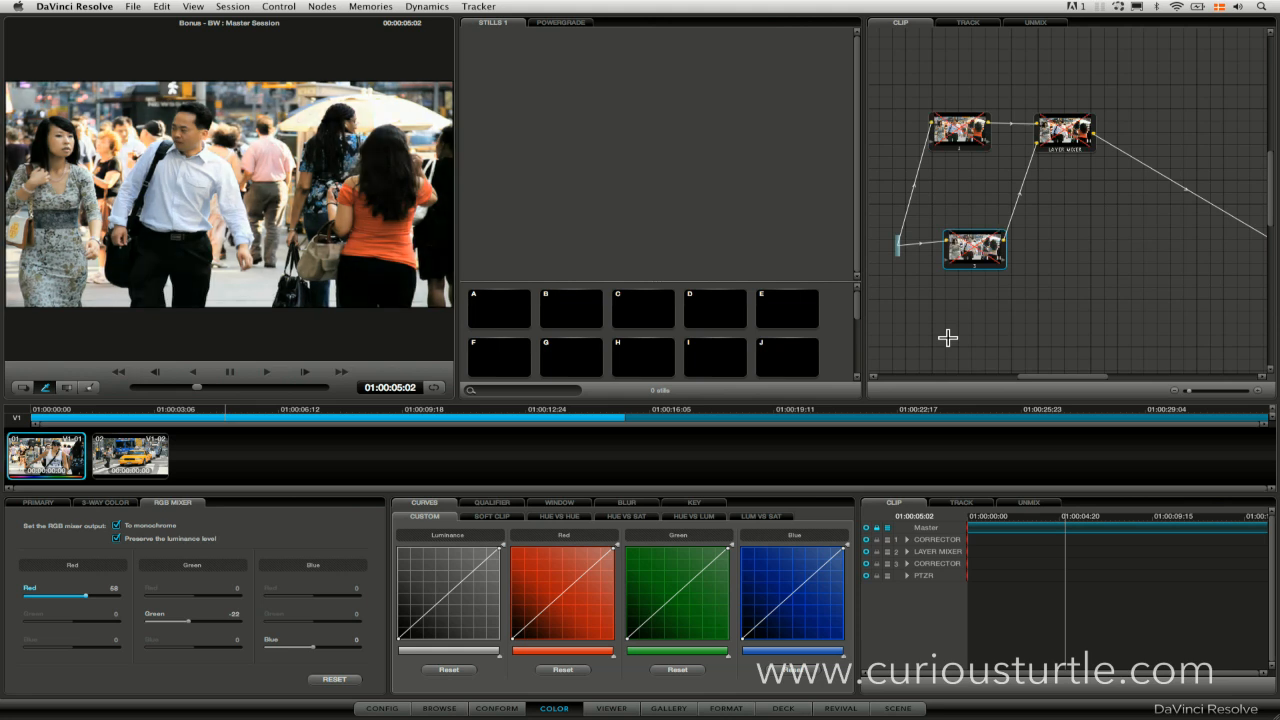
pyautogui.moveTo(228, 413)
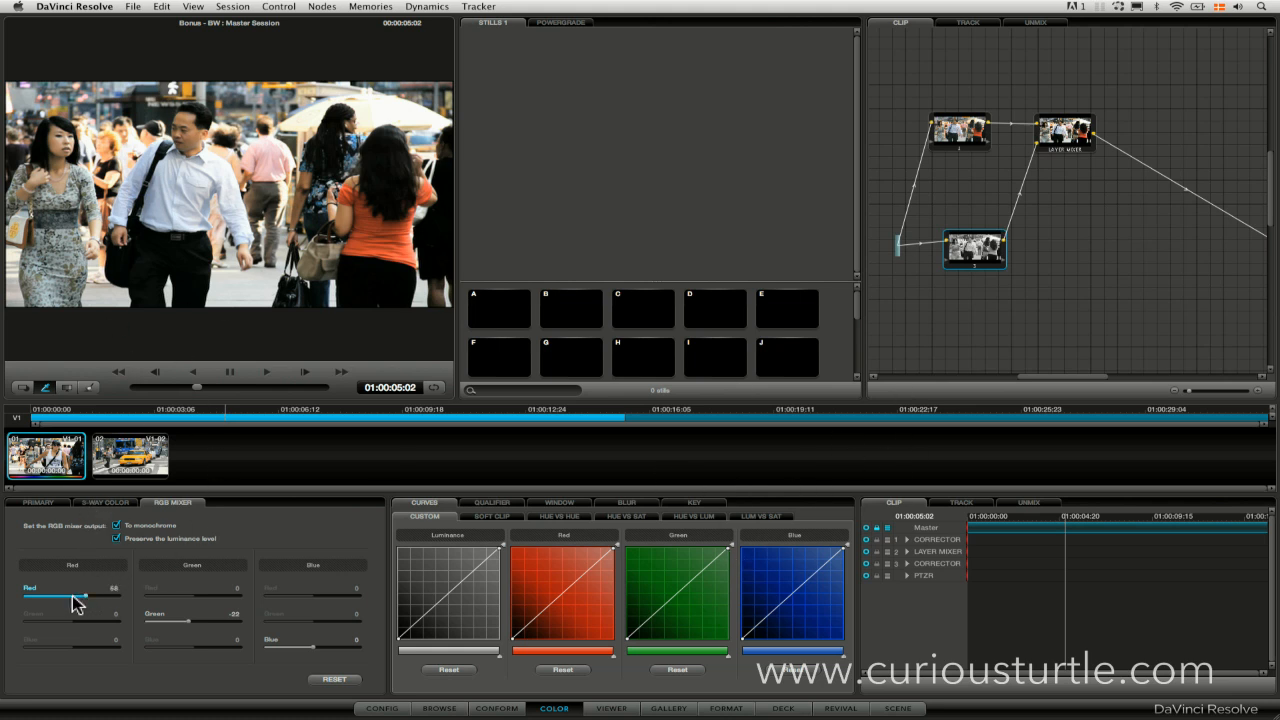
# Step: Set the monochrome layer's mix to Red 95, Green -53 and Blue -47
pyautogui.moveTo(58, 596); pyautogui.dragTo(110, 596)
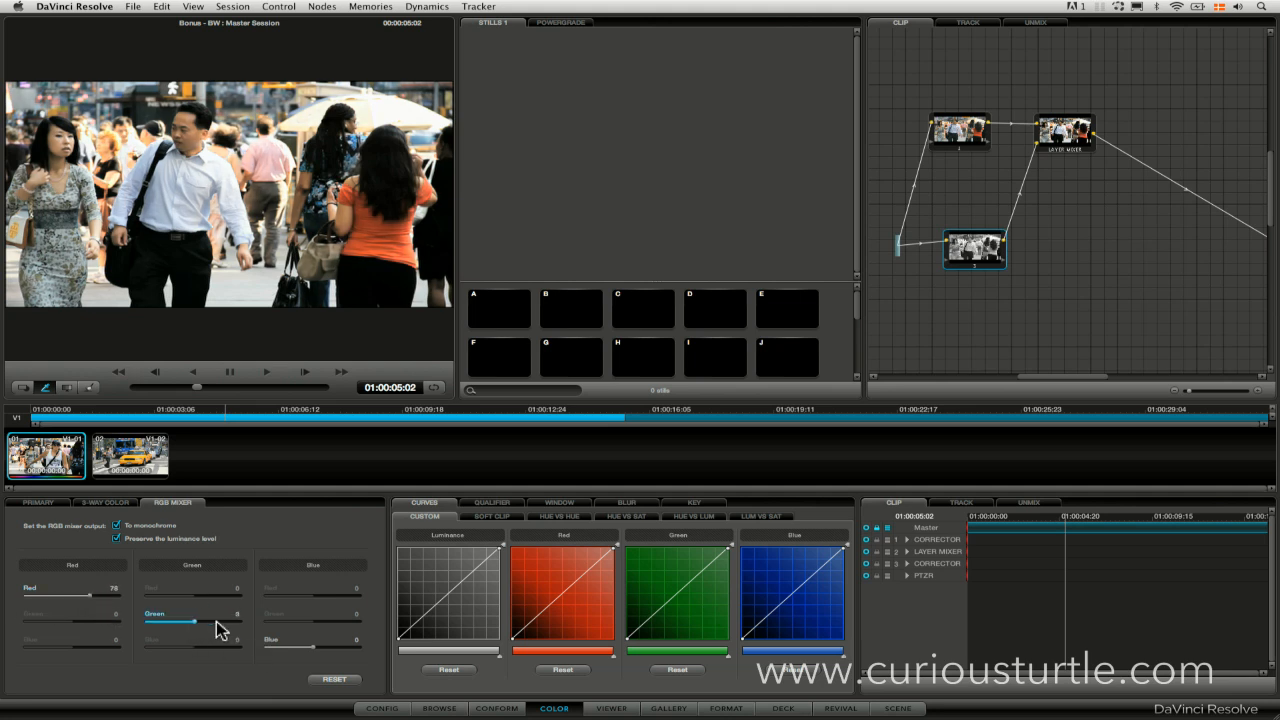
pyautogui.moveTo(185, 620); pyautogui.dragTo(170, 620)
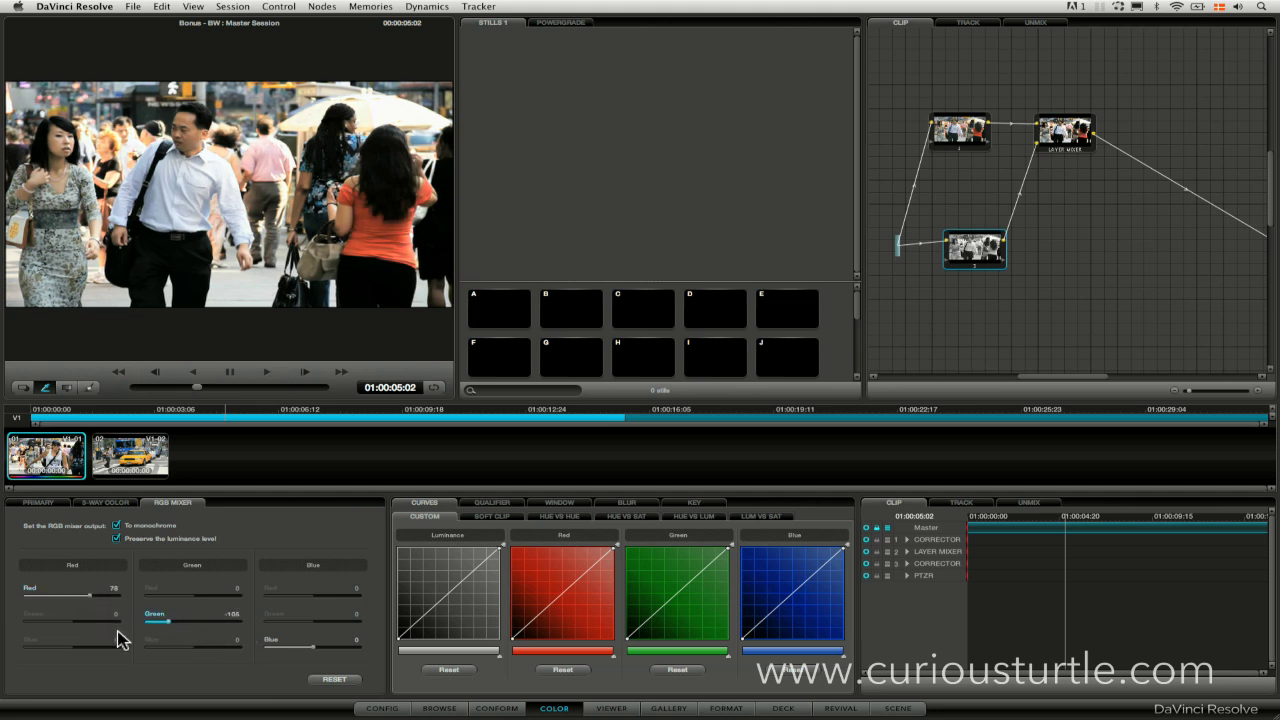
pyautogui.moveTo(175, 620); pyautogui.dragTo(185, 620)
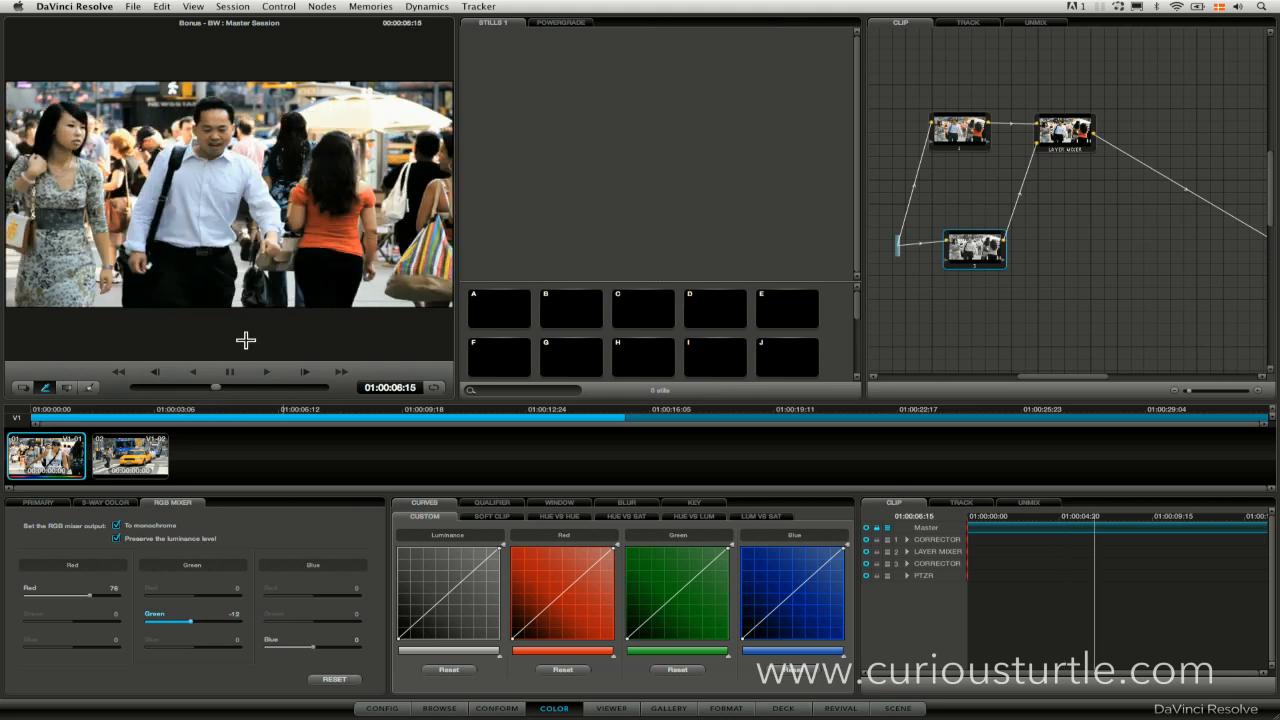
pyautogui.click(229, 372)
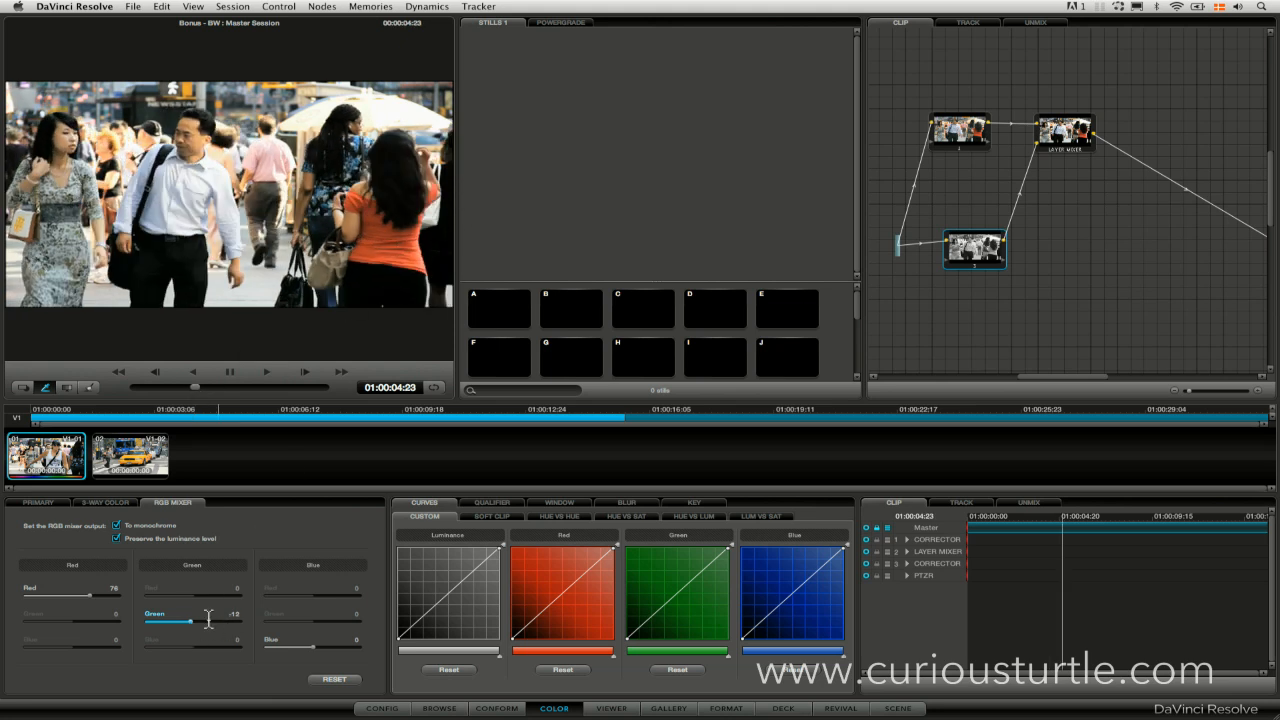
pyautogui.moveTo(185, 622); pyautogui.dragTo(235, 622)
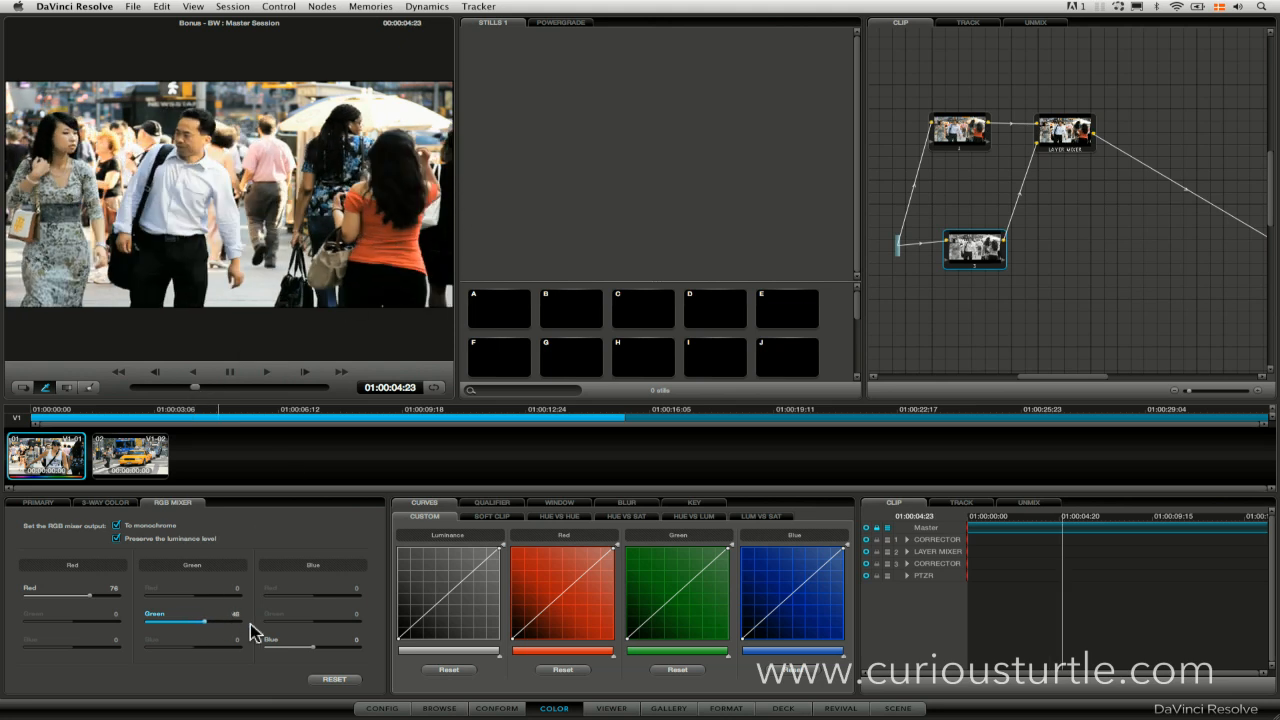
pyautogui.moveTo(205, 621); pyautogui.dragTo(165, 621)
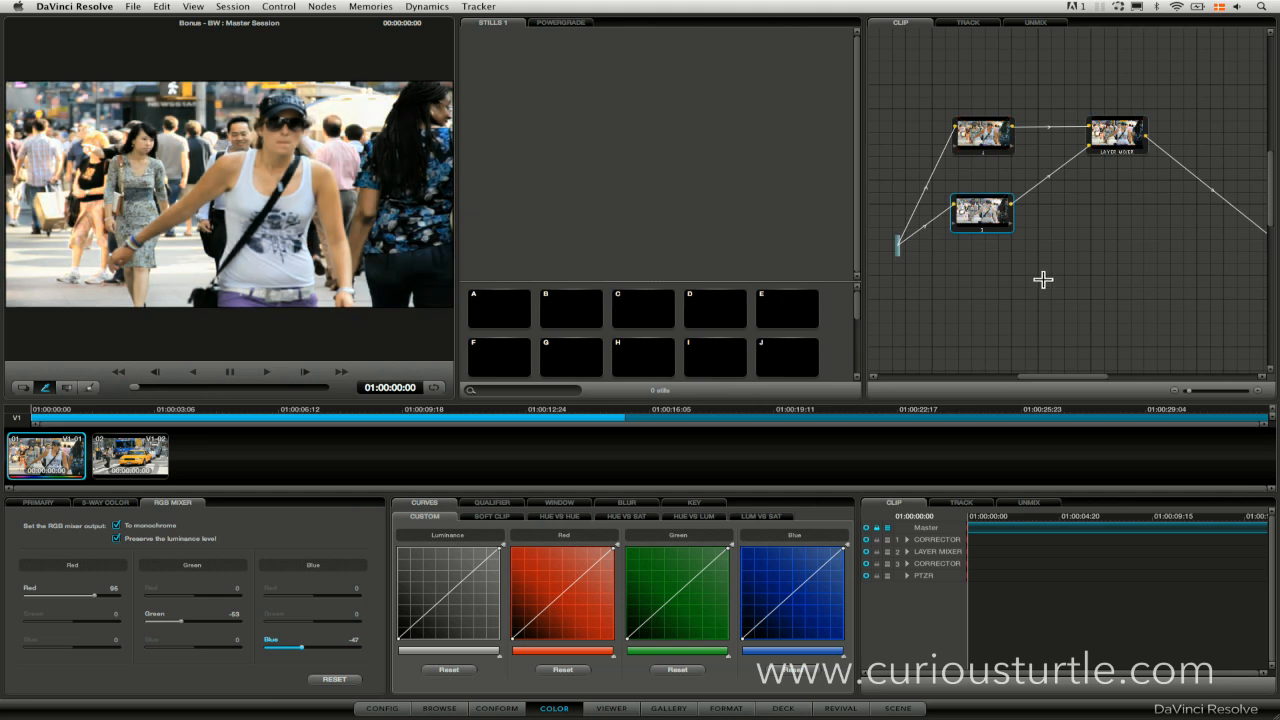
pyautogui.moveTo(283, 82)
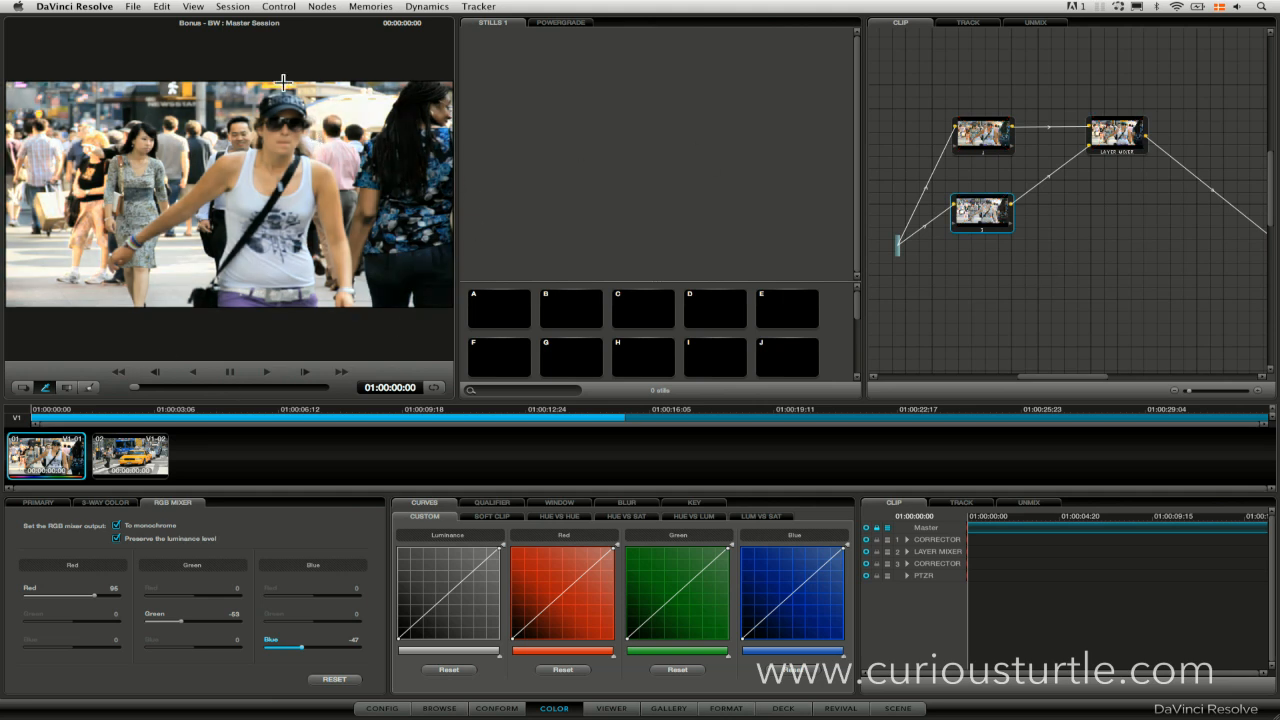
pyautogui.moveTo(694, 482)
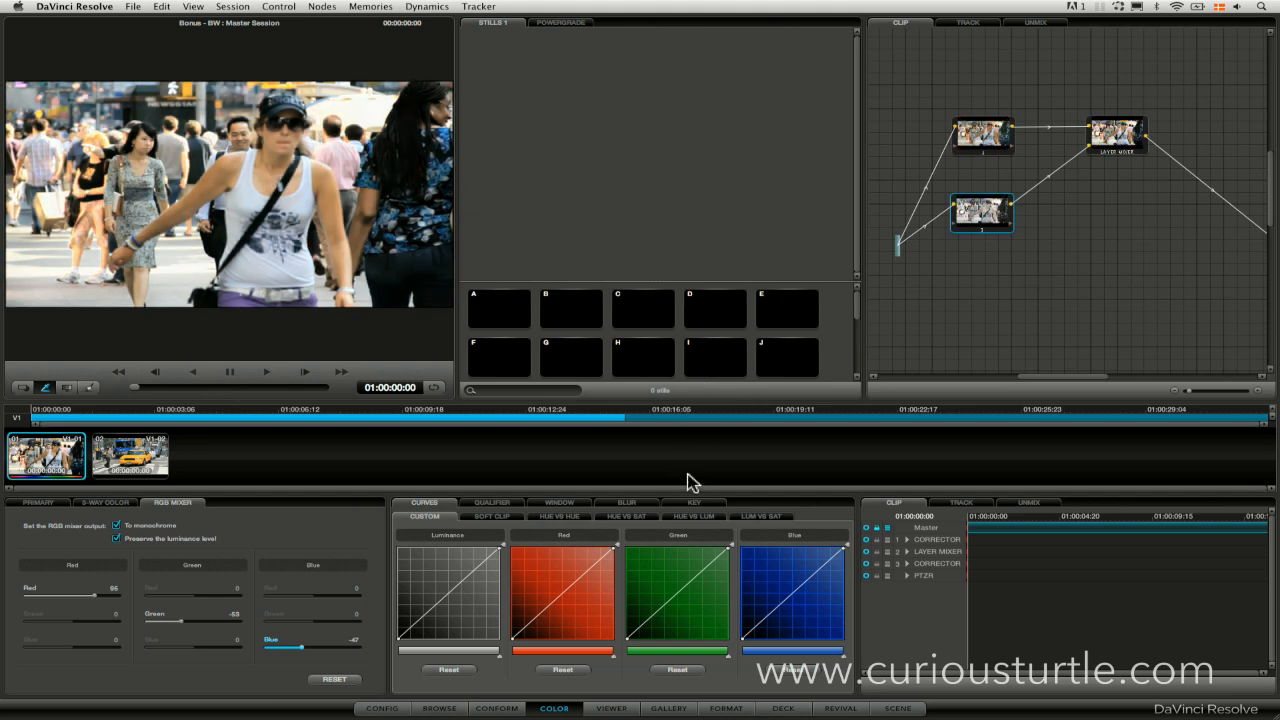
# Step: Lower the black-and-white layer node's Post Mixing Gain in the Key tab to 0.83
pyautogui.click(692, 502)
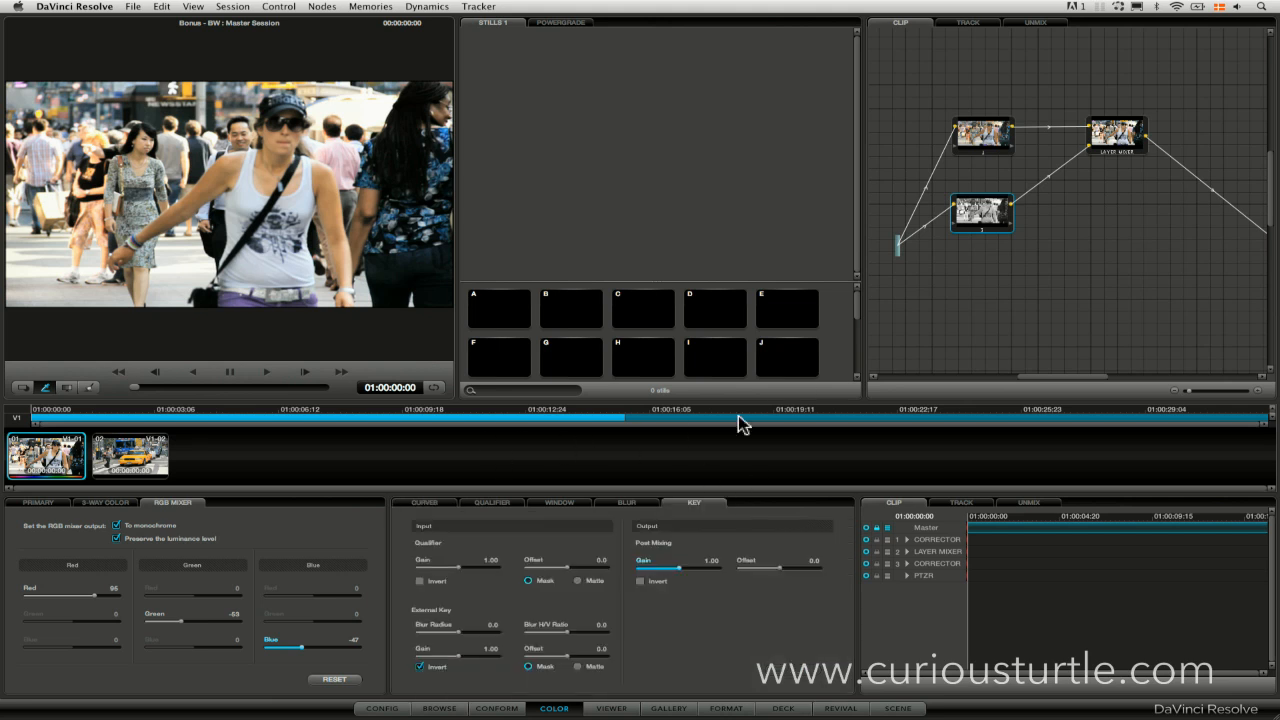
pyautogui.moveTo(700, 567); pyautogui.dragTo(660, 567)
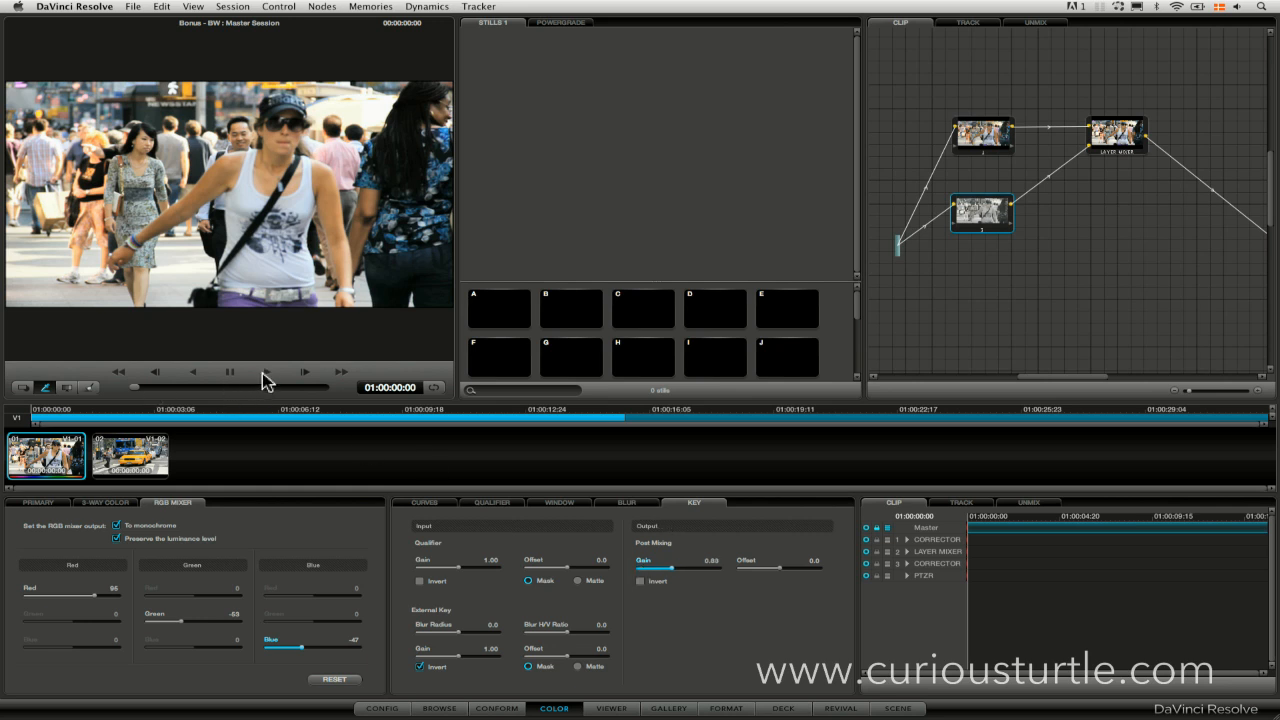
pyautogui.click(266, 372)
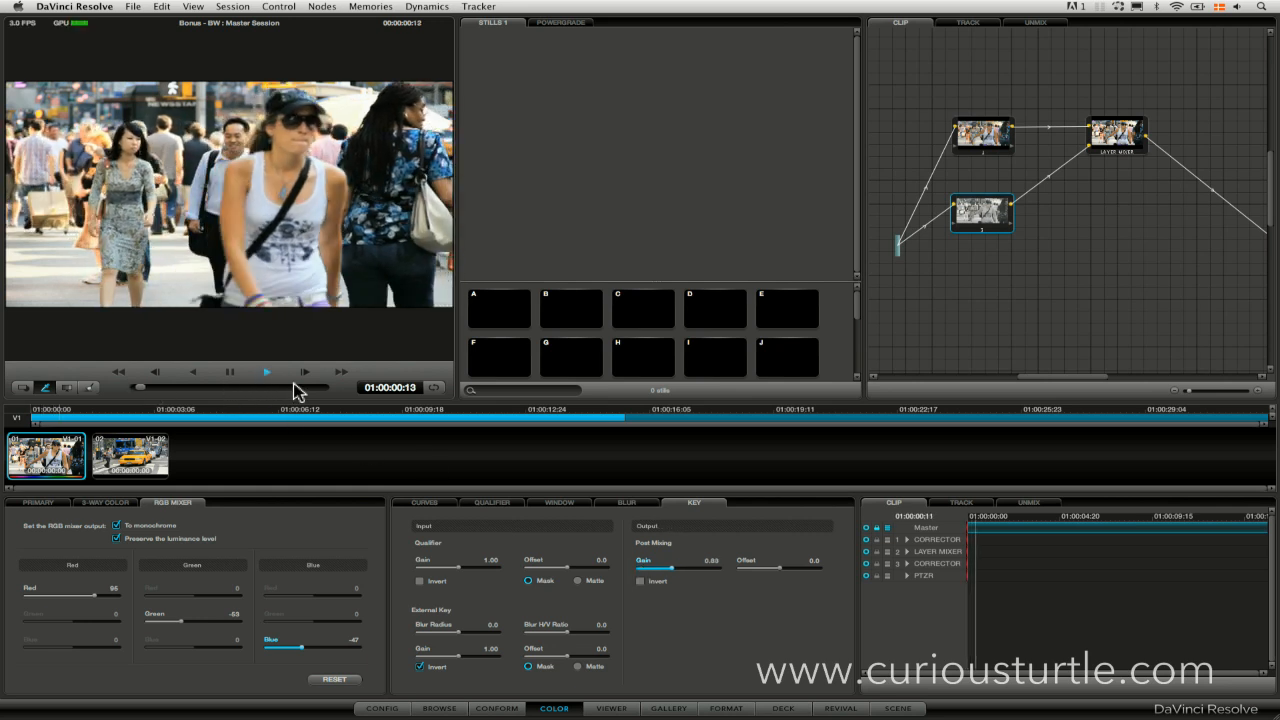
pyautogui.click(266, 372)
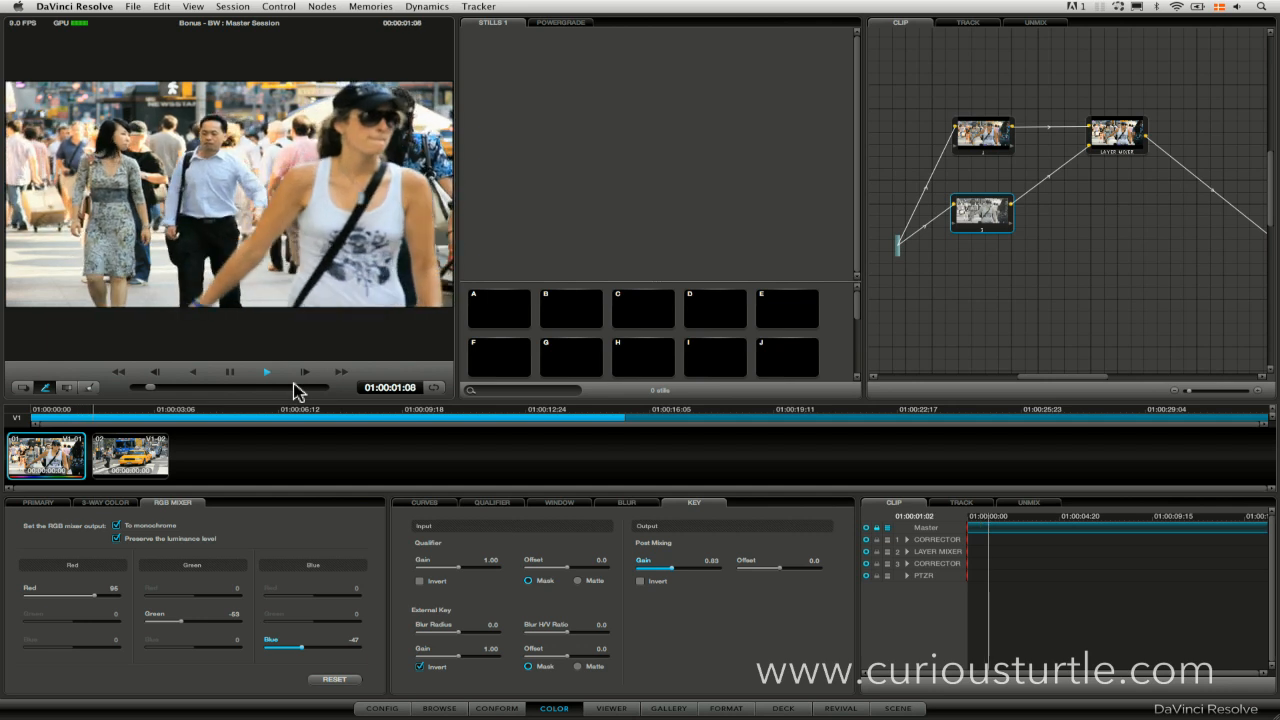
pyautogui.click(266, 372)
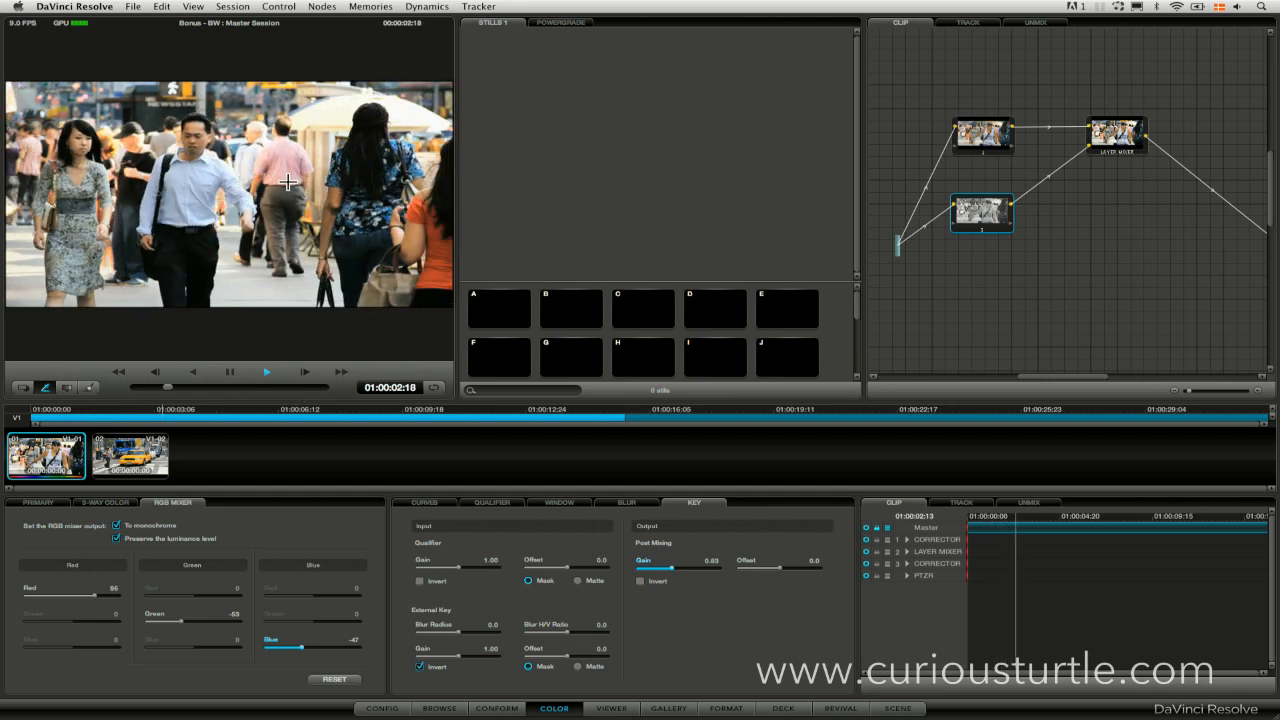
pyautogui.click(266, 372)
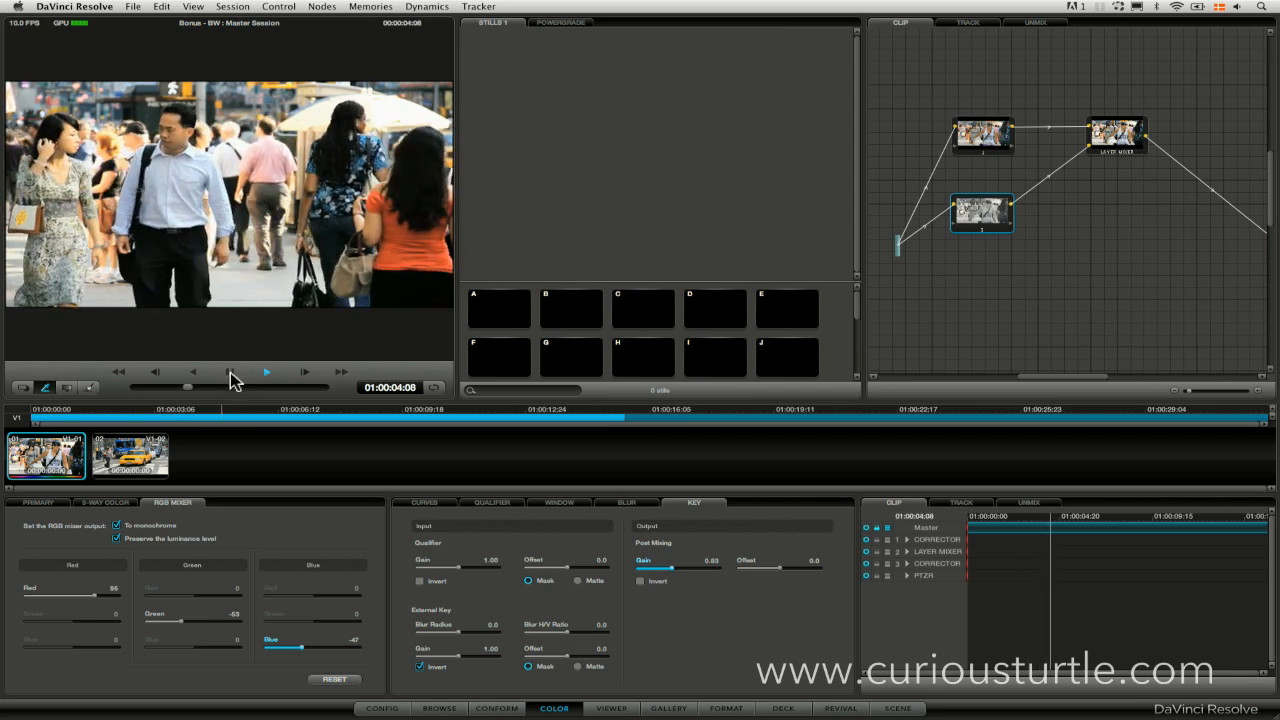
pyautogui.click(266, 372)
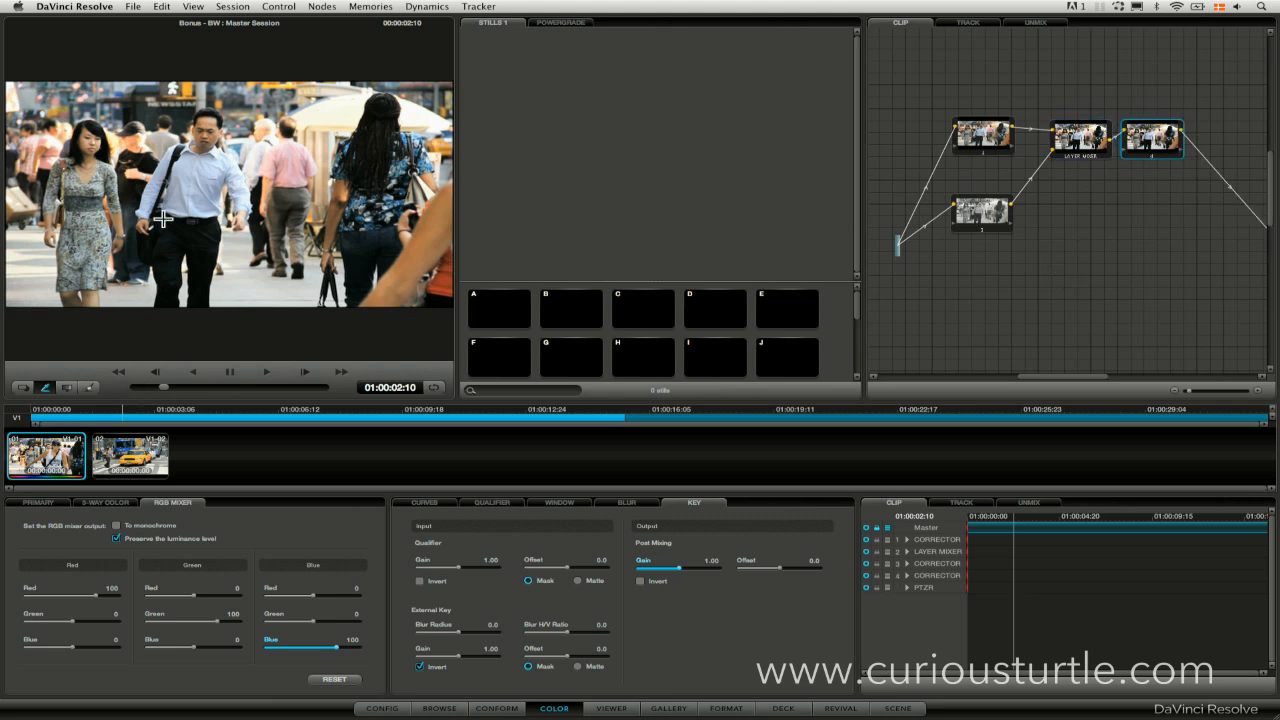
pyautogui.moveTo(170, 255)
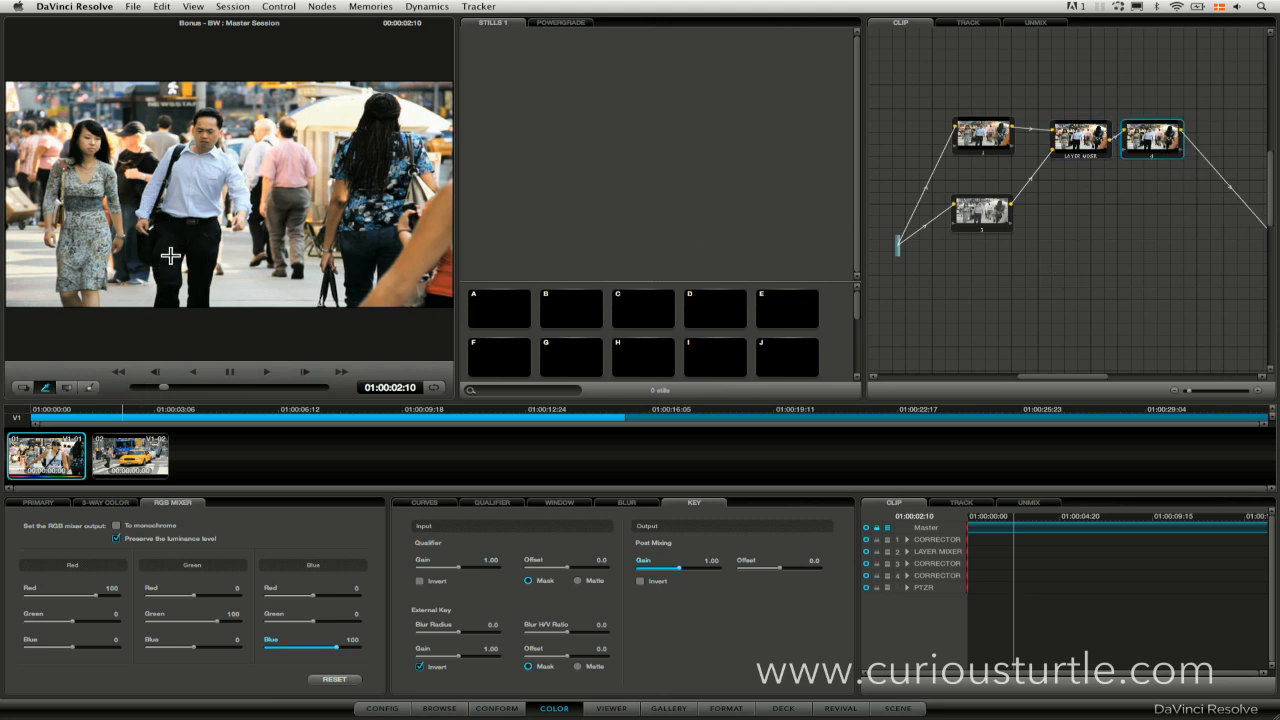
pyautogui.moveTo(388, 455)
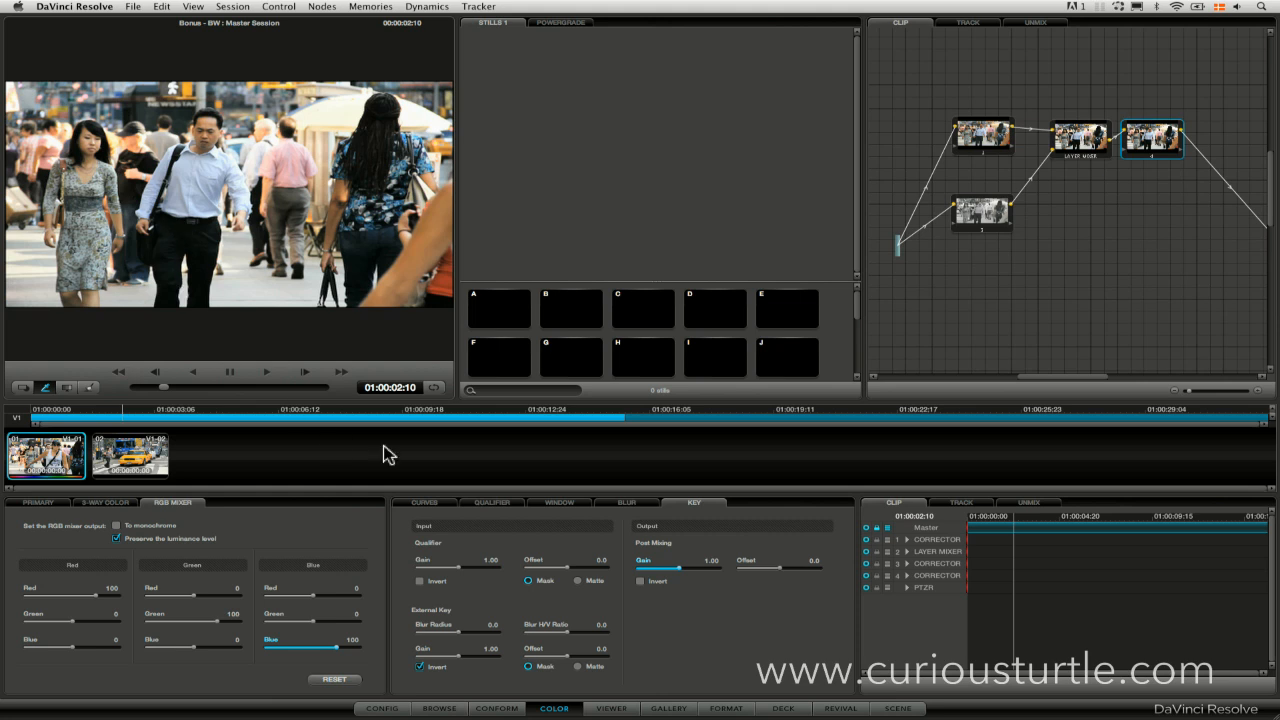
# Step: Bend the fourth node's Luminance custom curve into a gentle contrast S-curve
pyautogui.click(425, 502)
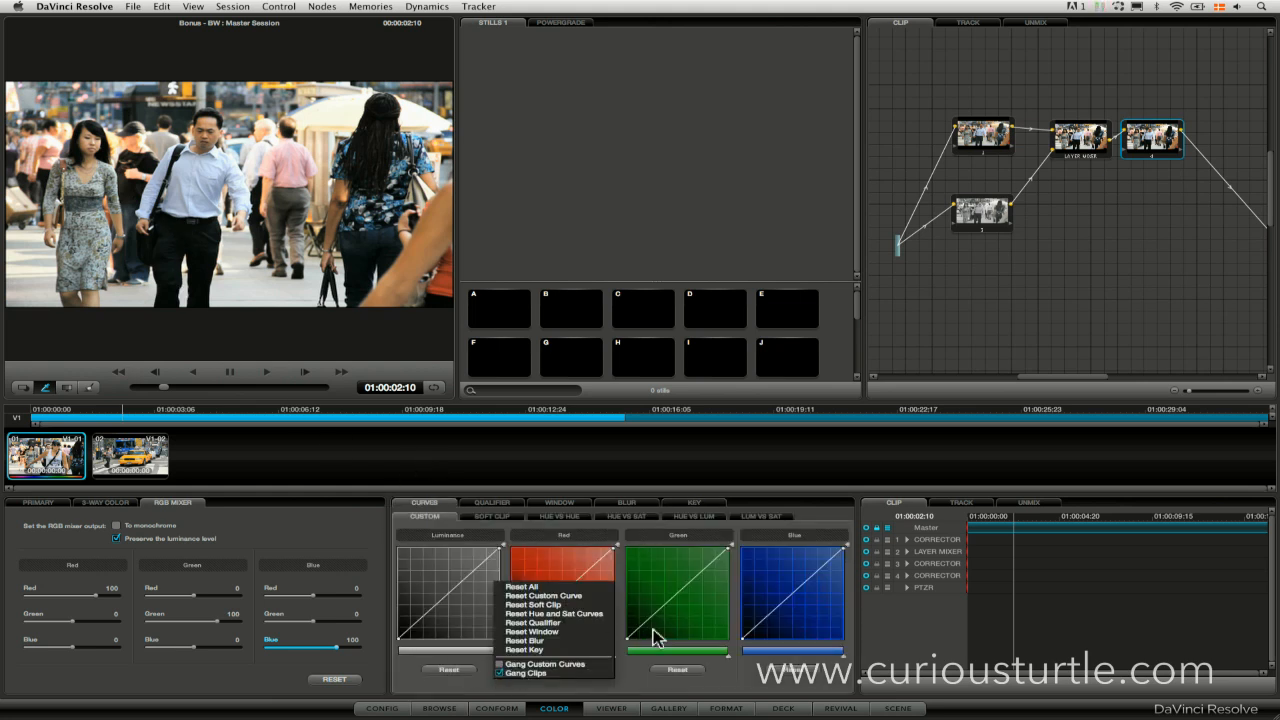
pyautogui.moveTo(638, 683)
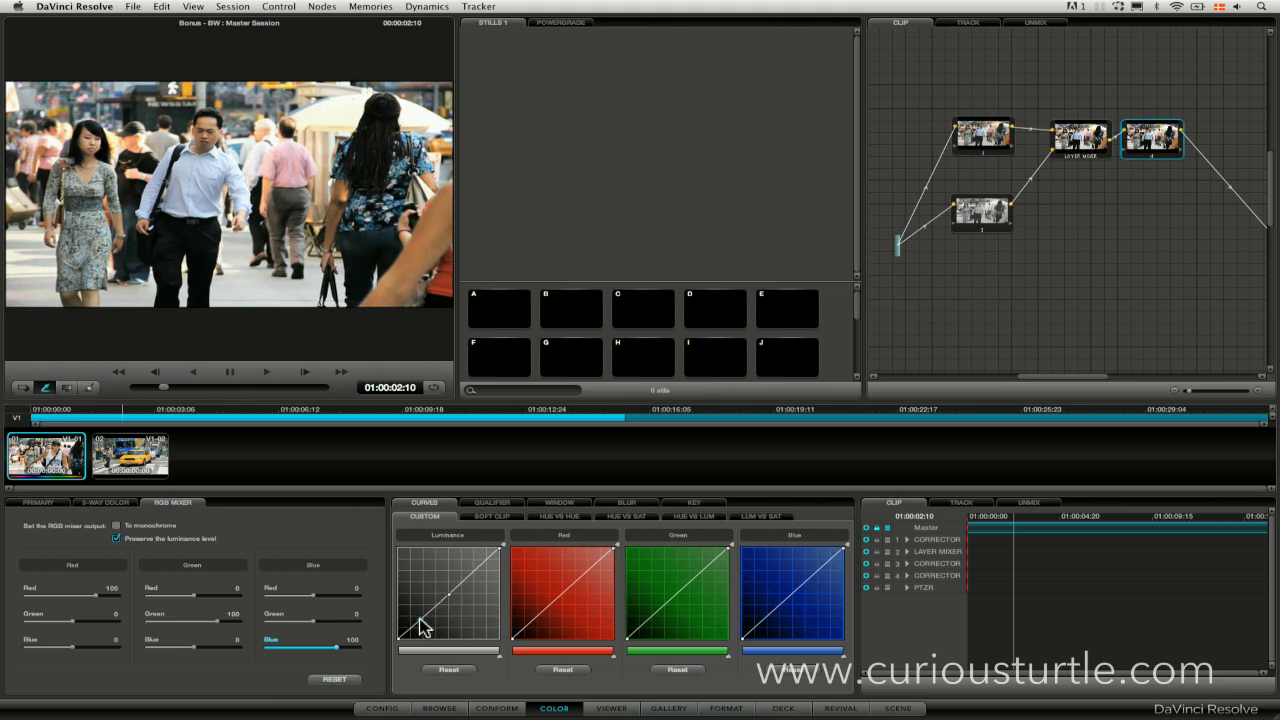
pyautogui.moveTo(500, 550)
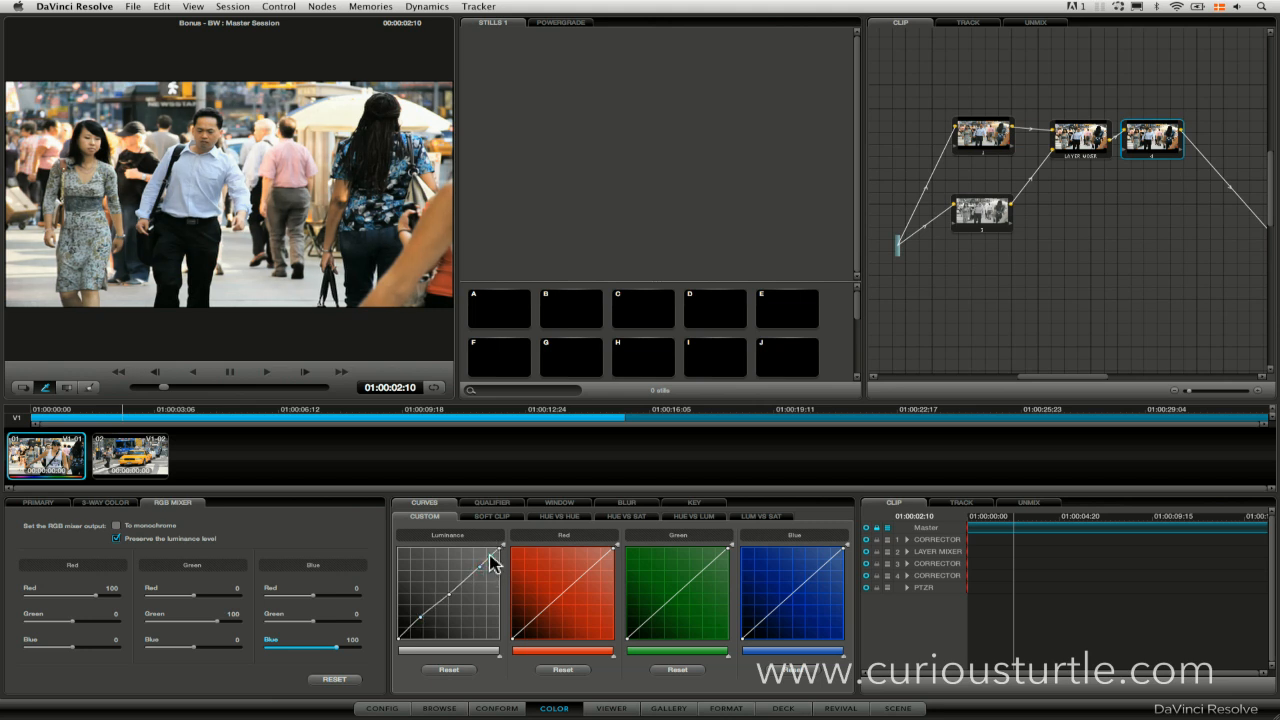
pyautogui.moveTo(478, 580)
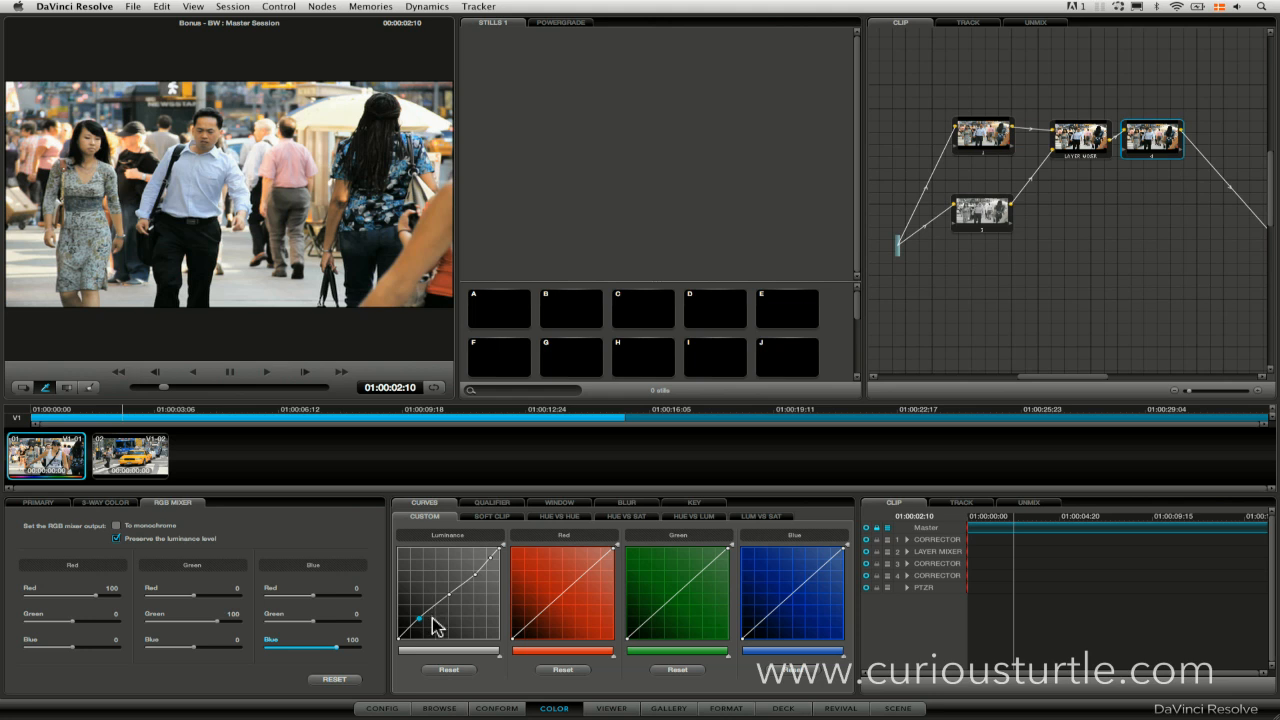
pyautogui.moveTo(453, 590)
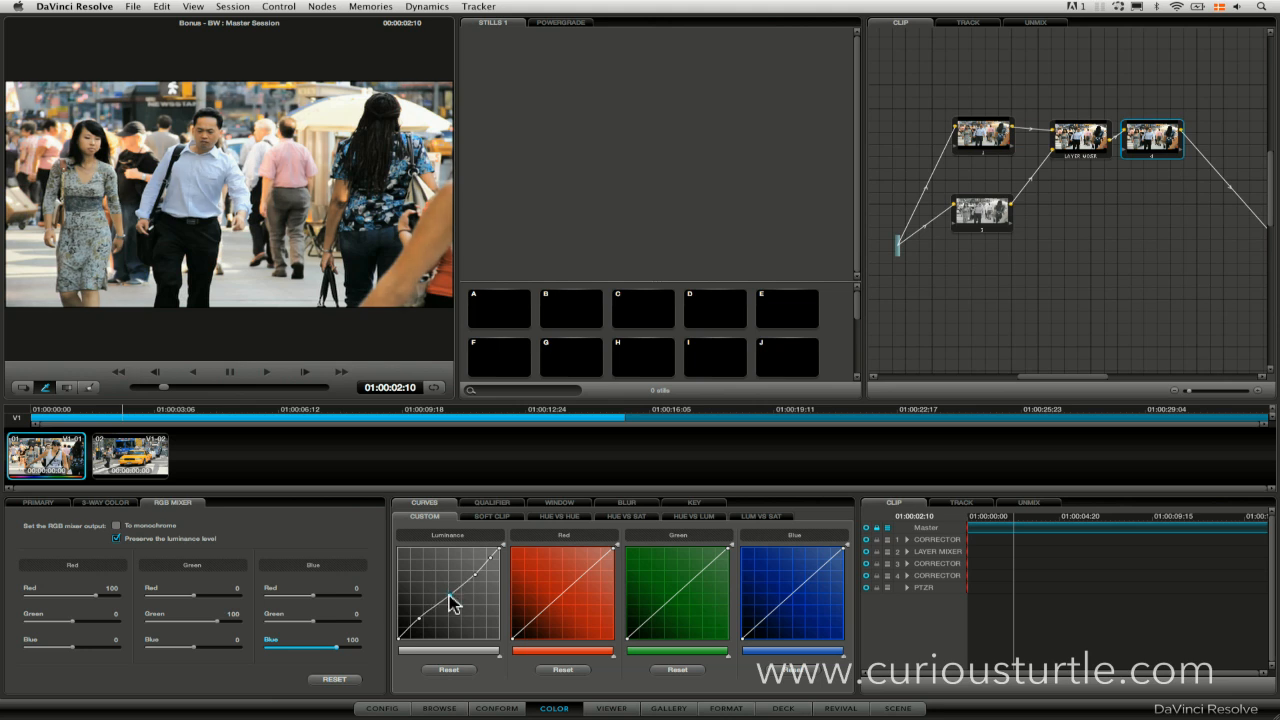
pyautogui.moveTo(910, 190)
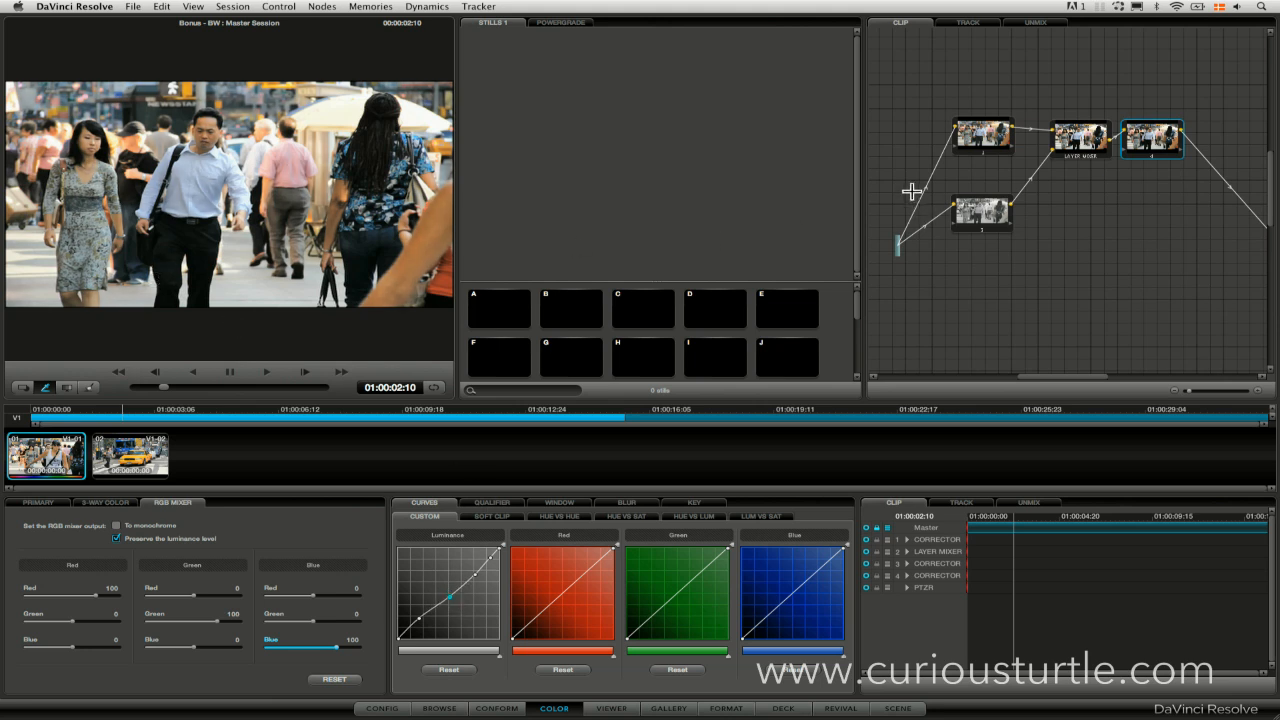
pyautogui.moveTo(887, 265)
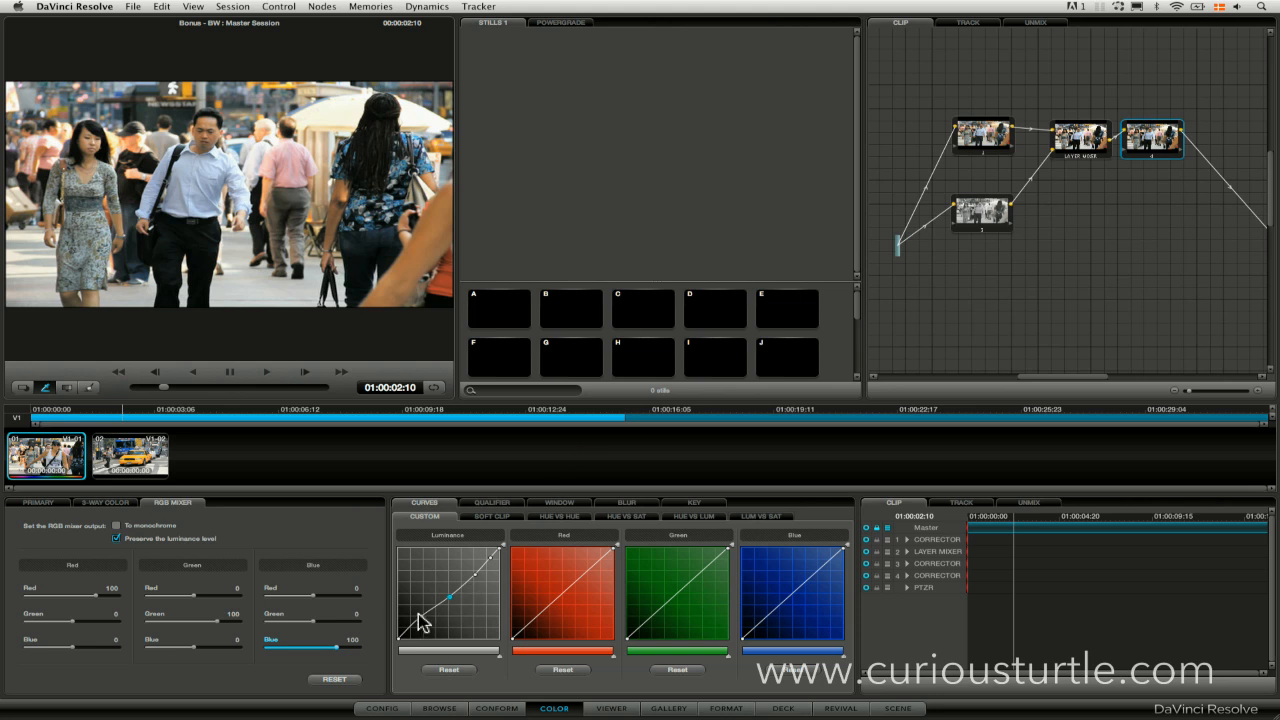
pyautogui.moveTo(450, 590); pyautogui.dragTo(420, 600)
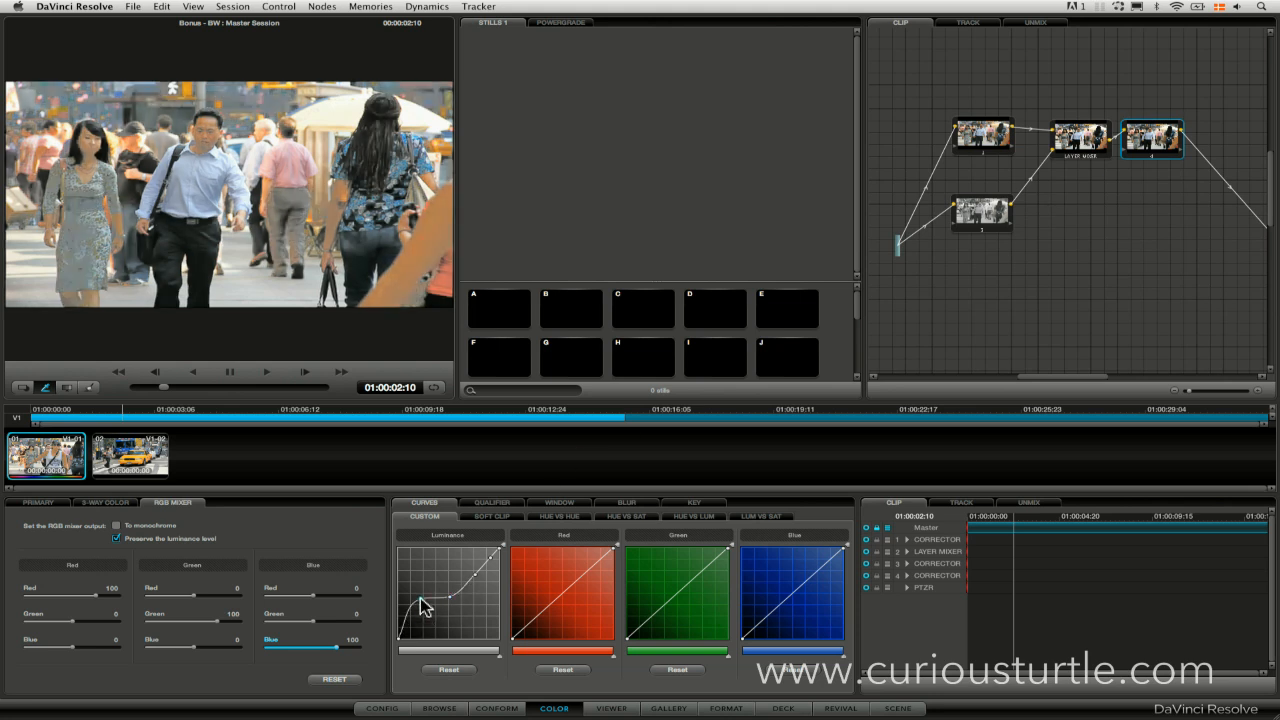
pyautogui.moveTo(425, 605); pyautogui.dragTo(425, 595)
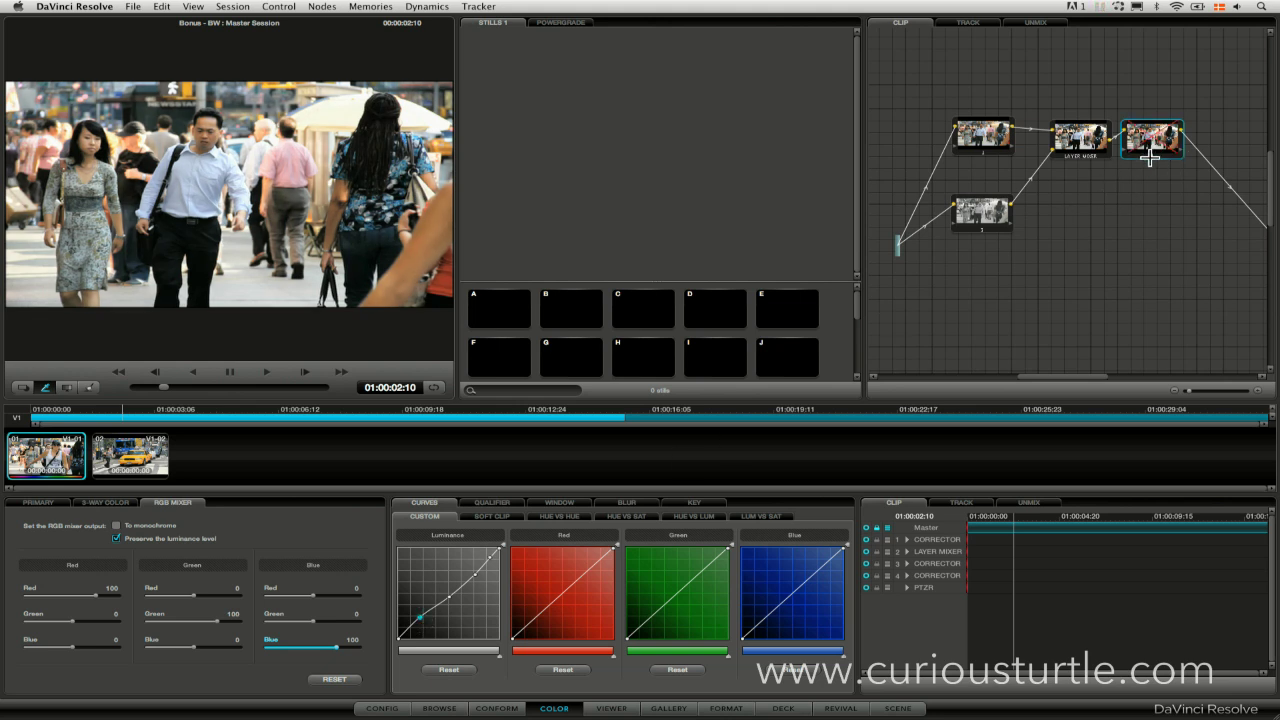
pyautogui.moveTo(1152, 158)
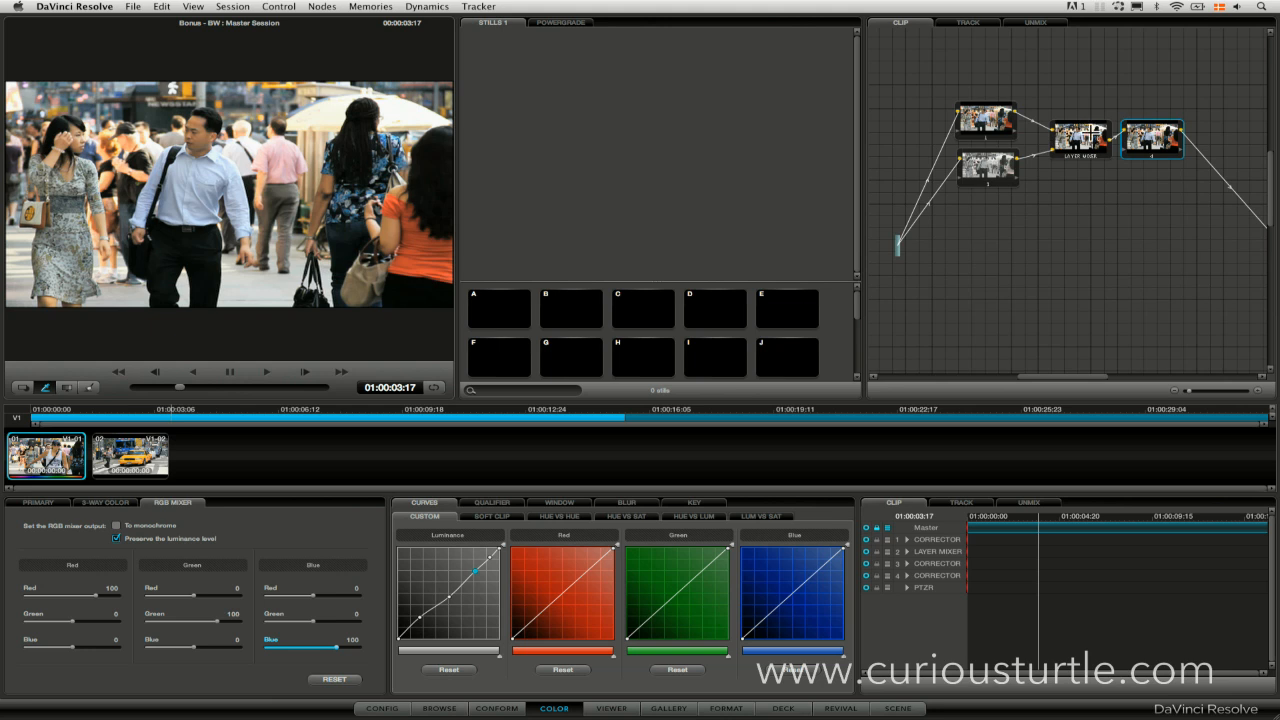
pyautogui.moveTo(1002, 148)
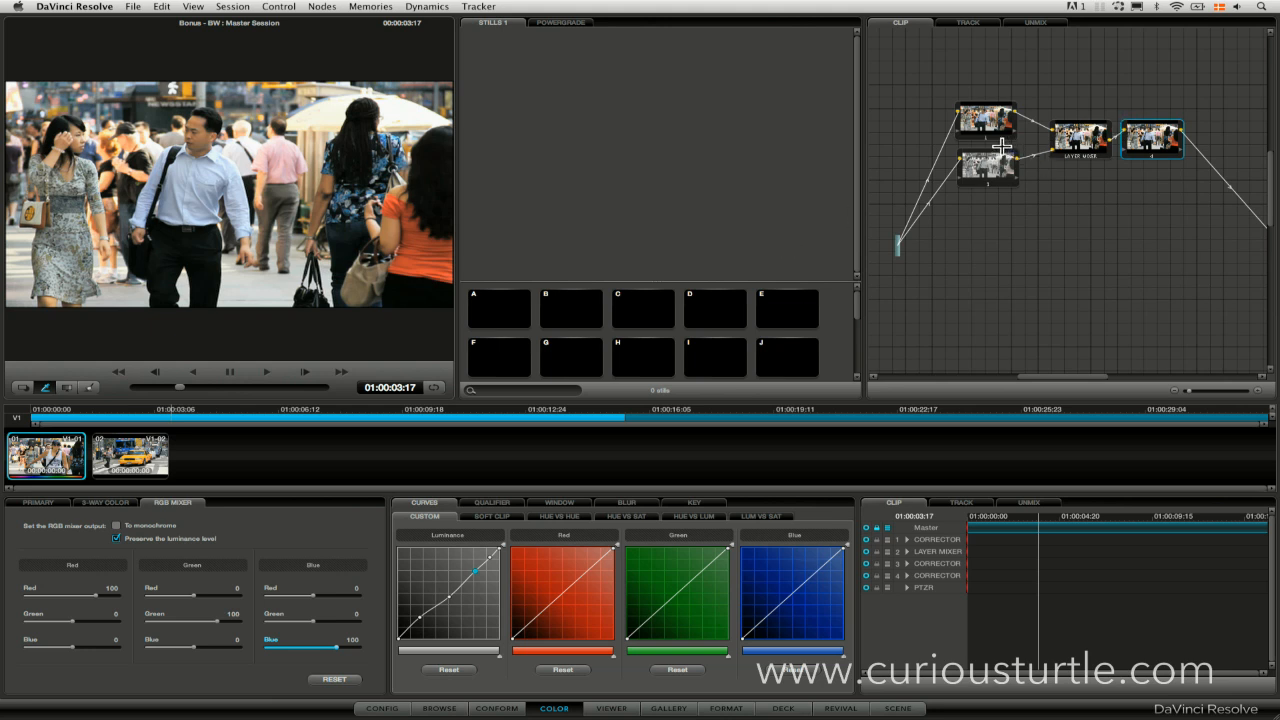
pyautogui.moveTo(1075, 161)
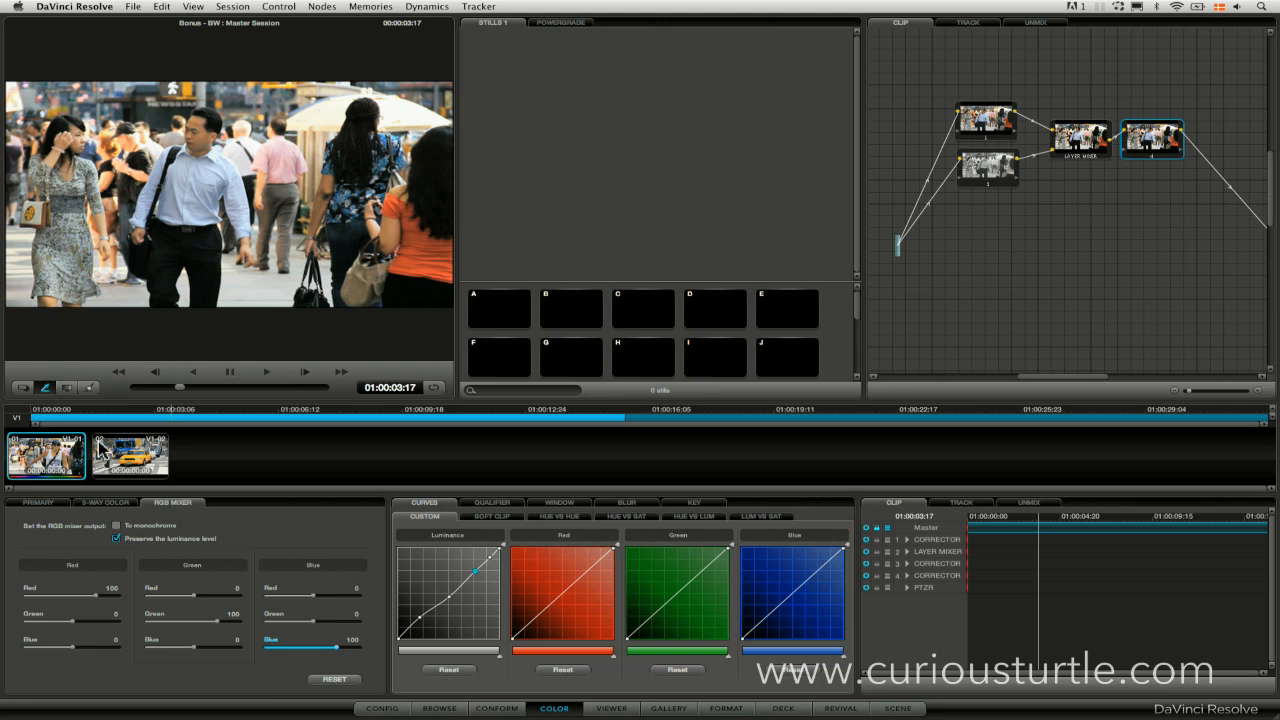
pyautogui.rightClick(130, 455)
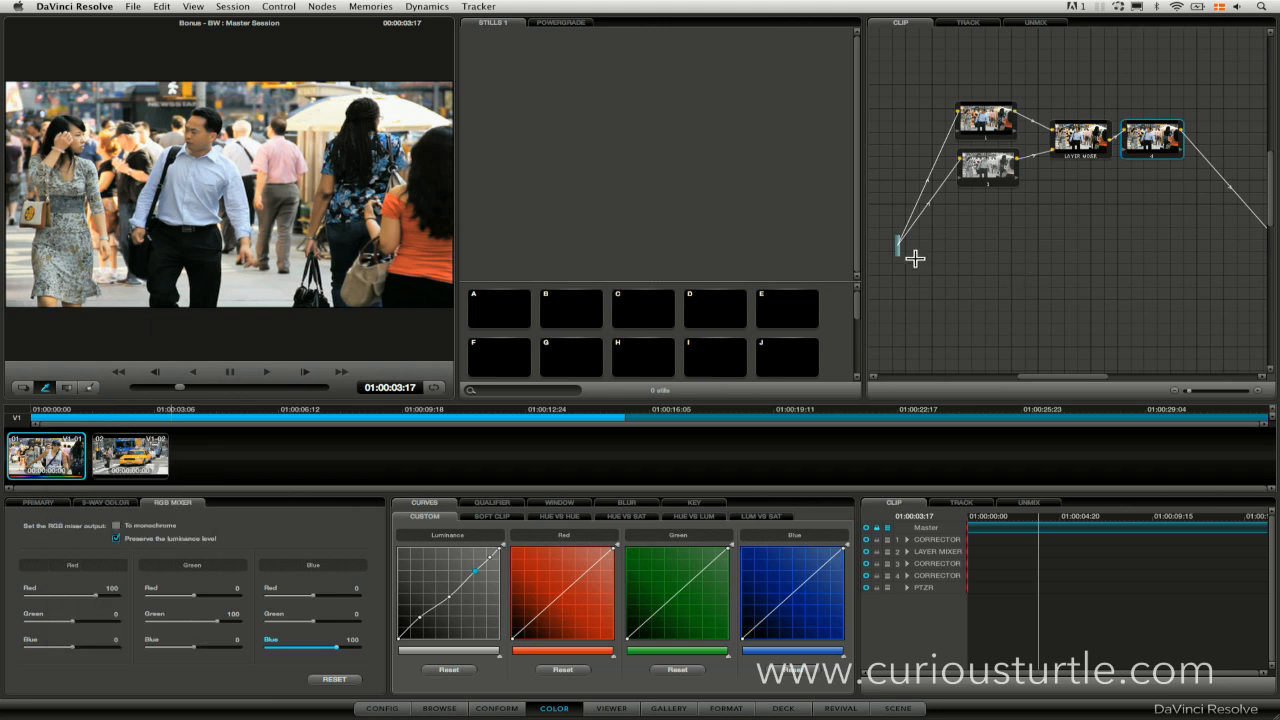
pyautogui.moveTo(1057, 144)
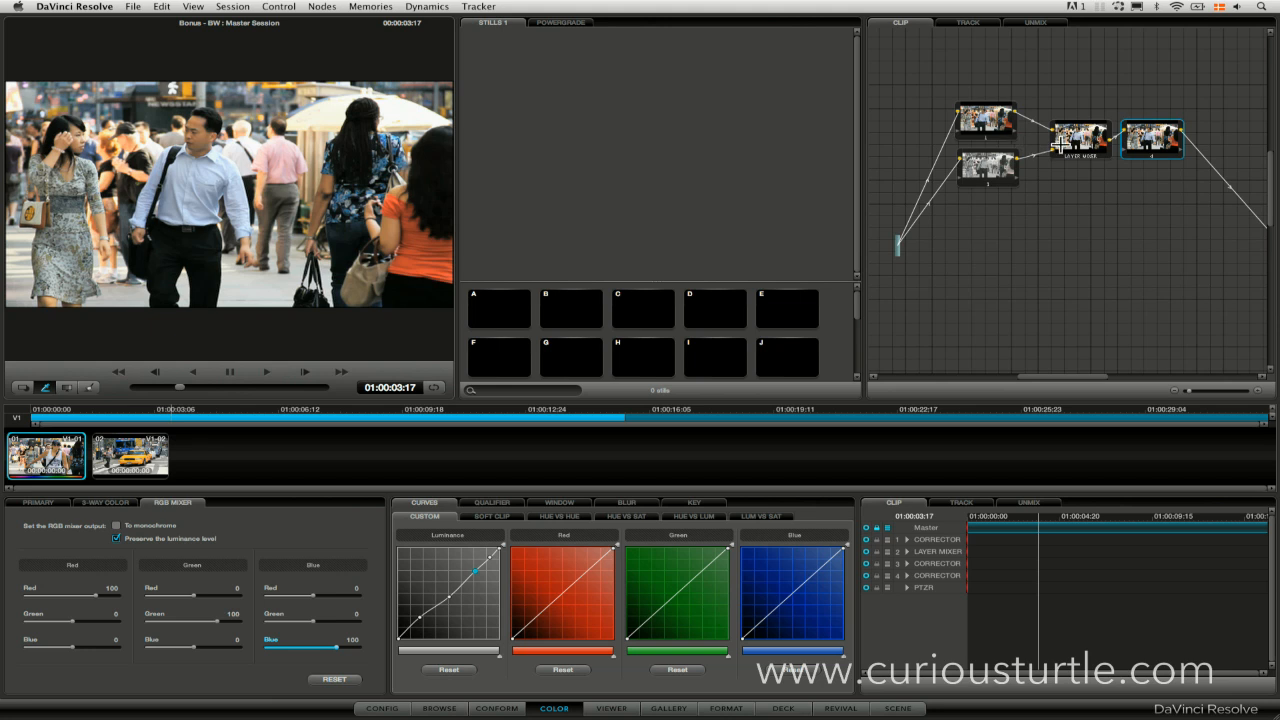
pyautogui.moveTo(1025, 126)
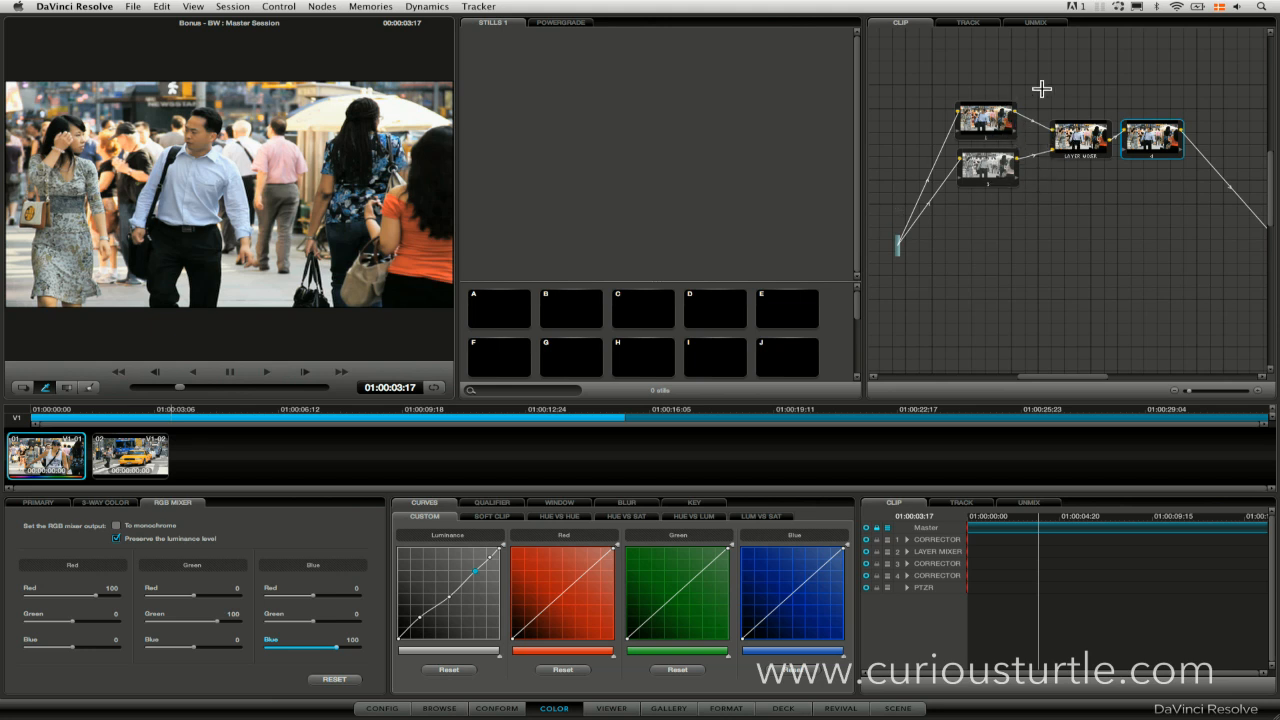
pyautogui.moveTo(1058, 126)
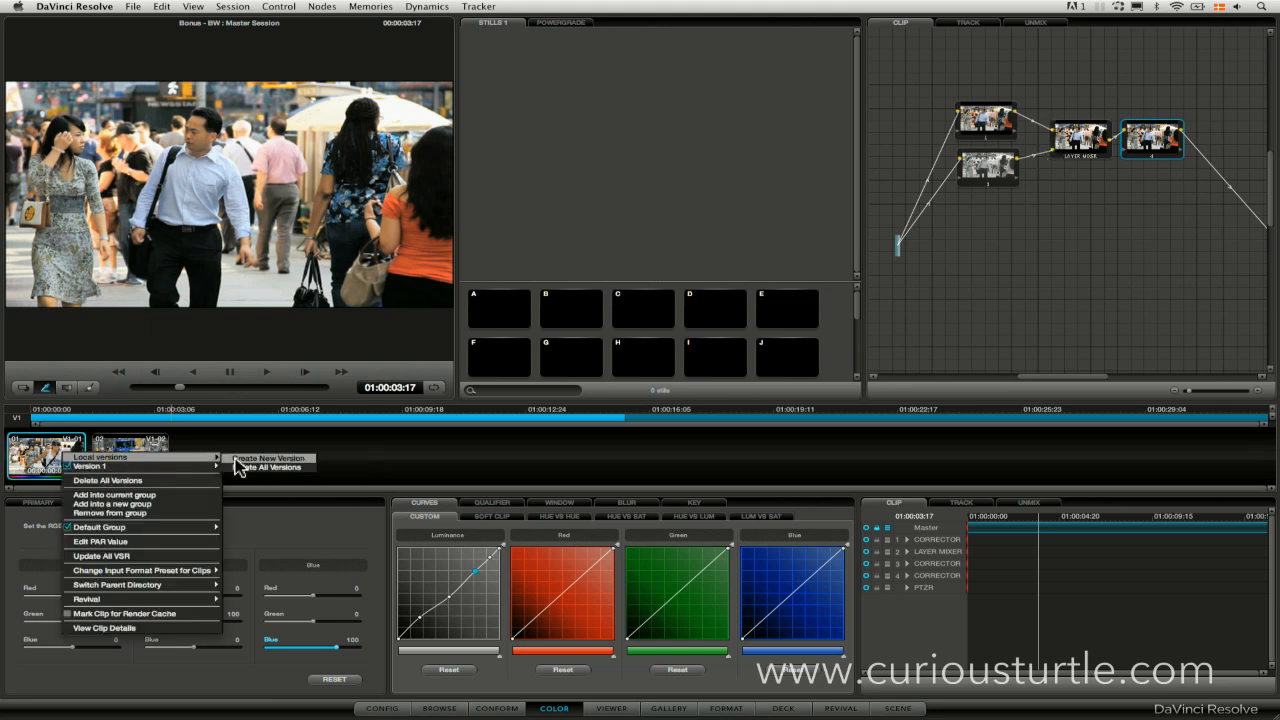
# Step: Create a new local version and swap the two correctors' Layer Mixer inputs
pyautogui.click(269, 458)
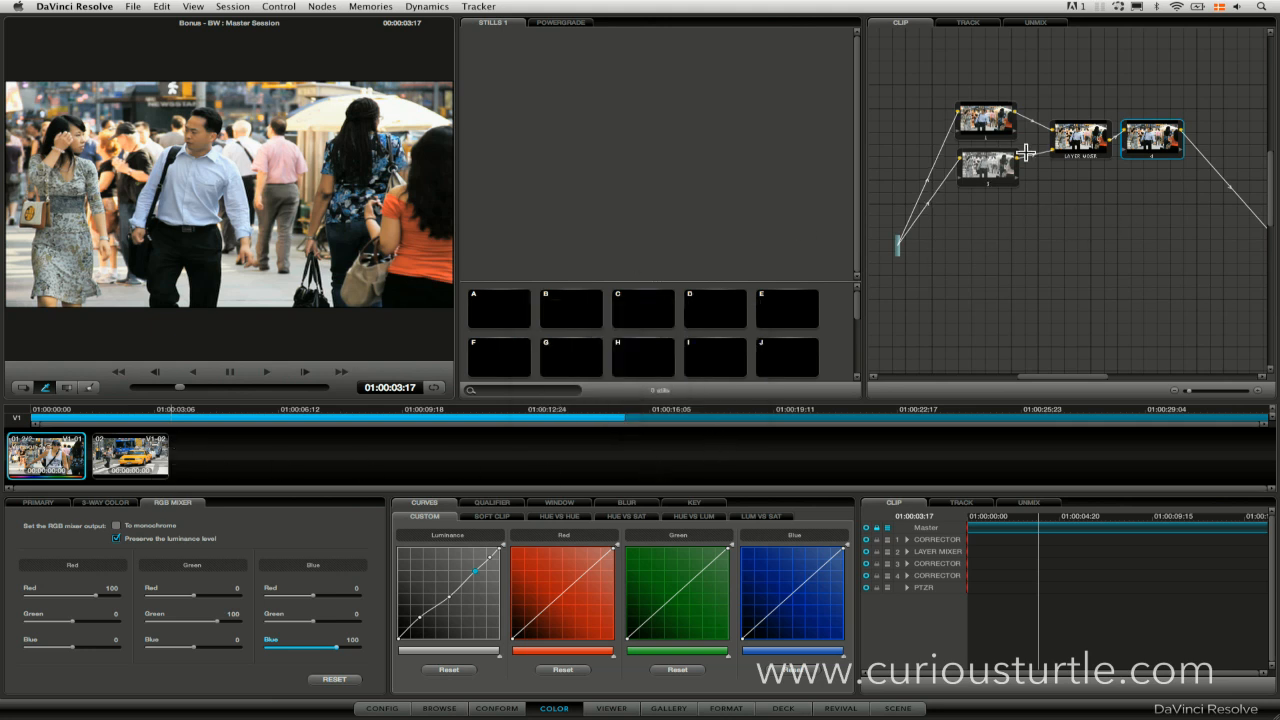
pyautogui.moveTo(1045, 158)
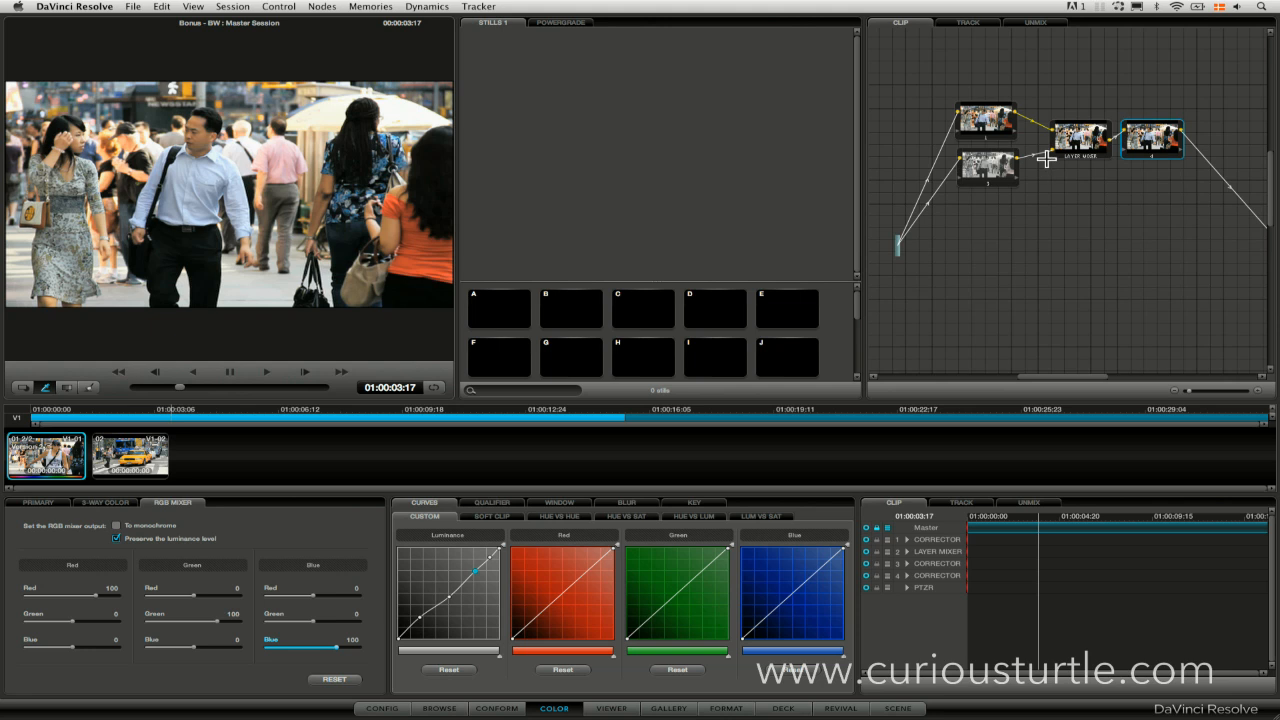
pyautogui.click(1035, 158)
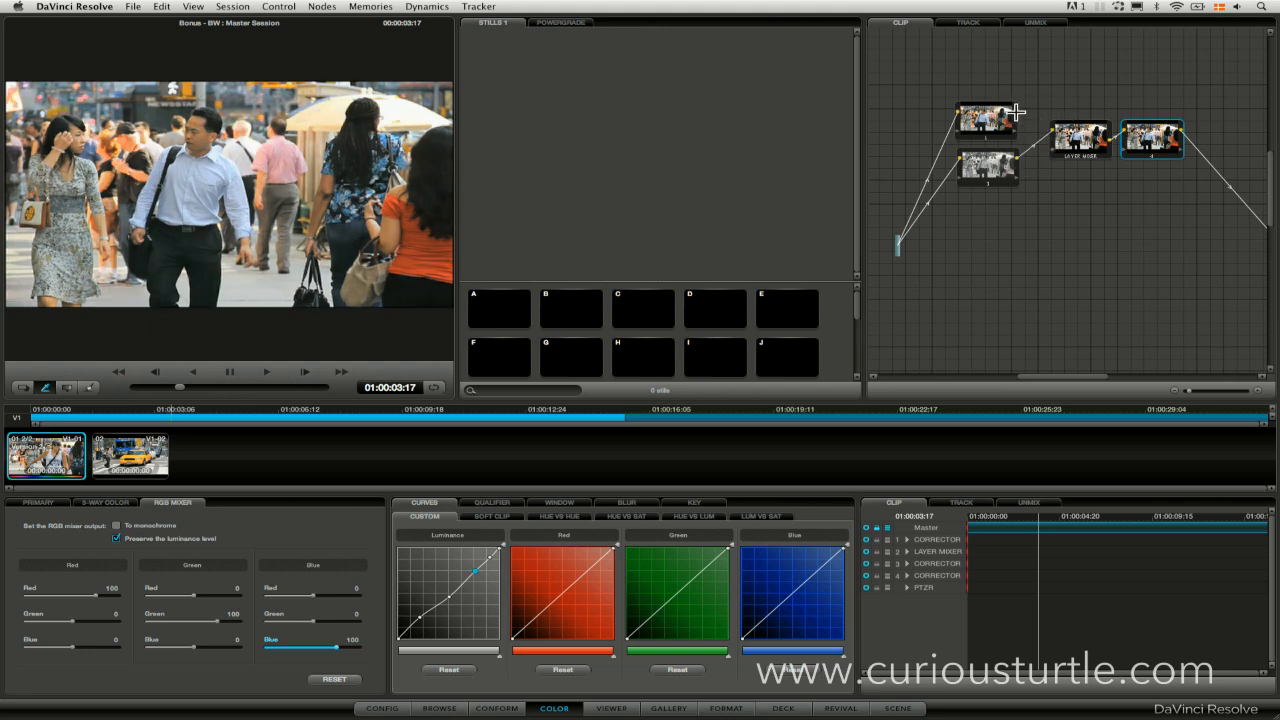
pyautogui.moveTo(988, 120); pyautogui.dragTo(981, 222)
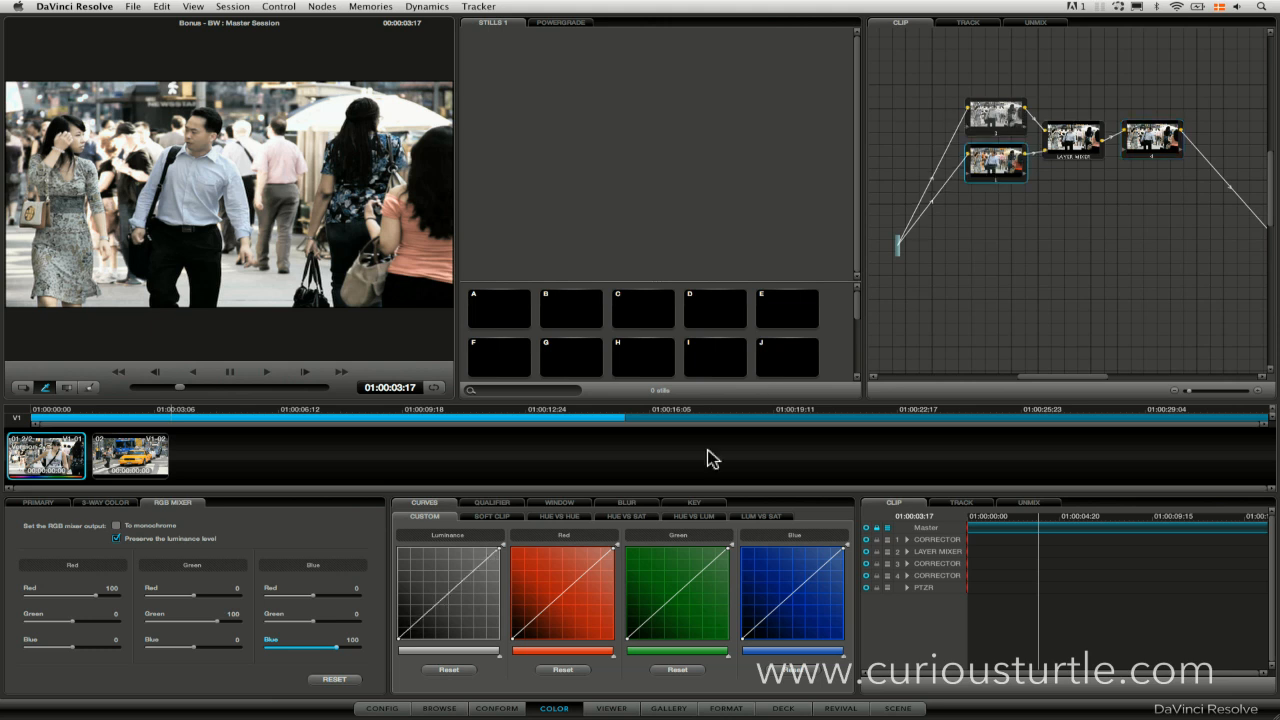
# Step: Set the monochrome node's Post Mixing Gain to about 0.85, then open the clip's version options to compare
pyautogui.click(692, 503)
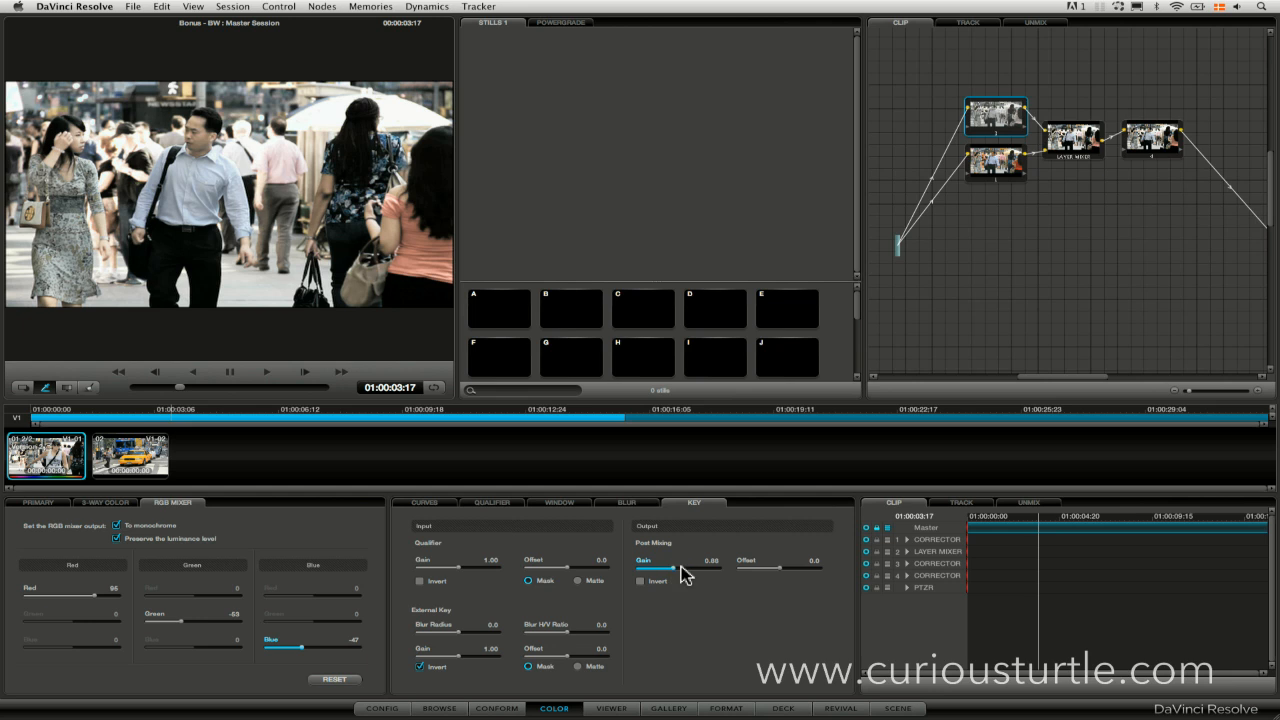
pyautogui.moveTo(685, 568); pyautogui.dragTo(710, 568)
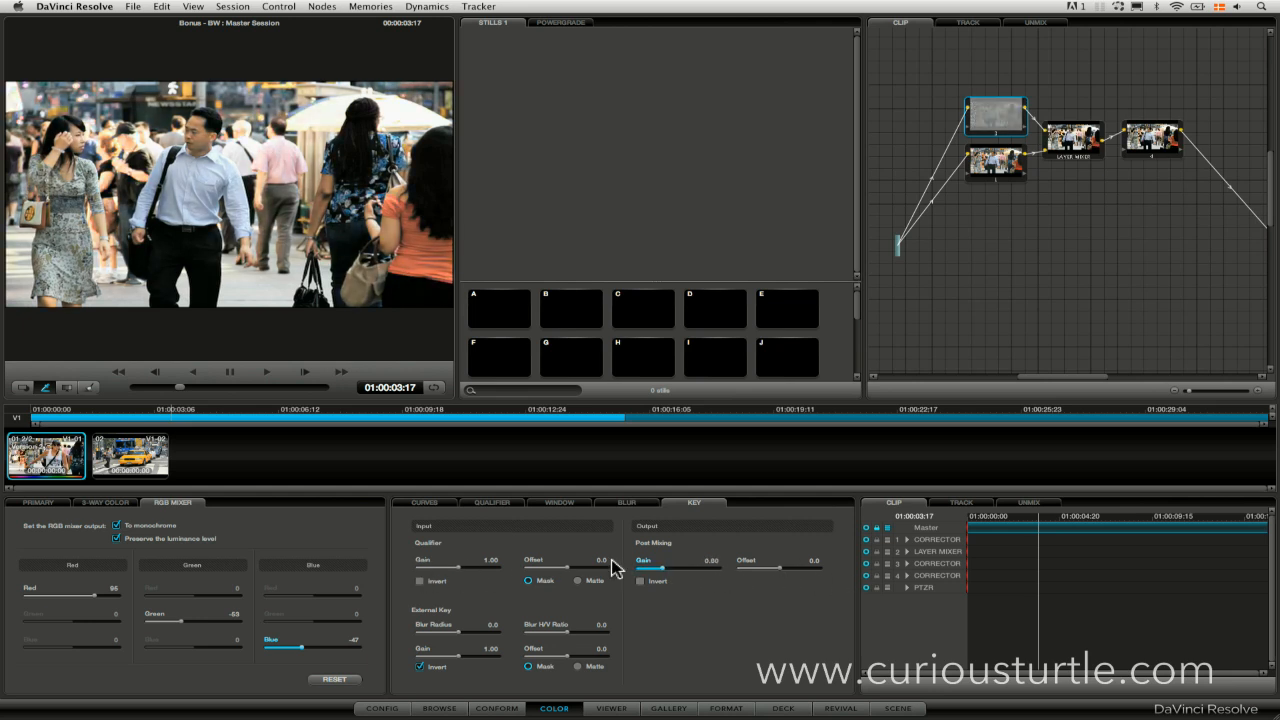
pyautogui.moveTo(667, 567); pyautogui.dragTo(690, 567)
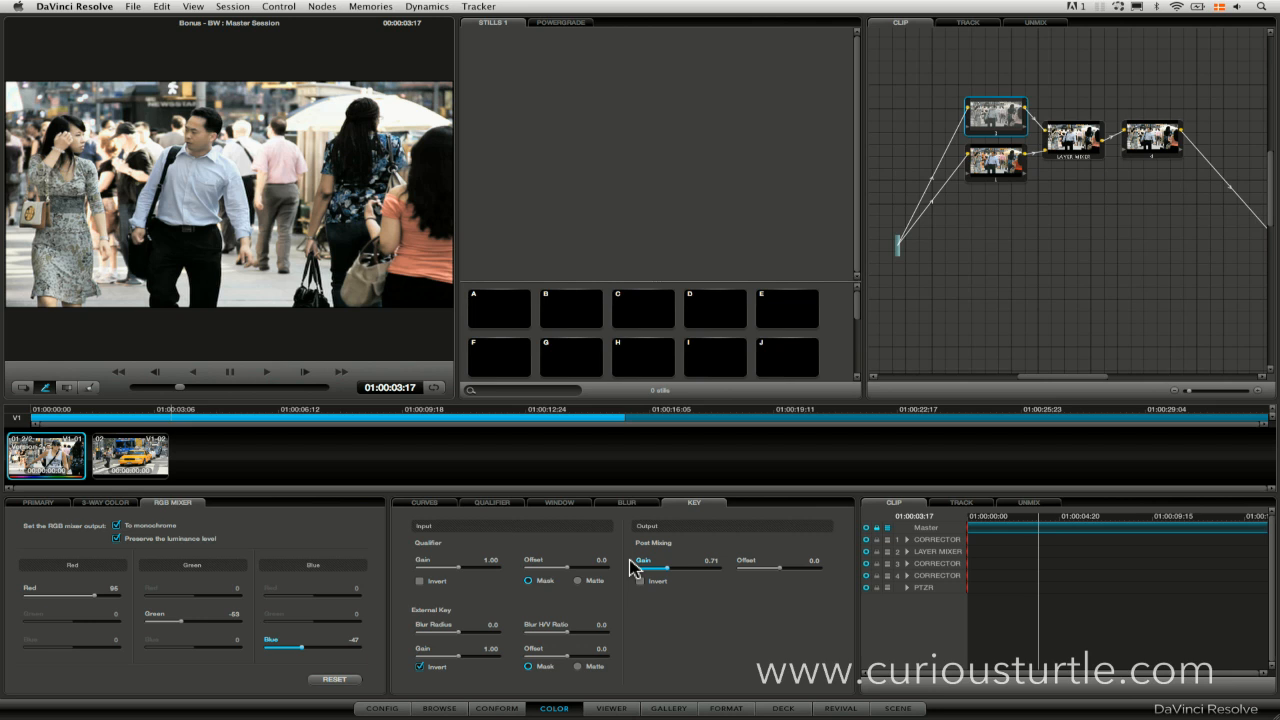
pyautogui.moveTo(668, 567); pyautogui.dragTo(690, 567)
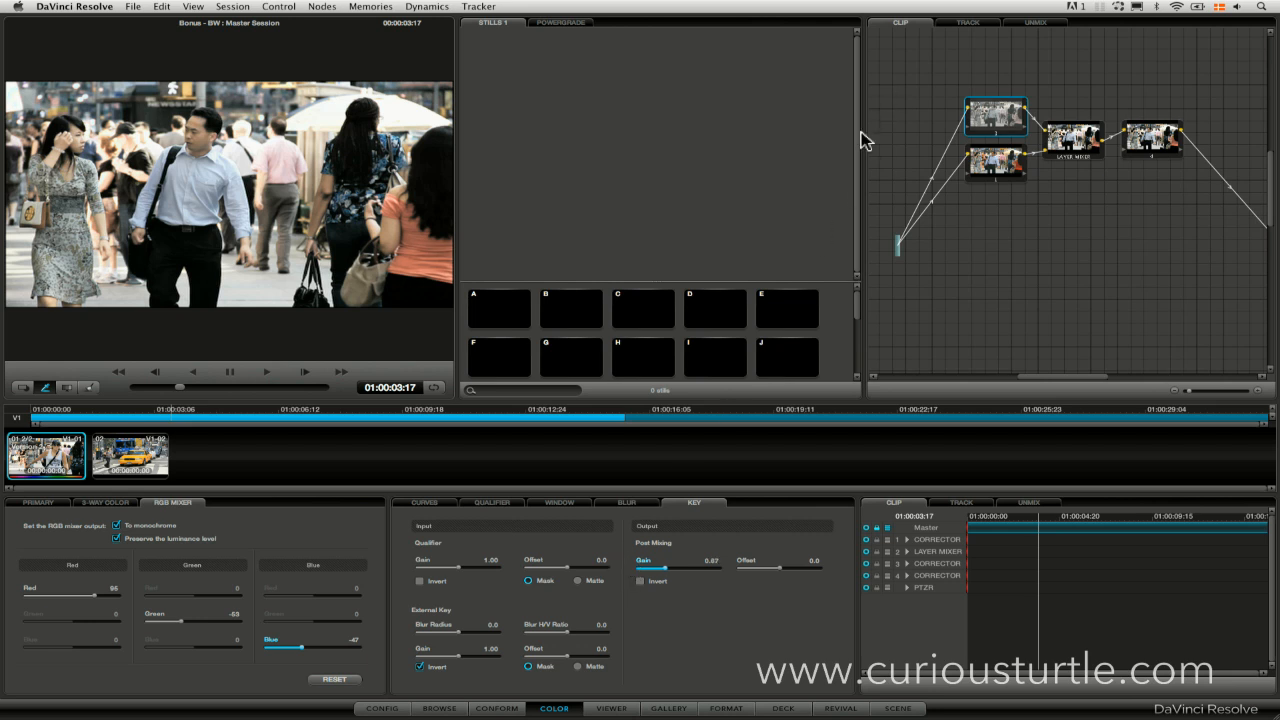
pyautogui.moveTo(965, 172)
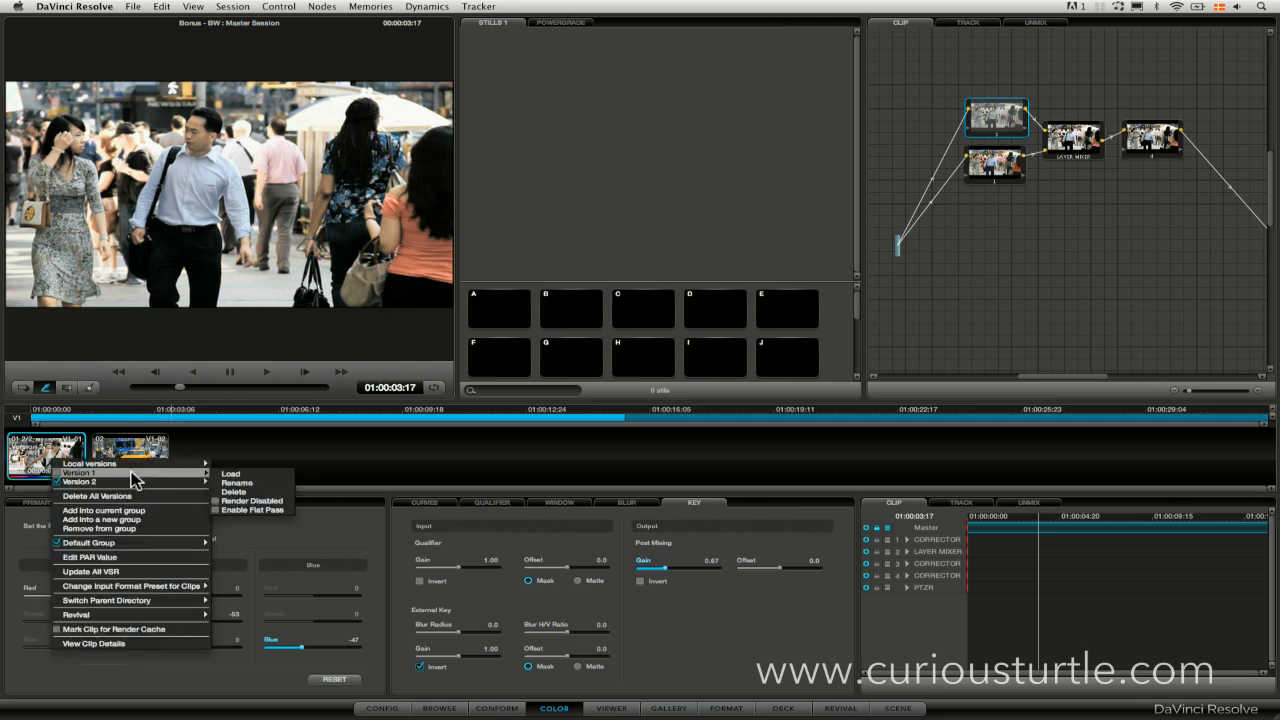
pyautogui.moveTo(200, 478)
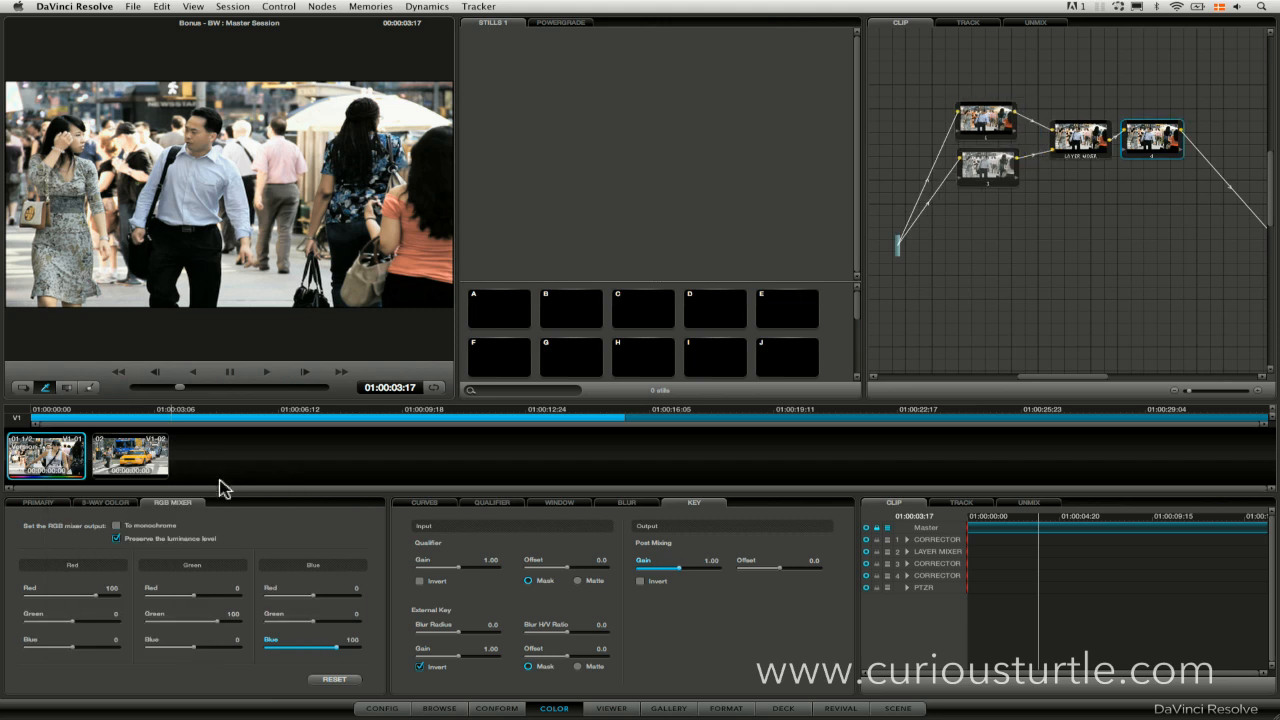
pyautogui.rightClick(47, 456)
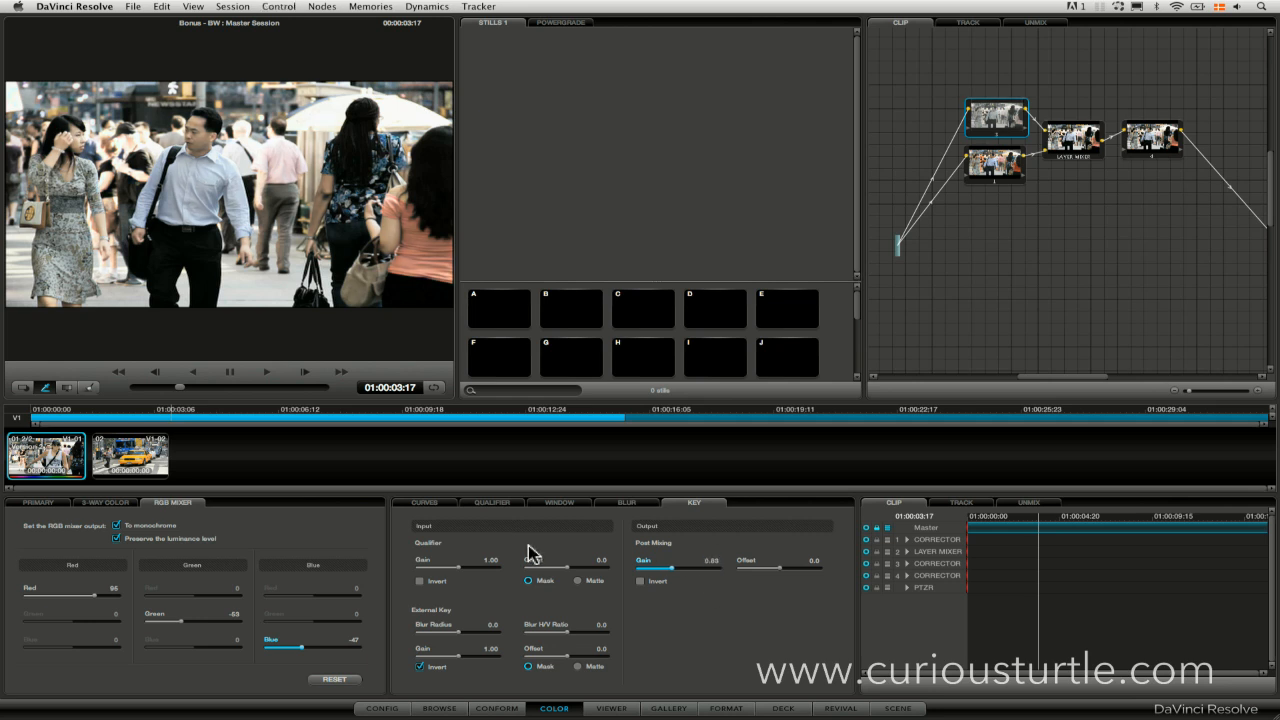
pyautogui.rightClick(45, 455)
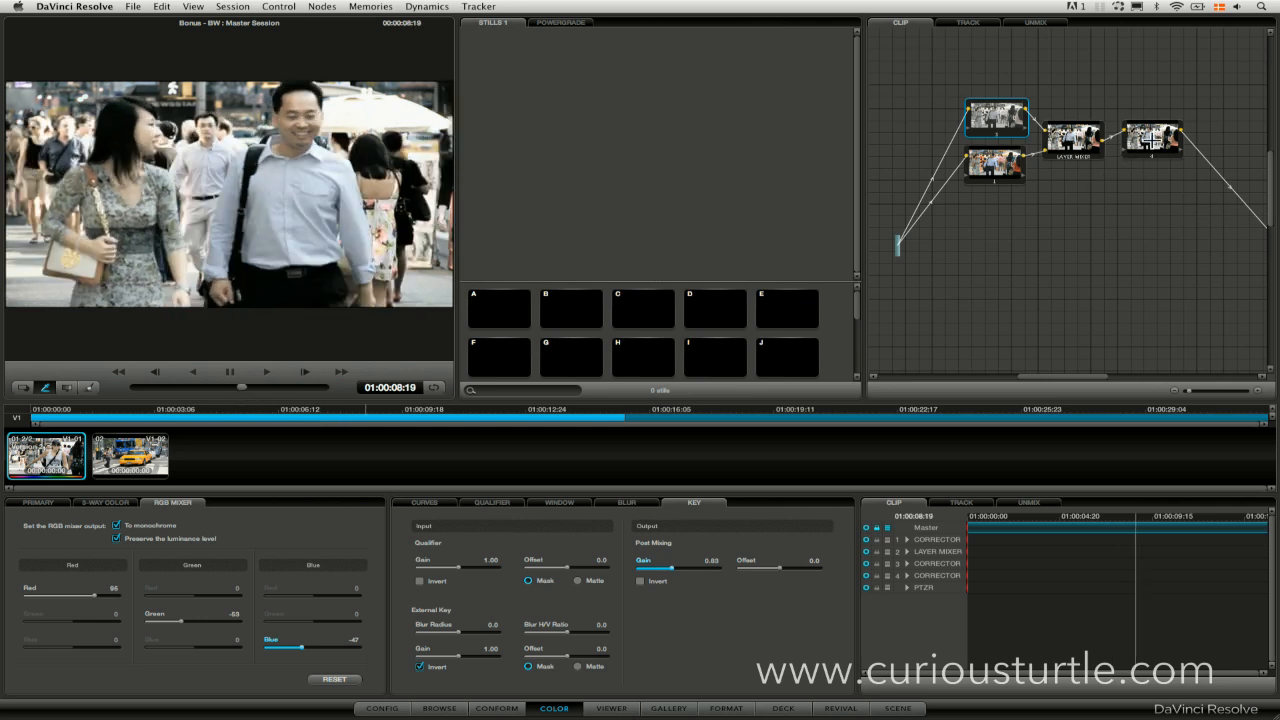
# Step: Select the final corrector node after the Layer Mixer for tinting
pyautogui.click(424, 502)
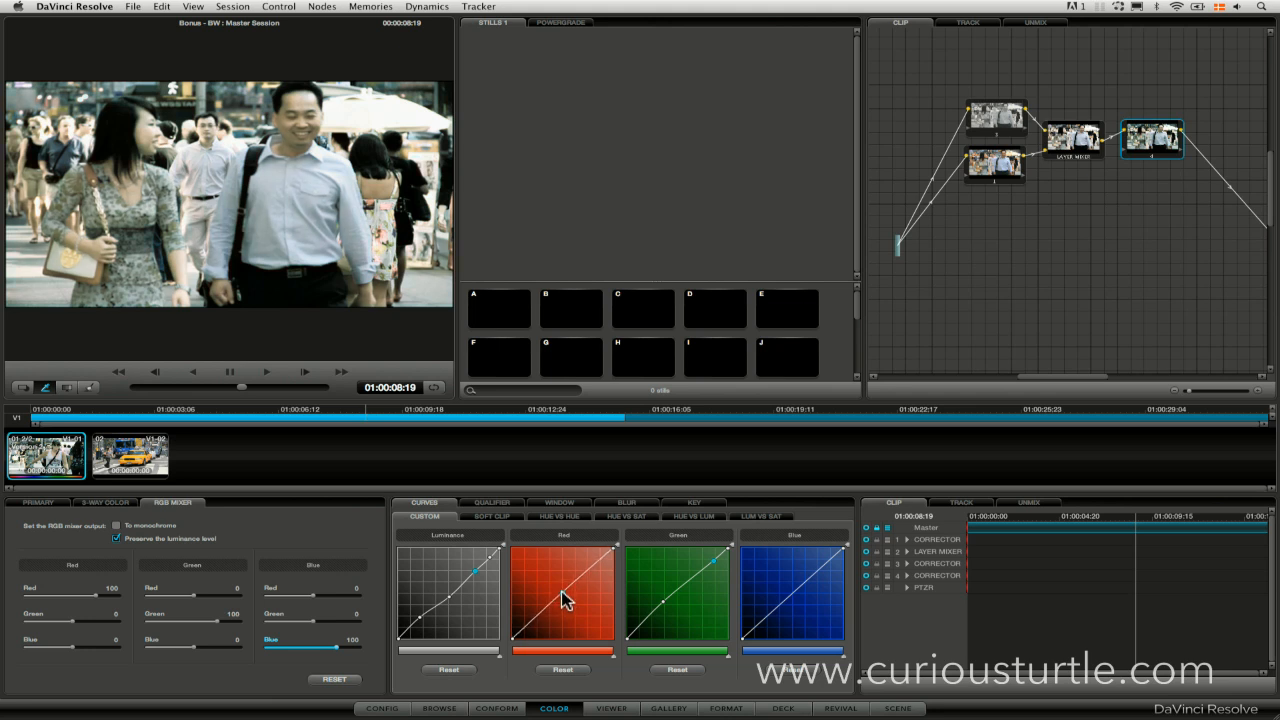
pyautogui.moveTo(805, 592)
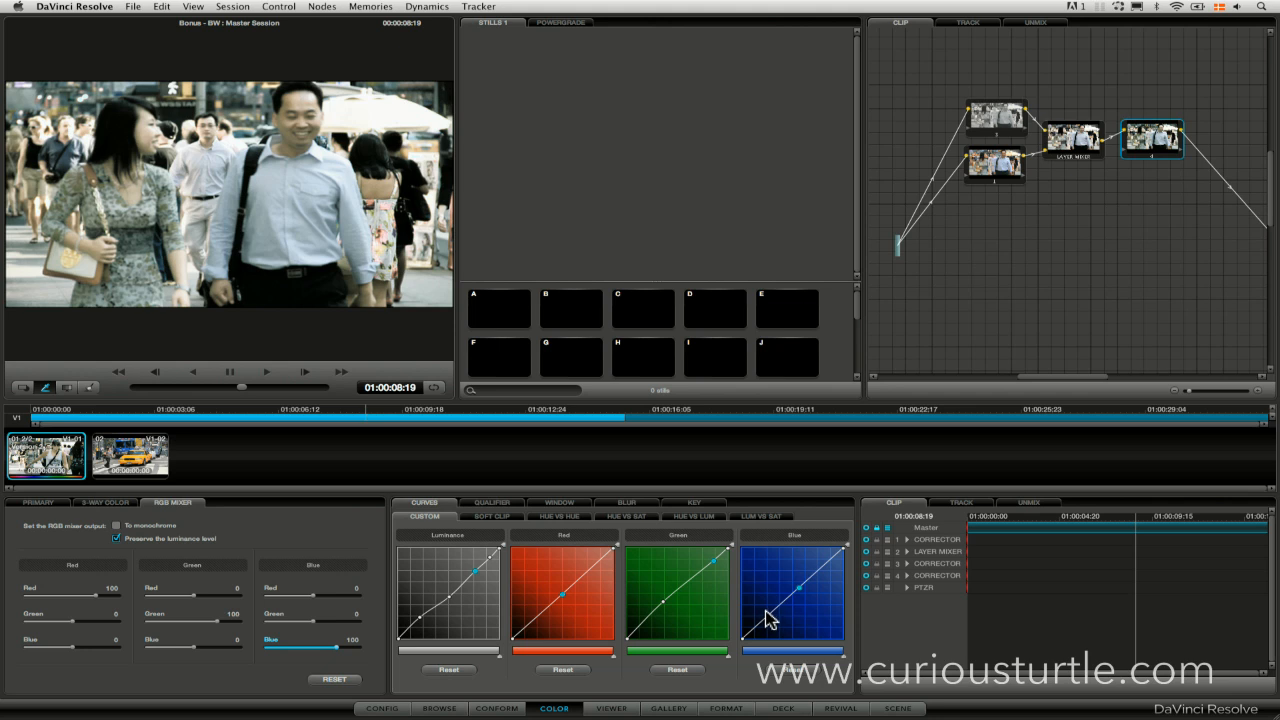
pyautogui.moveTo(770, 620)
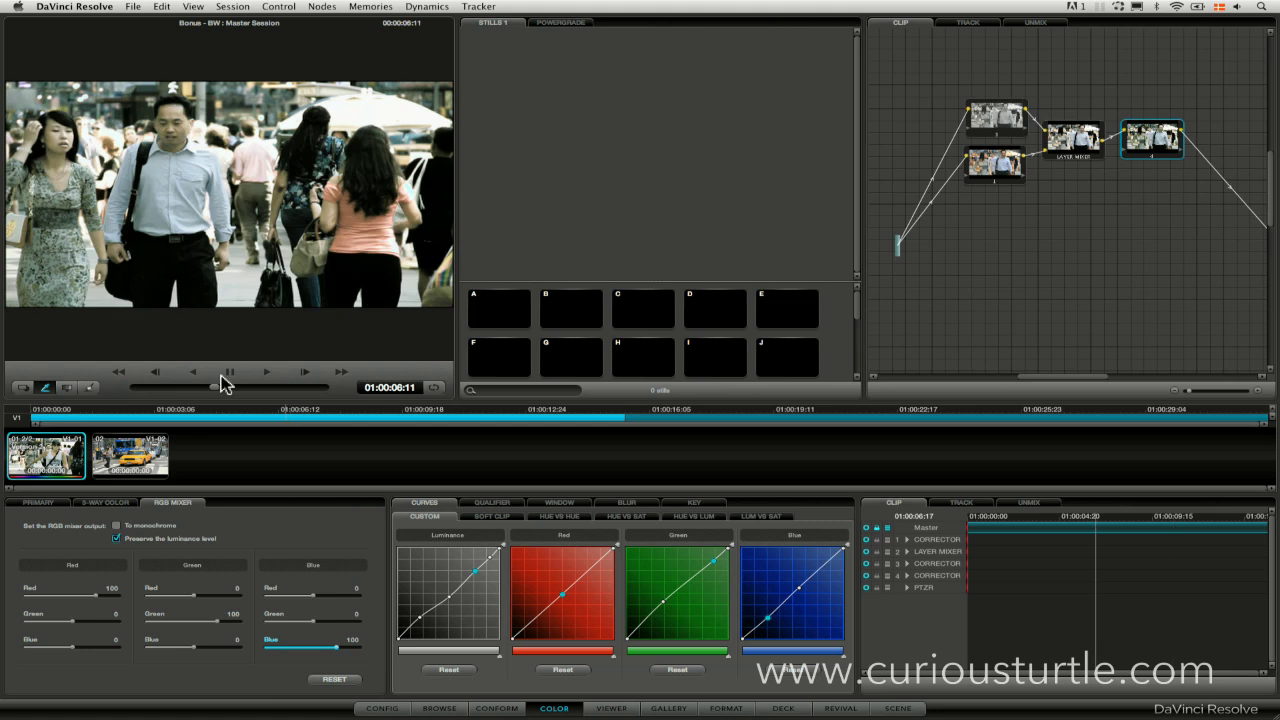
pyautogui.click(266, 372)
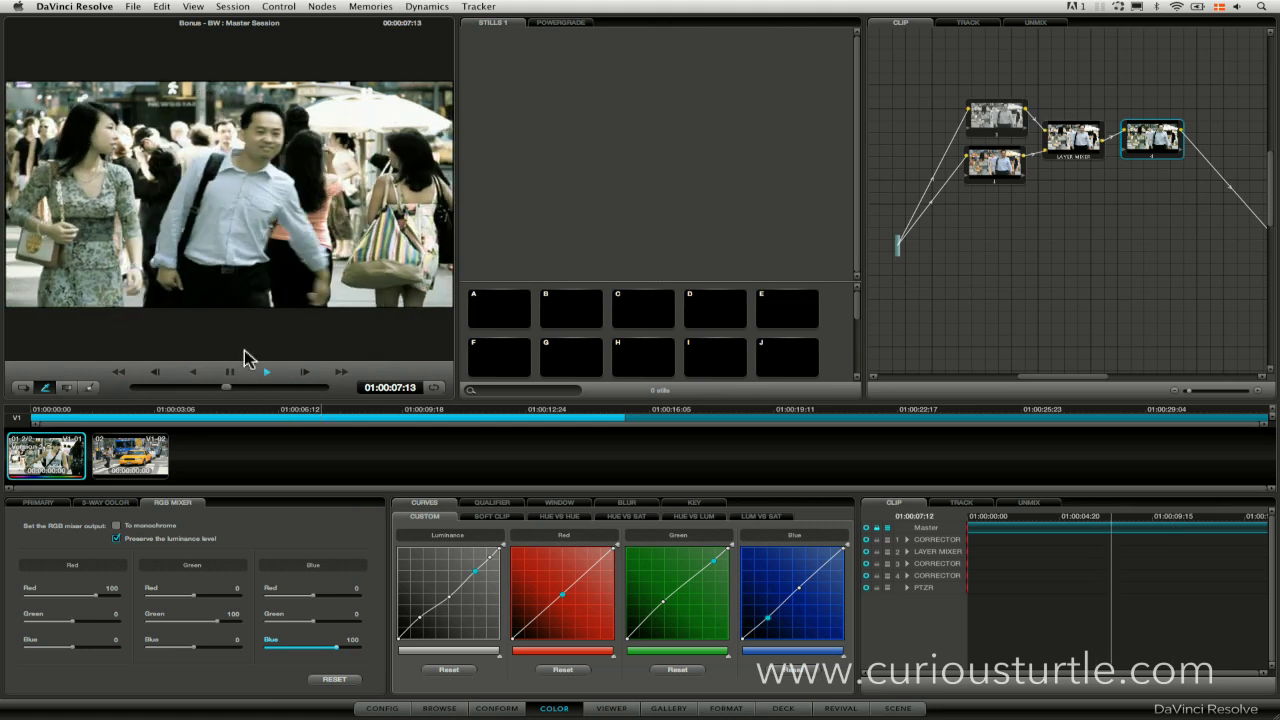
pyautogui.click(266, 372)
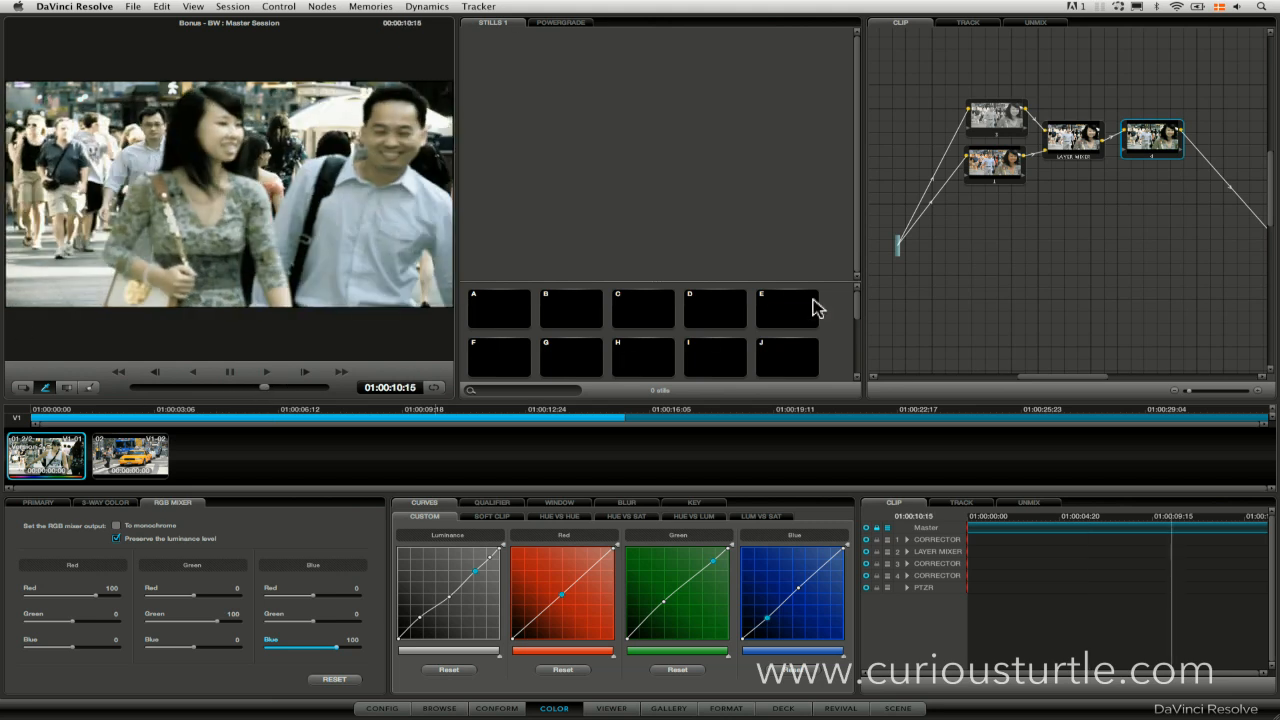
pyautogui.moveTo(970, 238)
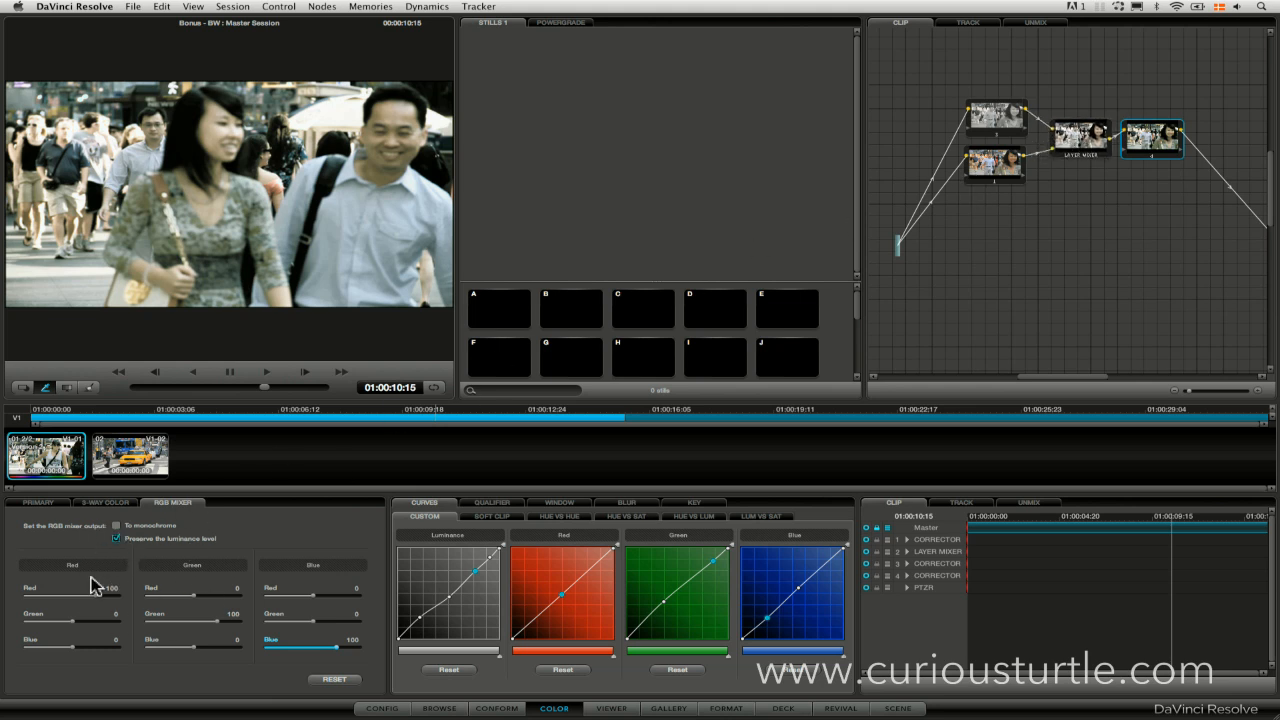
pyautogui.moveTo(752, 243)
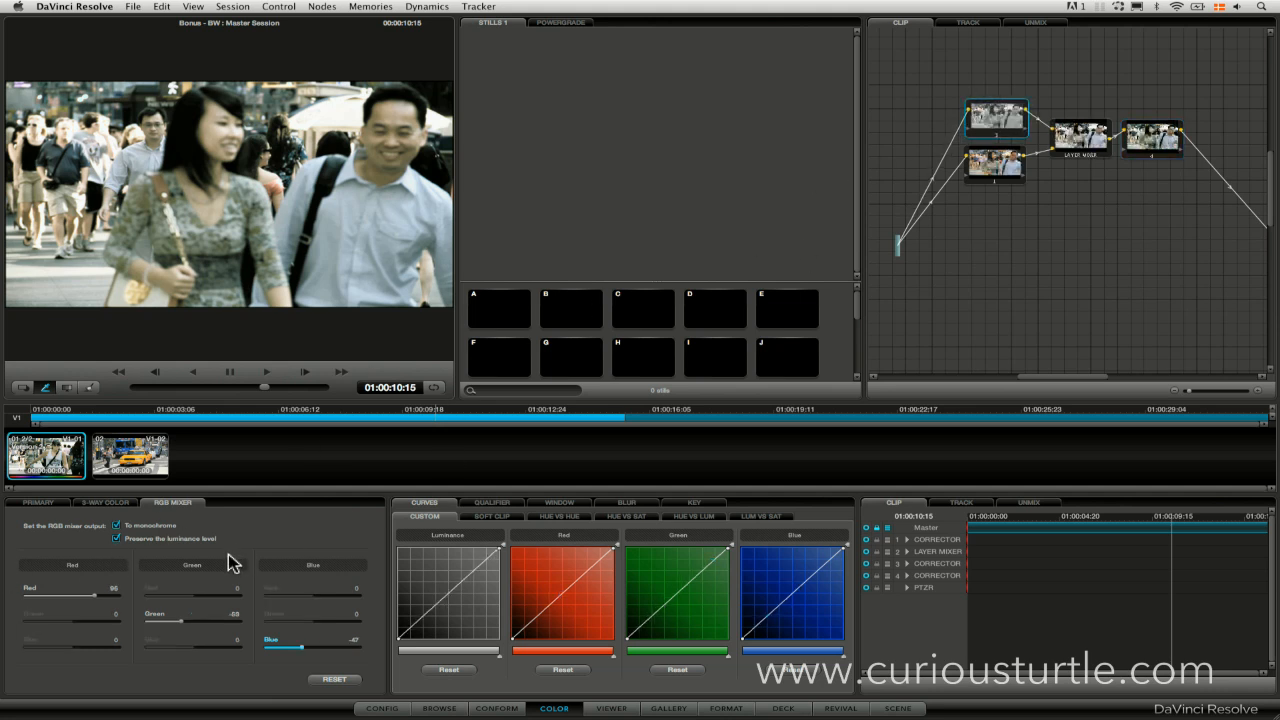
pyautogui.moveTo(352, 566)
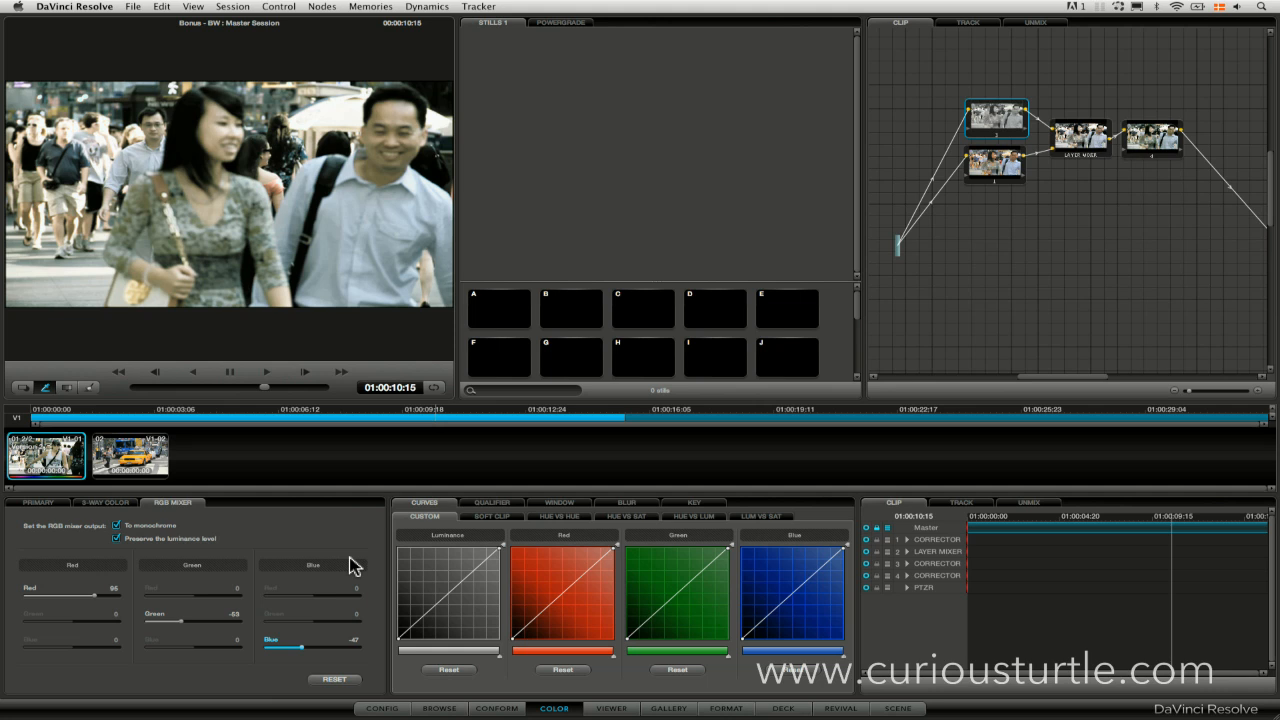